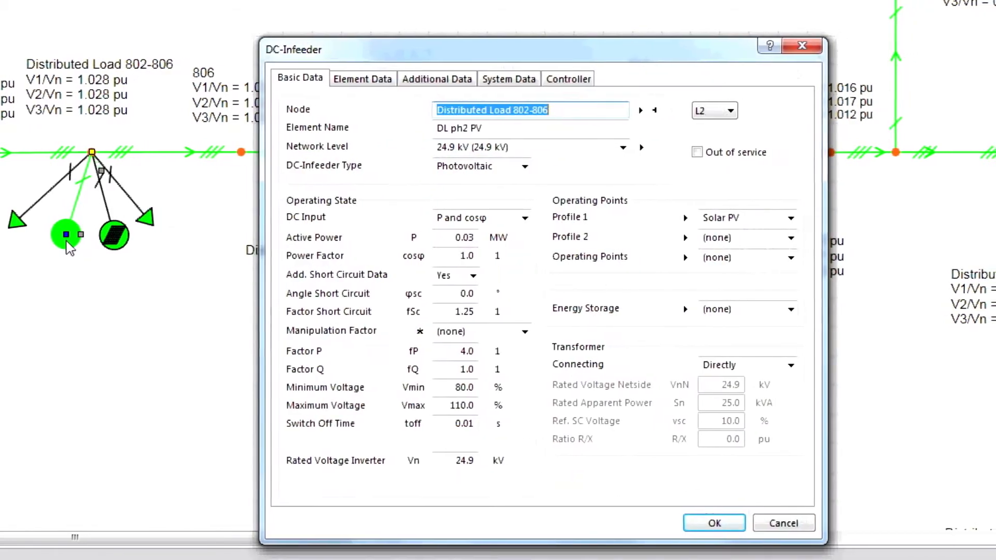
# Step: Confirm the PV DC-infeeder's data with OK and return to the full feeder diagram
pyautogui.click(714, 523)
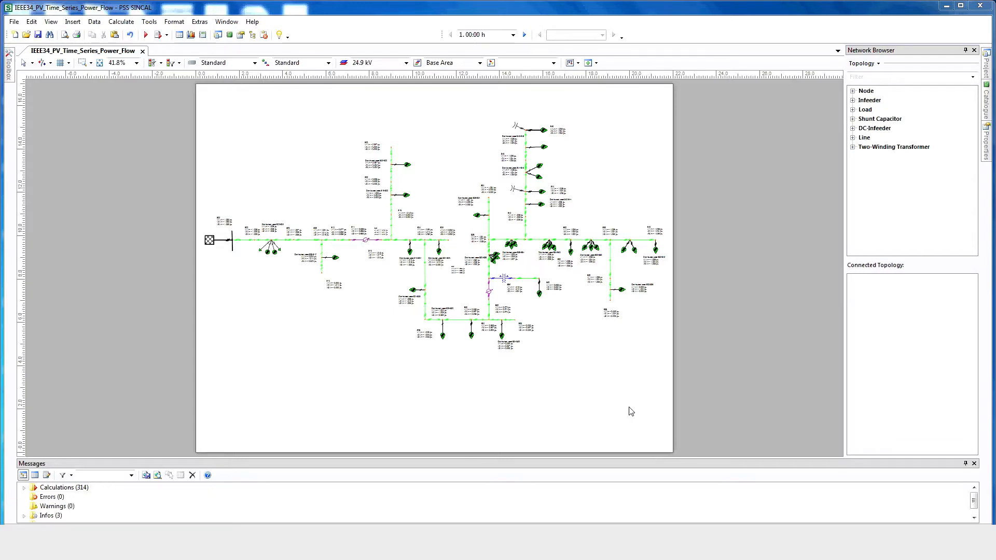
pyautogui.moveTo(552, 354)
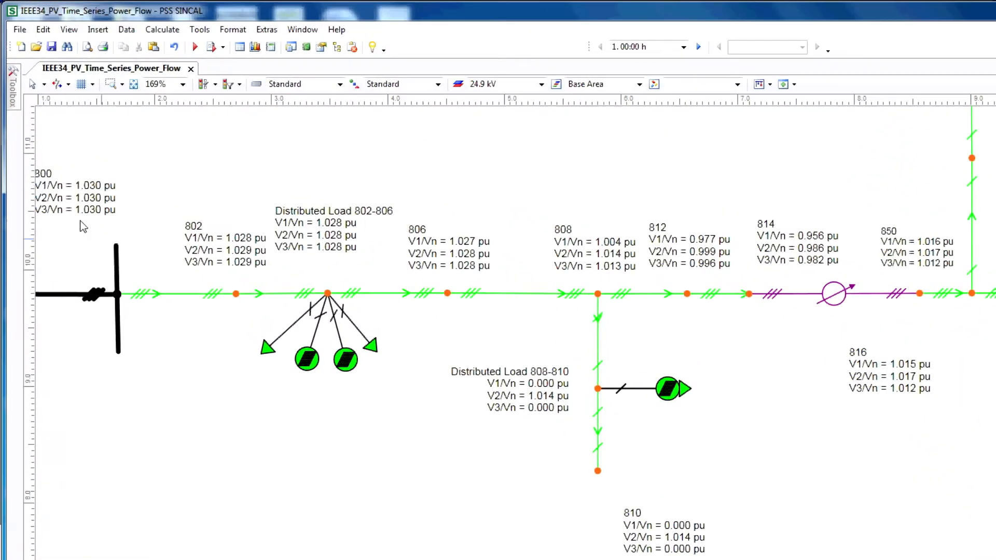
pyautogui.click(13, 75)
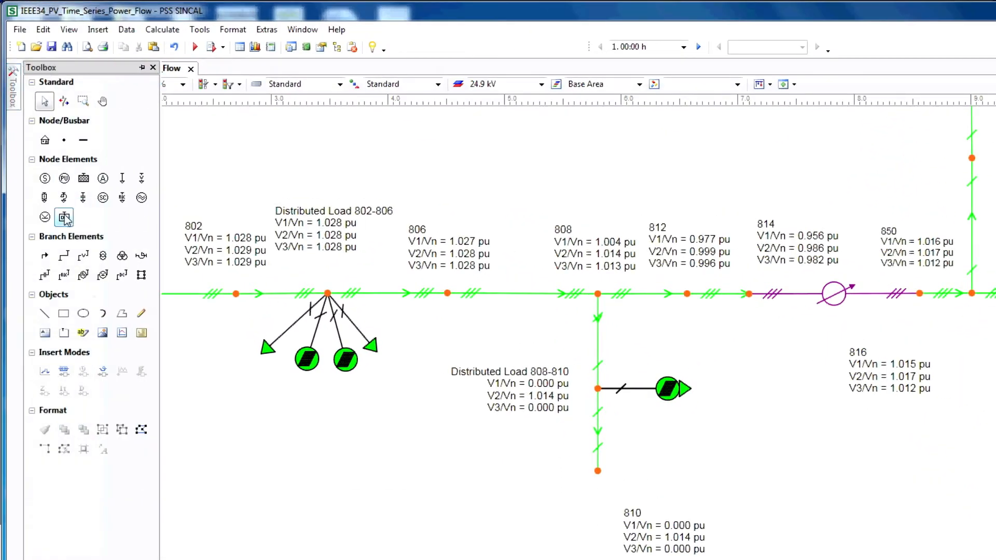
pyautogui.click(153, 68)
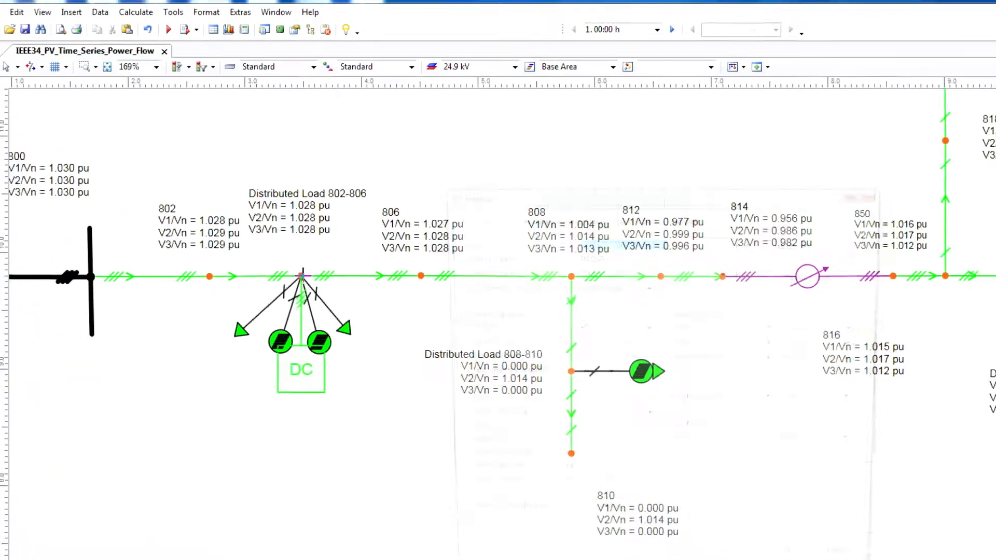
pyautogui.doubleClick(301, 341)
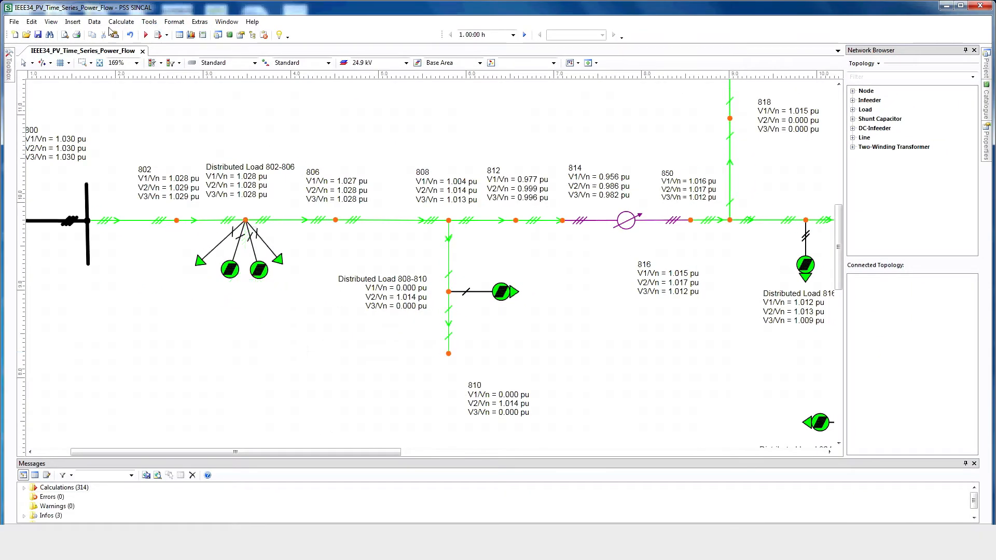
# Step: Review the Basic Data and Load Flow calculation settings, including result storage
pyautogui.click(121, 21)
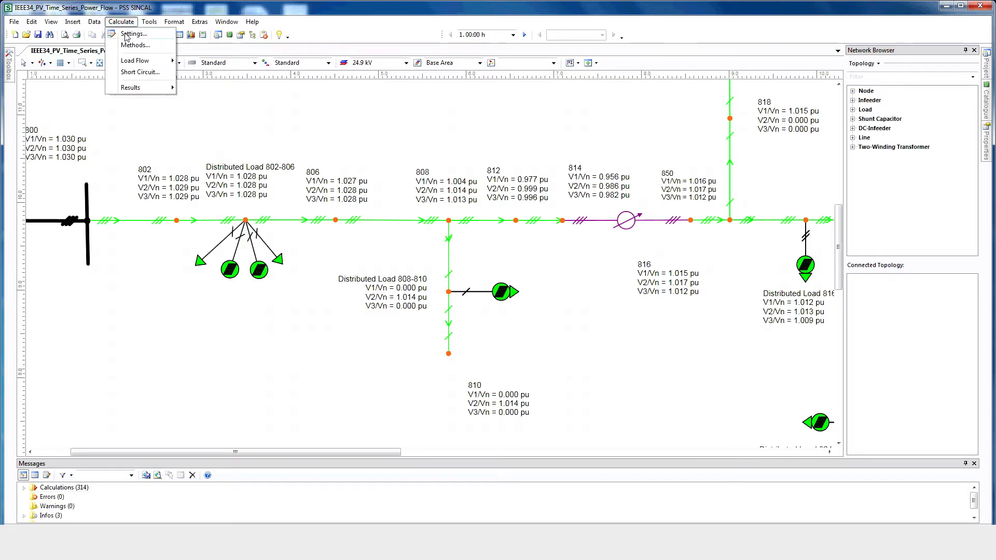
pyautogui.click(133, 33)
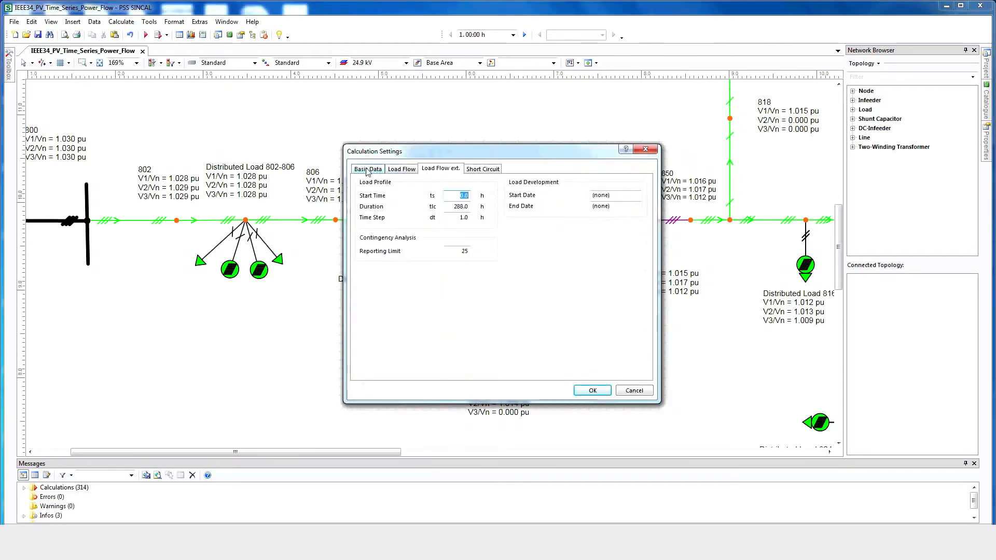
pyautogui.click(367, 168)
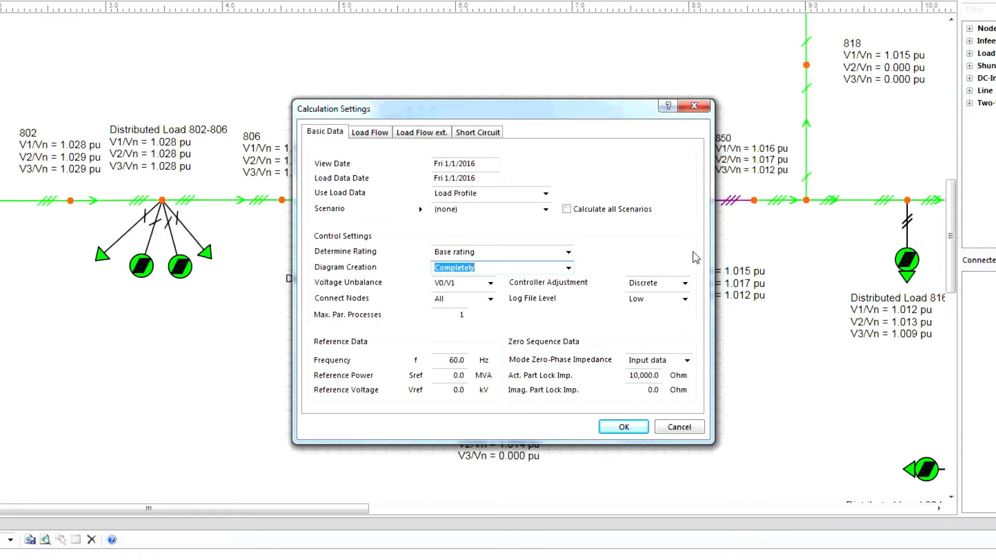
pyautogui.click(370, 132)
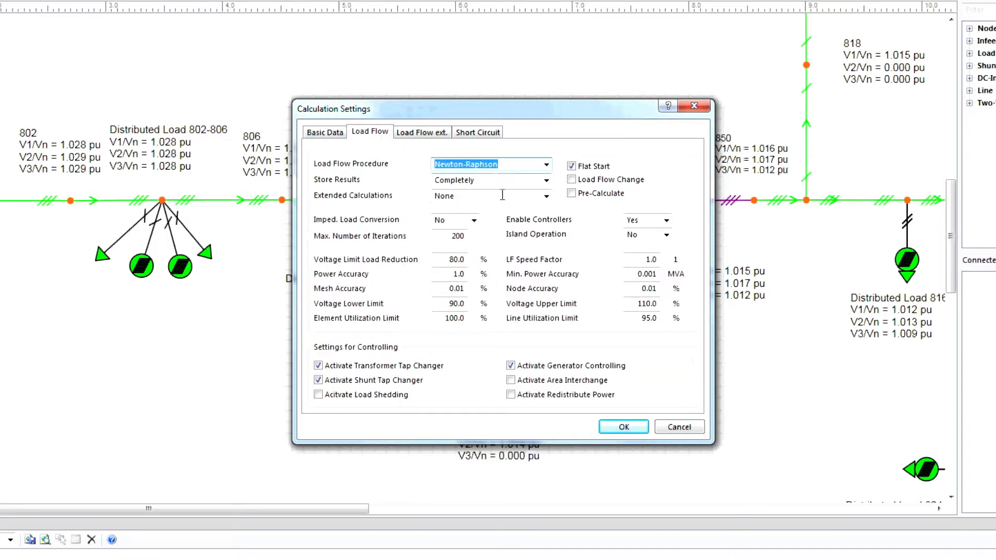
pyautogui.click(488, 179)
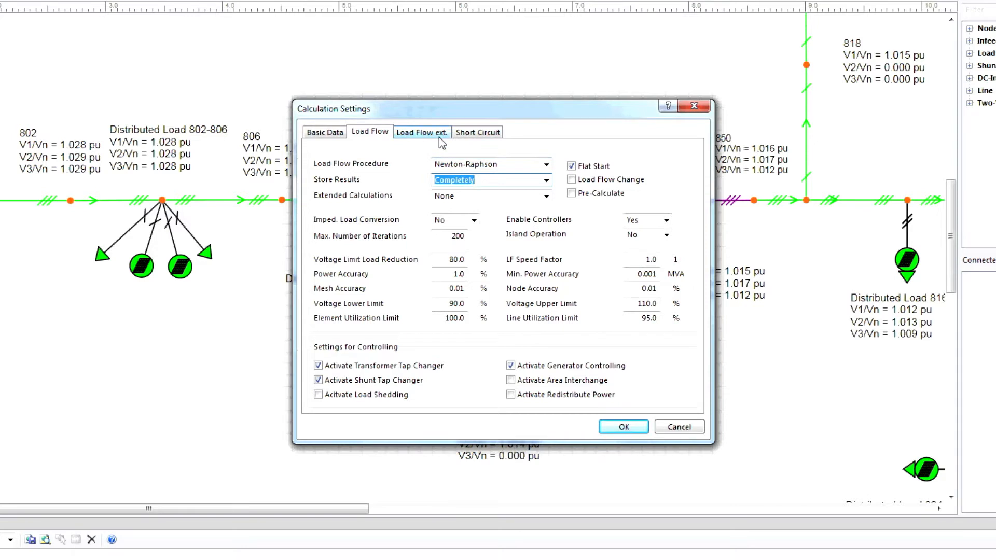
# Step: Review the Load Flow ext. settings: load profile start 0 h, 288 h duration, 1 h steps, with its help page
pyautogui.click(421, 132)
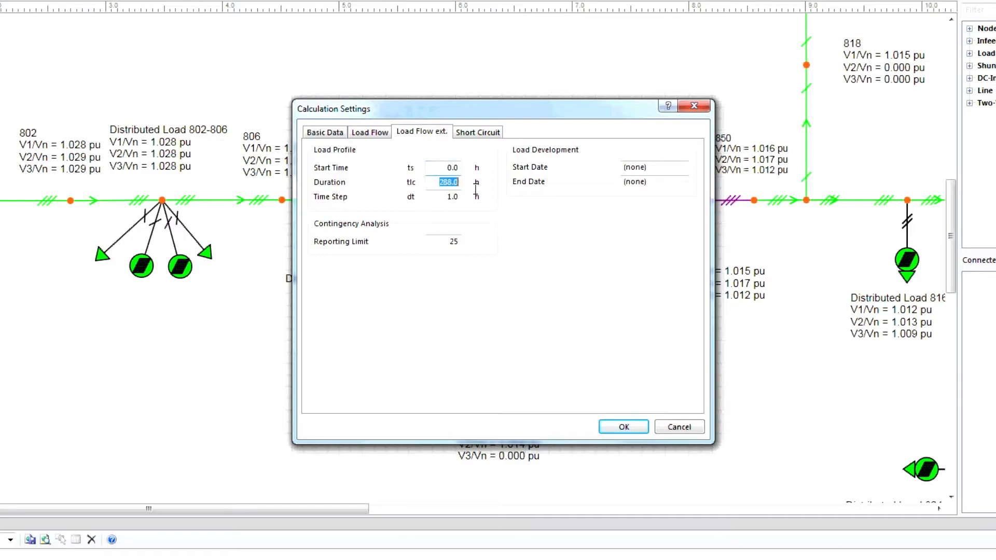
pyautogui.click(454, 200)
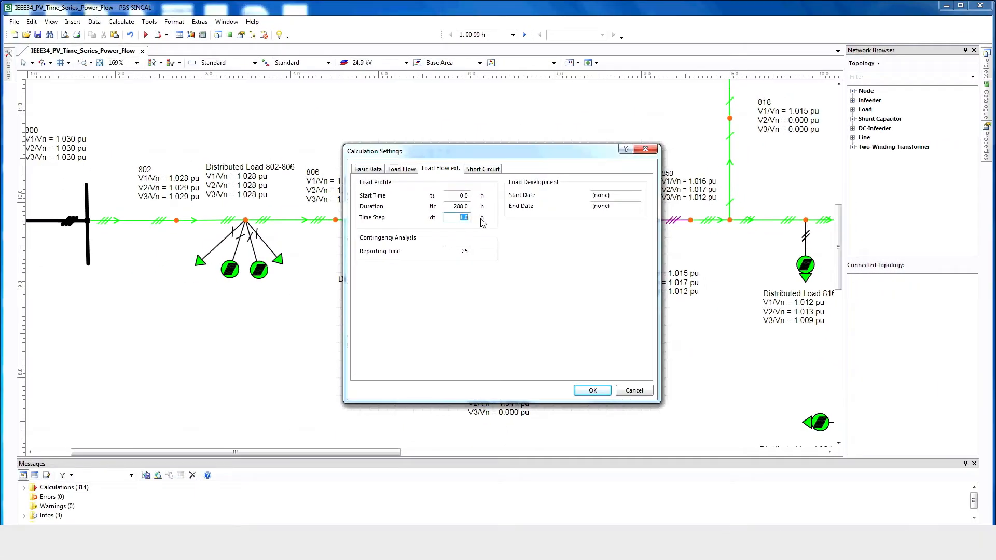
pyautogui.click(626, 152)
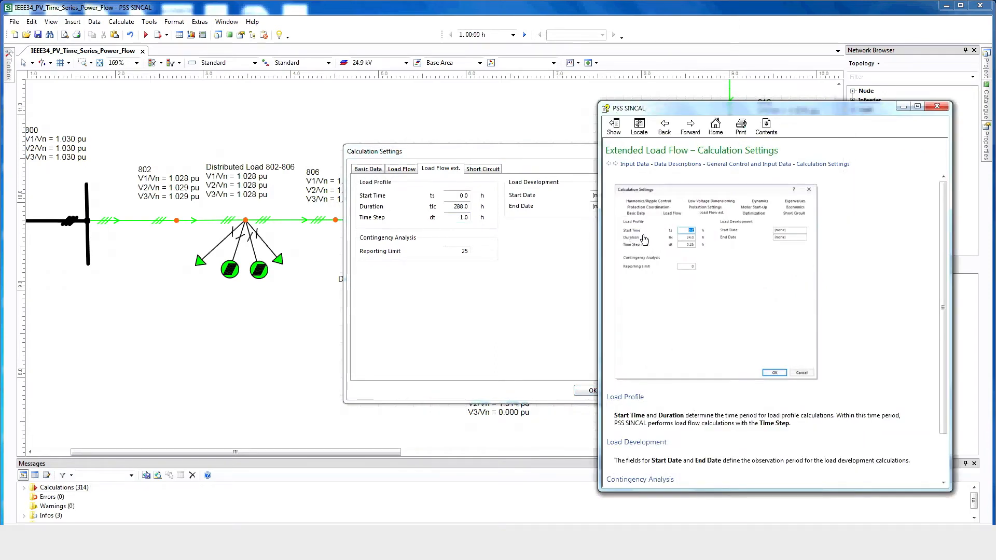
pyautogui.moveTo(681, 318)
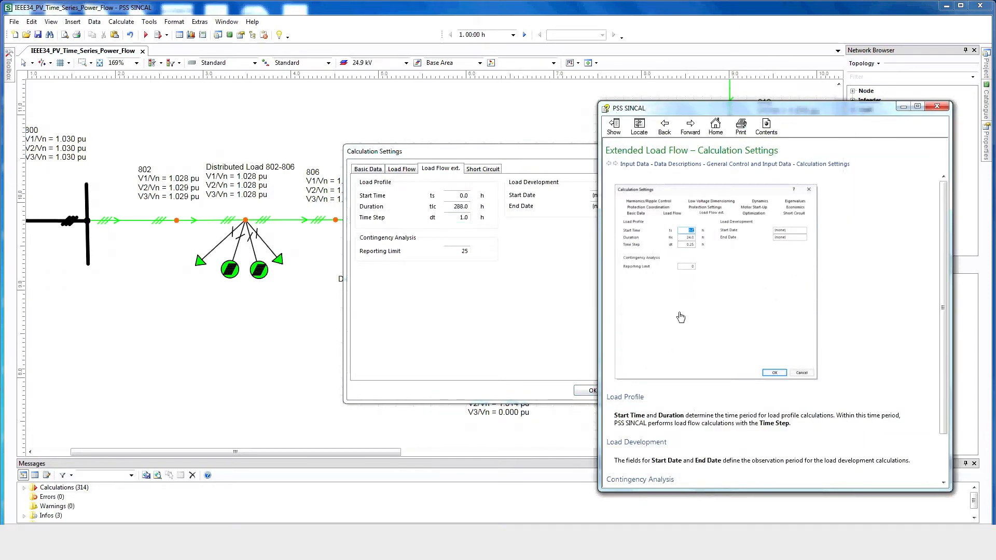
pyautogui.moveTo(912, 187)
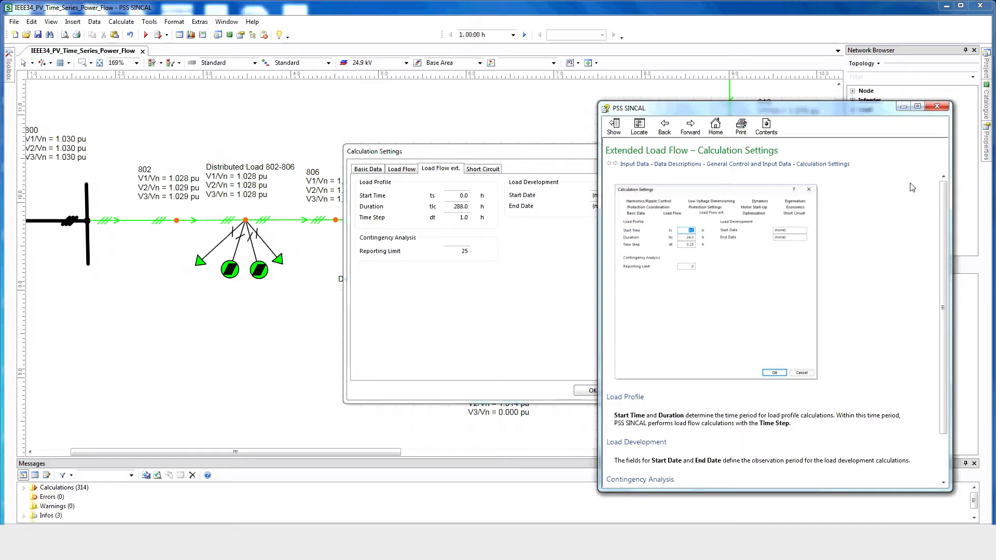
pyautogui.click(936, 105)
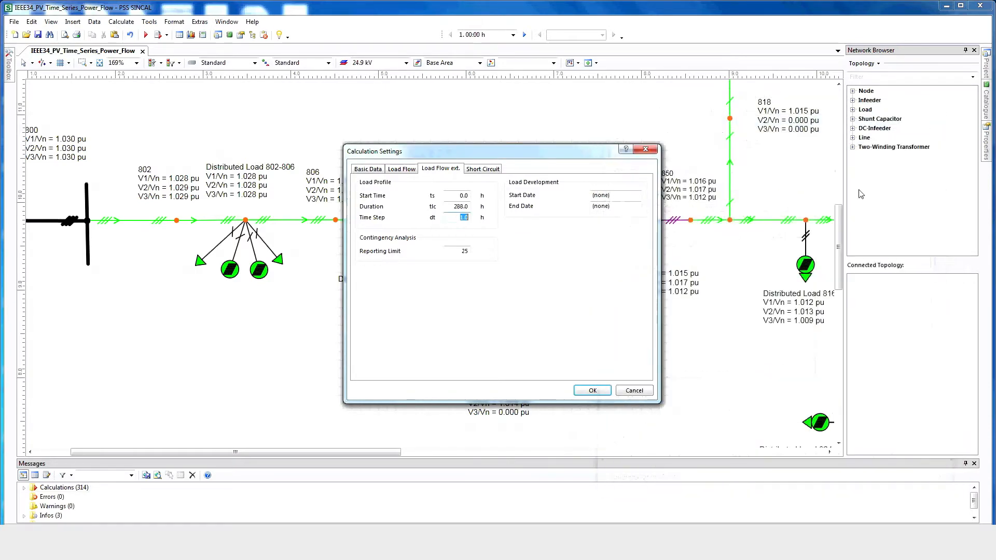
# Step: Close the calculation settings and start a new operating point/profile from the Data menu
pyautogui.click(591, 390)
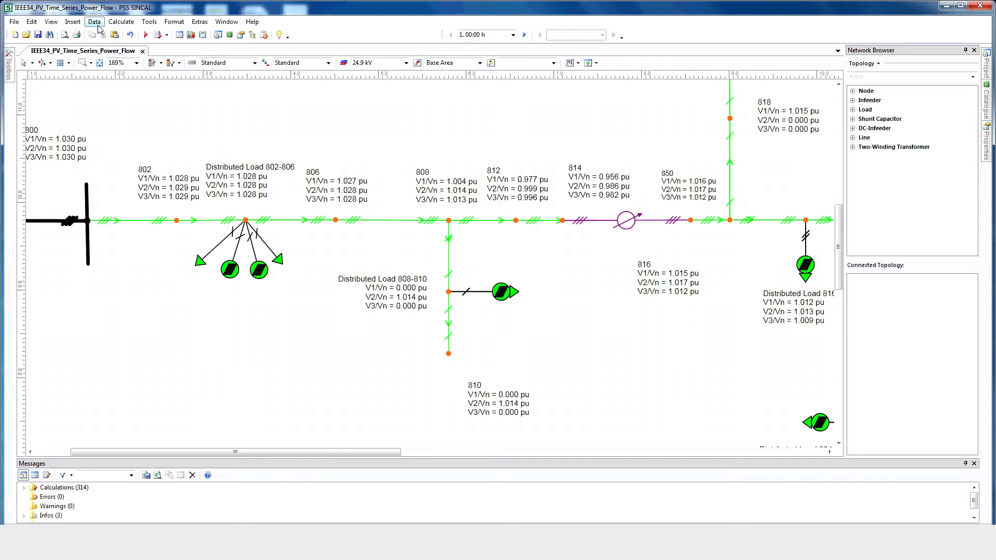
pyautogui.click(93, 21)
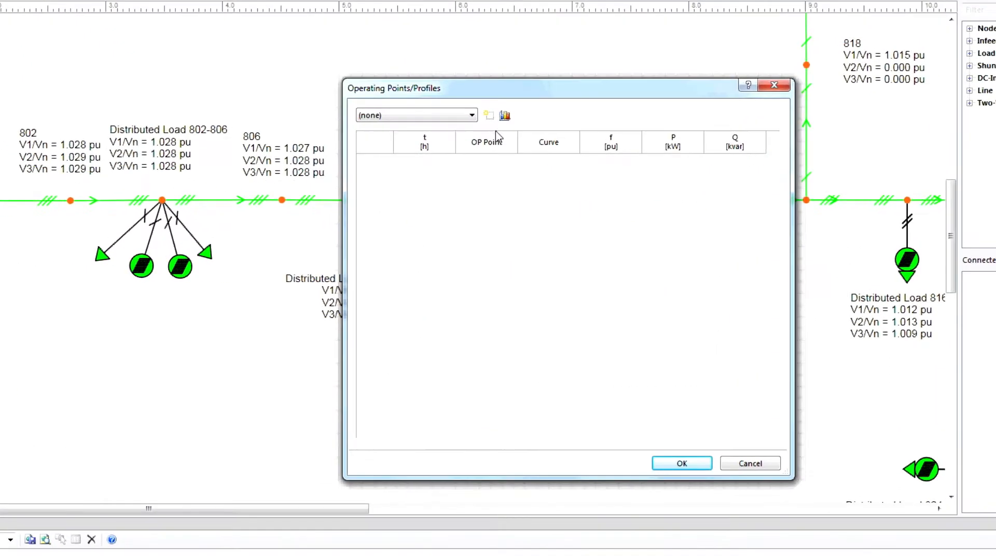
pyautogui.click(489, 116)
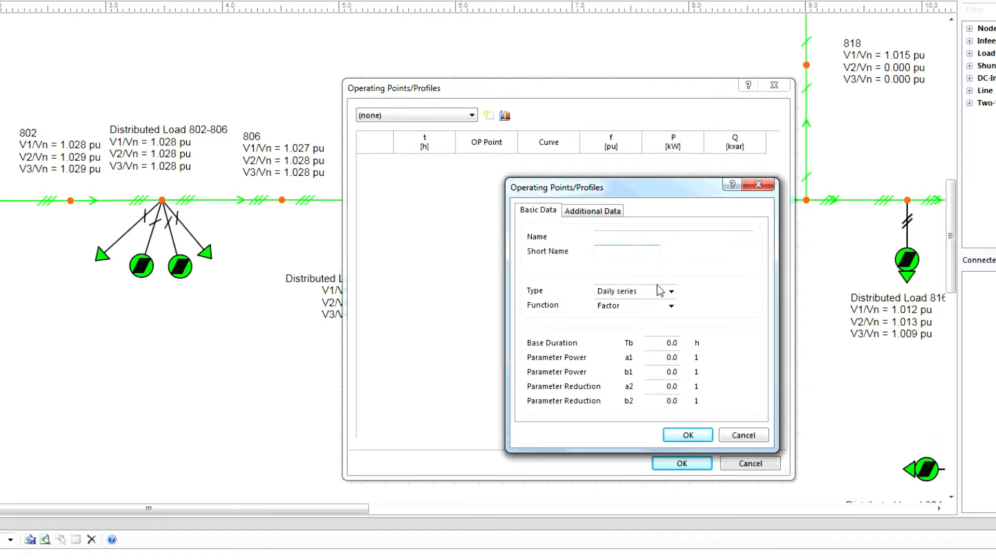
# Step: Keep the daily series profile type and inspect the factor function choice
pyautogui.click(671, 290)
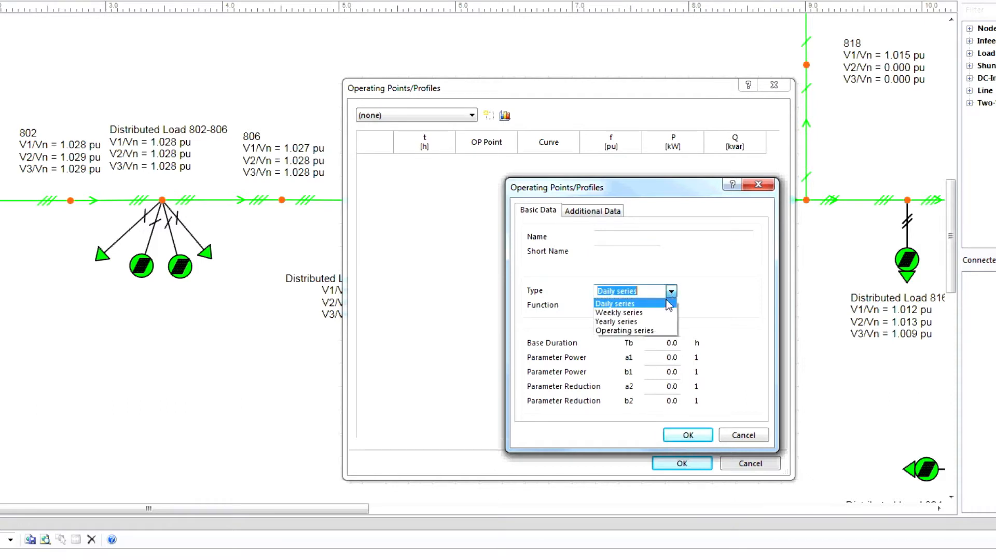
pyautogui.click(616, 303)
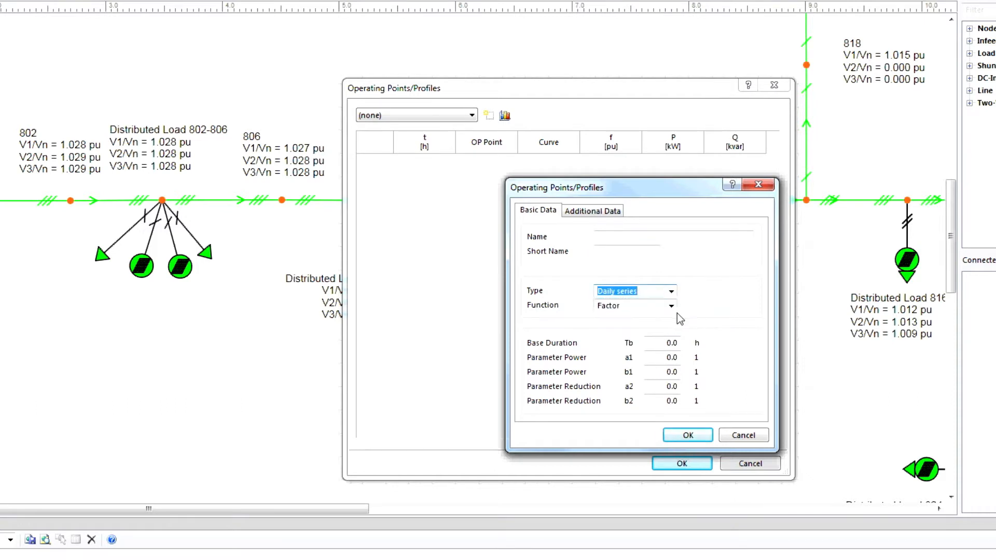
pyautogui.click(672, 305)
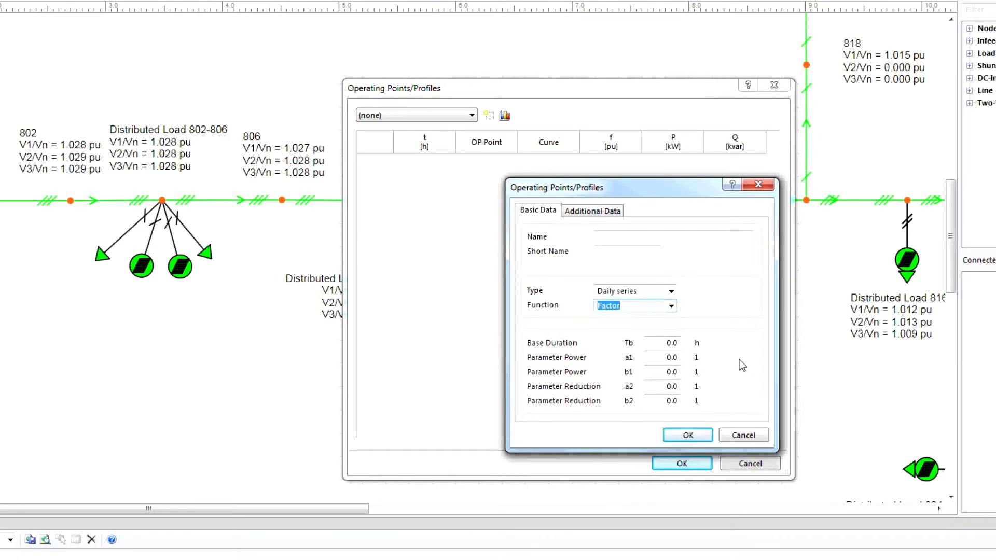
pyautogui.moveTo(612, 399)
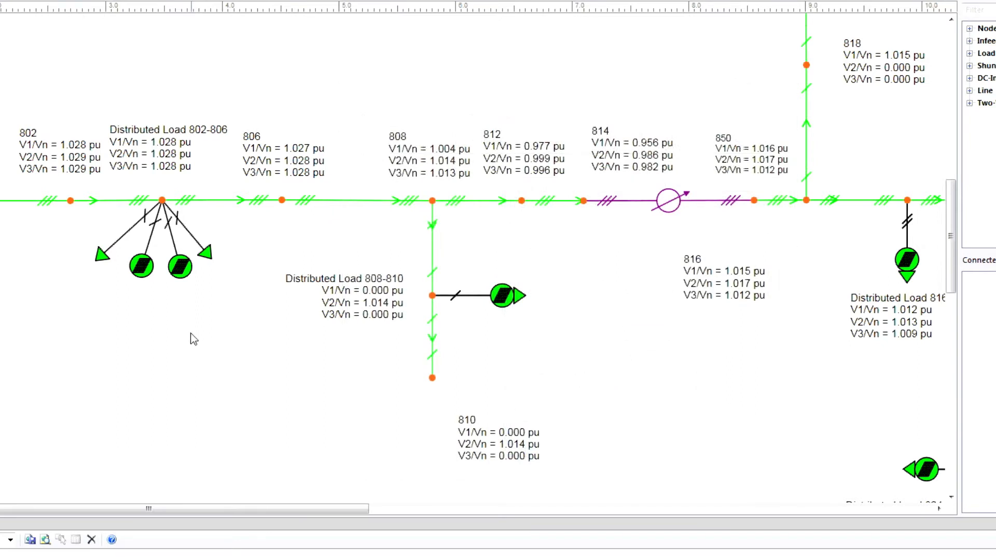
pyautogui.moveTo(145, 278)
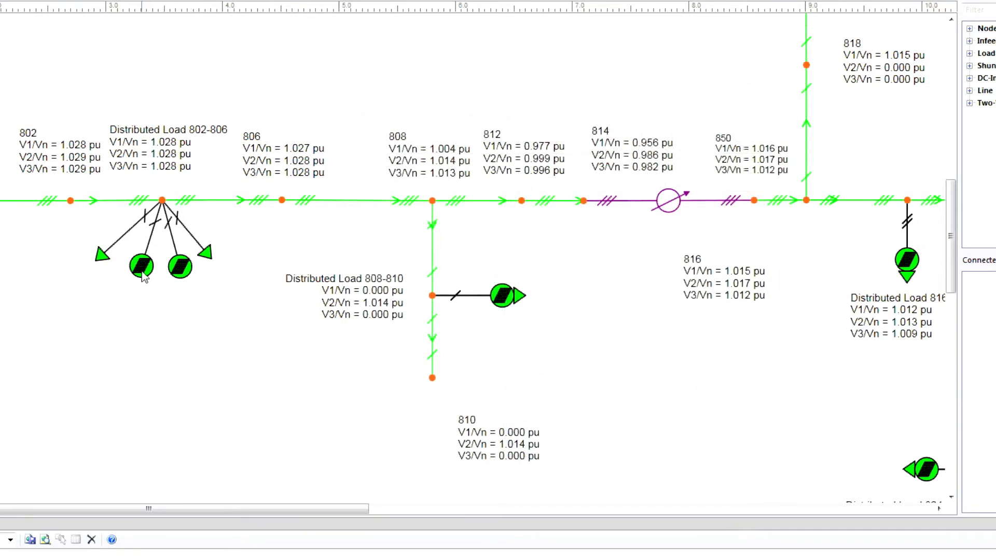
pyautogui.doubleClick(141, 266)
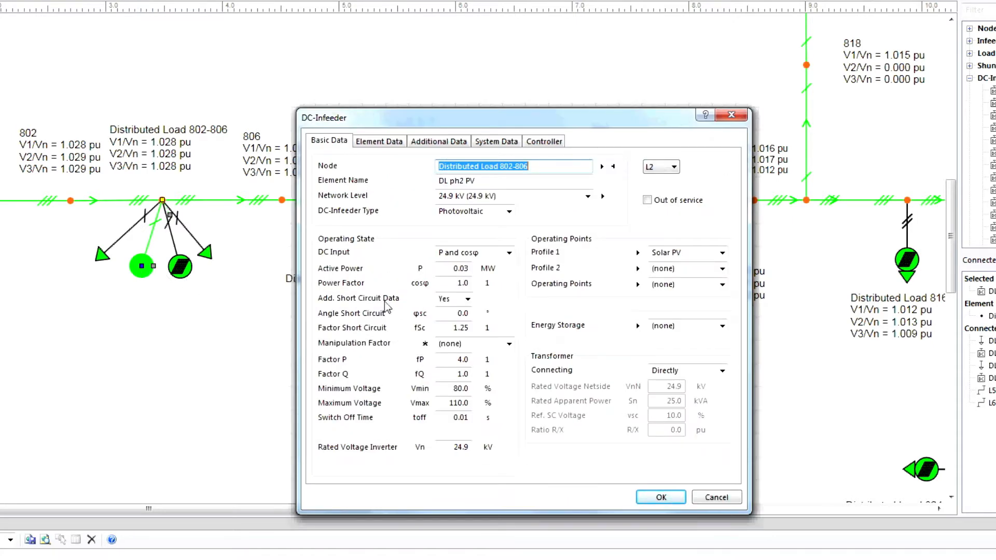
pyautogui.click(508, 252)
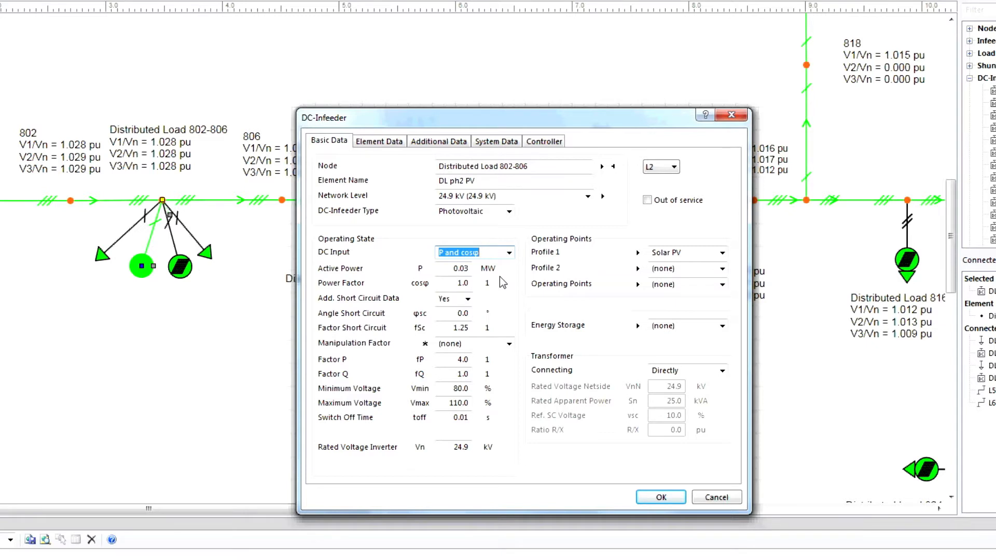
pyautogui.click(460, 268)
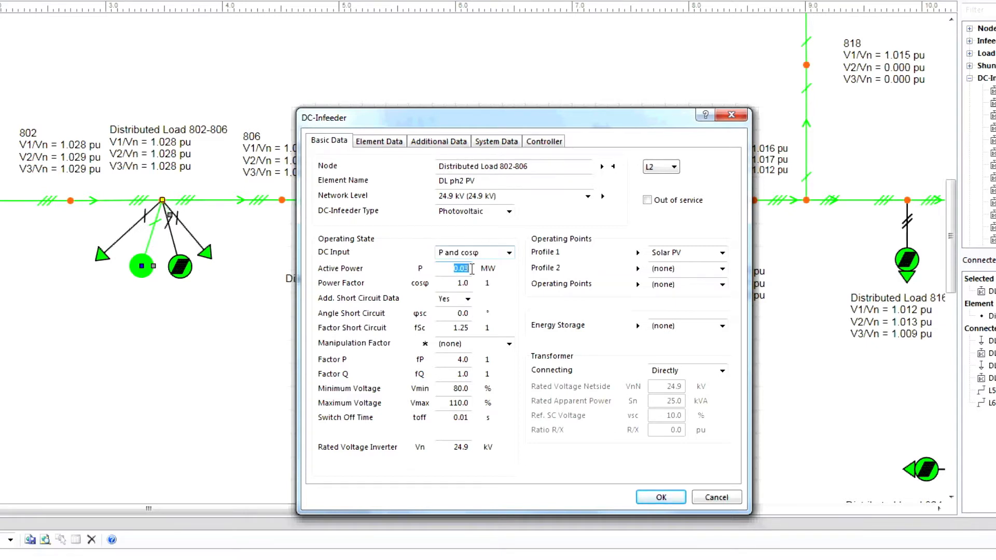
pyautogui.click(458, 283)
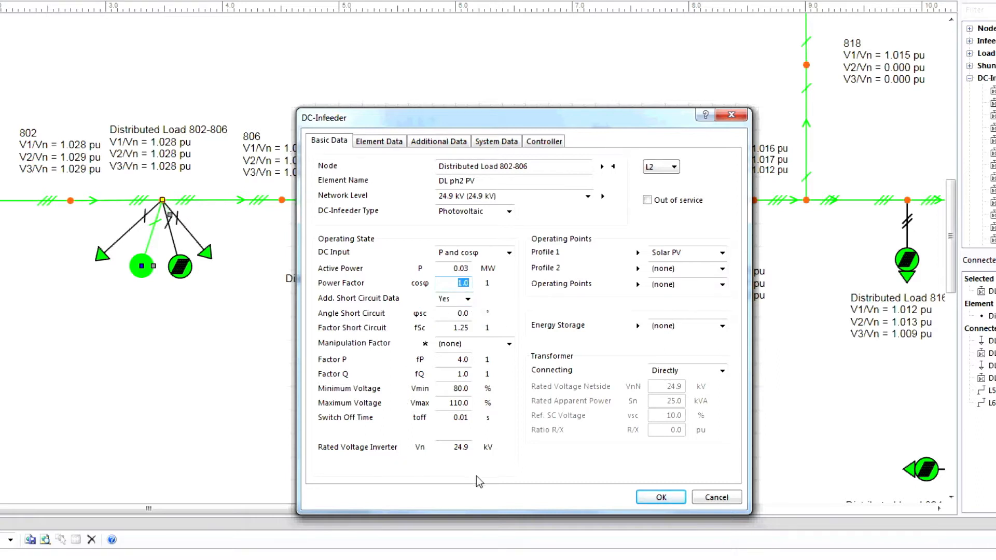
pyautogui.moveTo(569, 292)
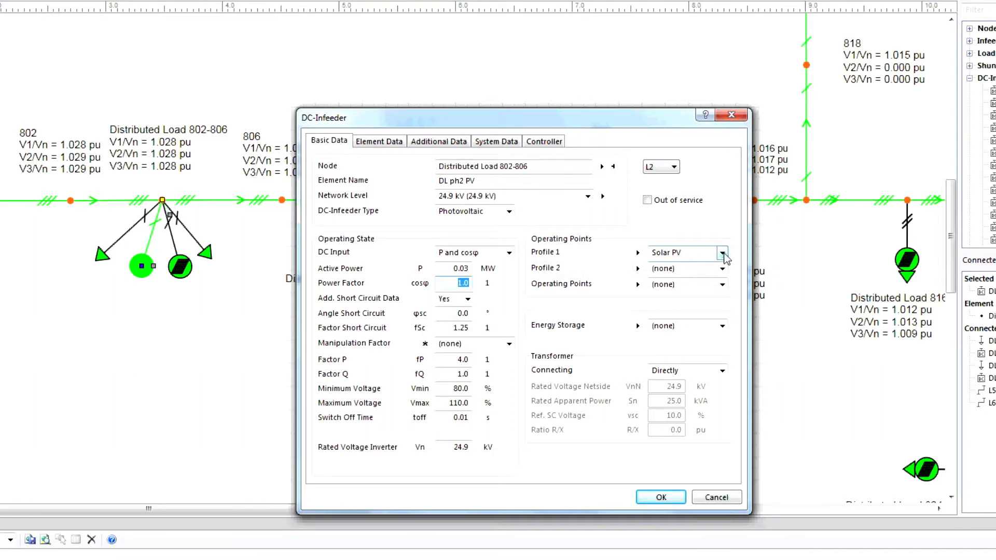
pyautogui.click(722, 252)
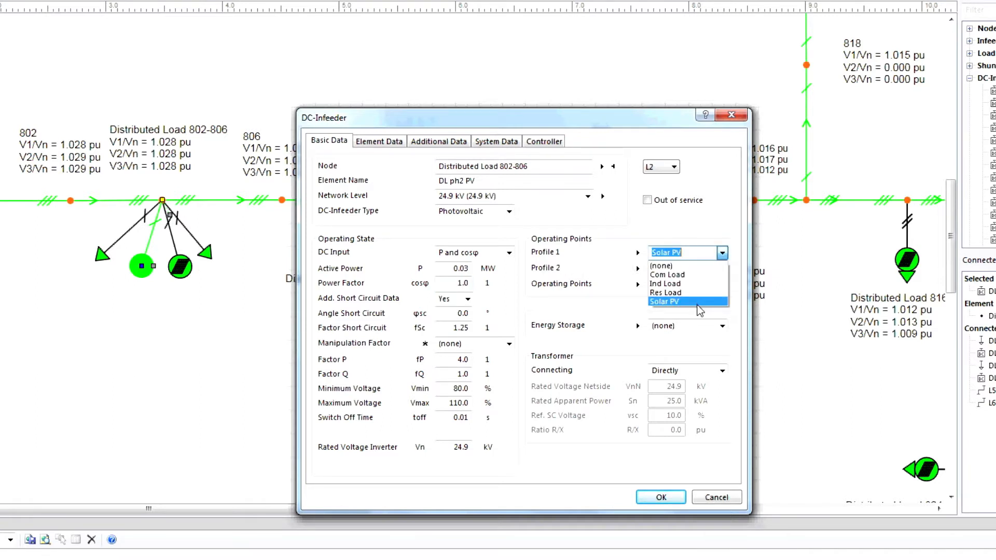
pyautogui.click(664, 302)
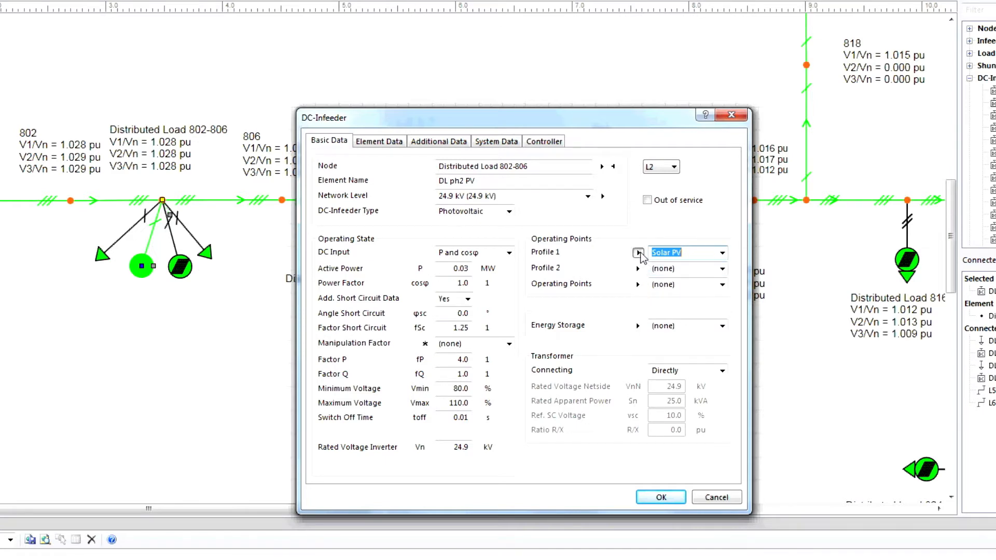
pyautogui.click(639, 253)
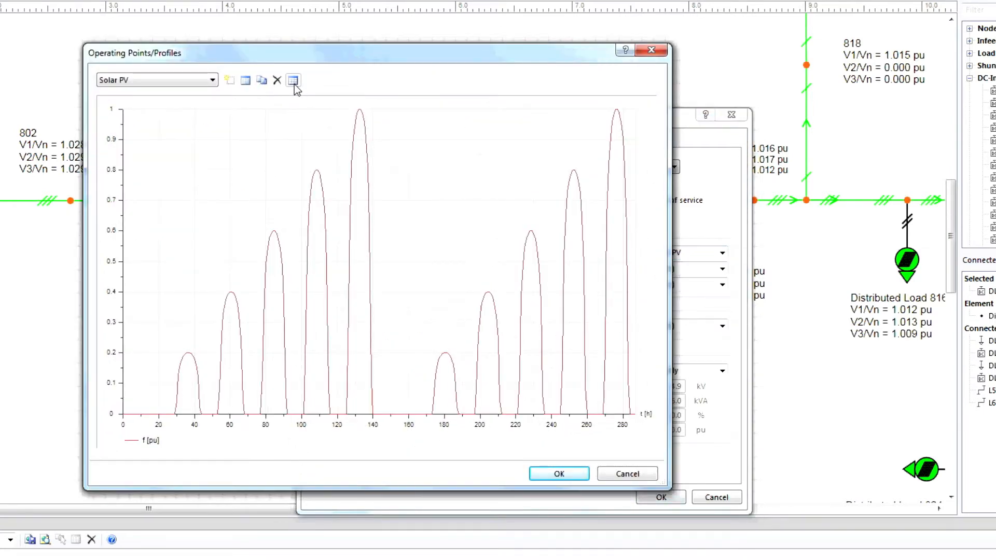
pyautogui.click(292, 80)
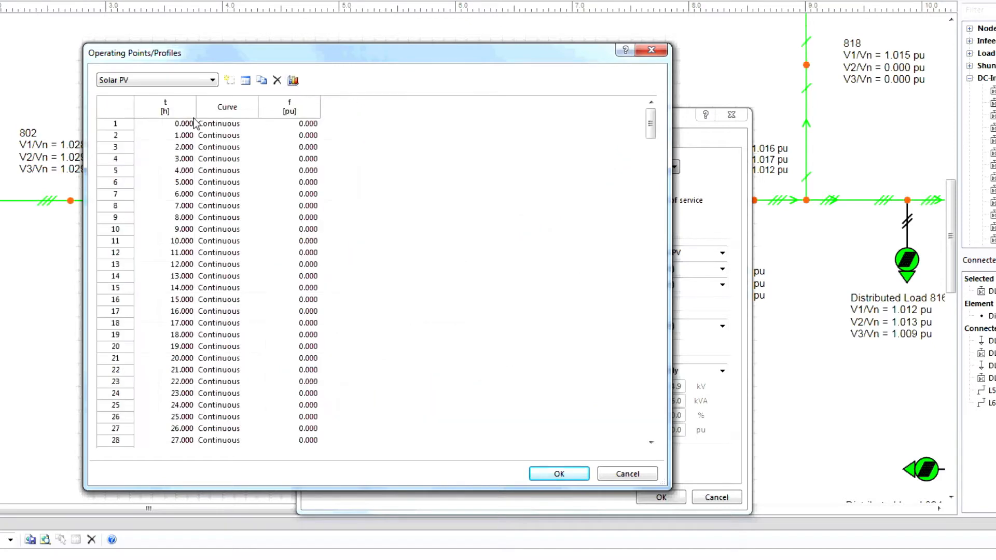
pyautogui.click(165, 107)
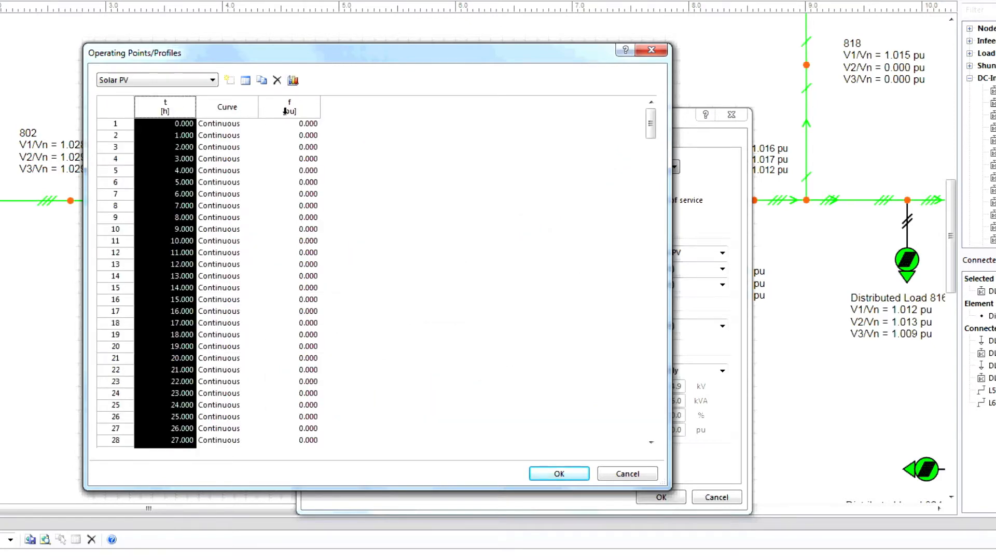
pyautogui.click(289, 107)
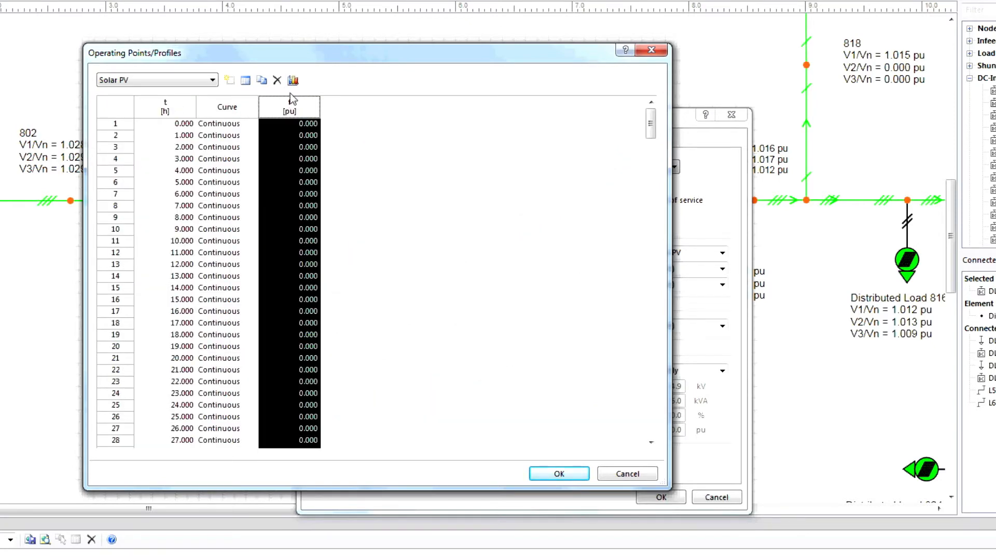
pyautogui.click(293, 80)
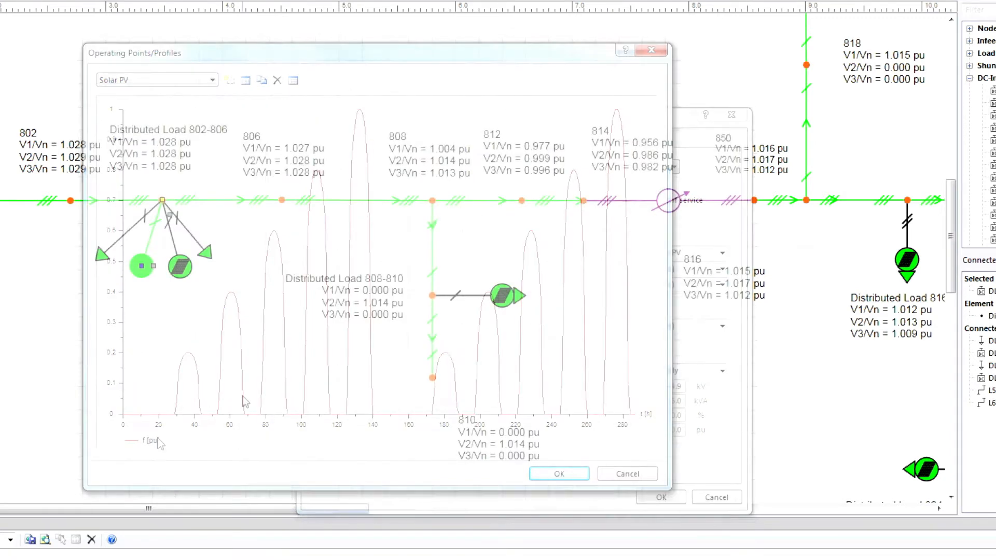
pyautogui.click(558, 473)
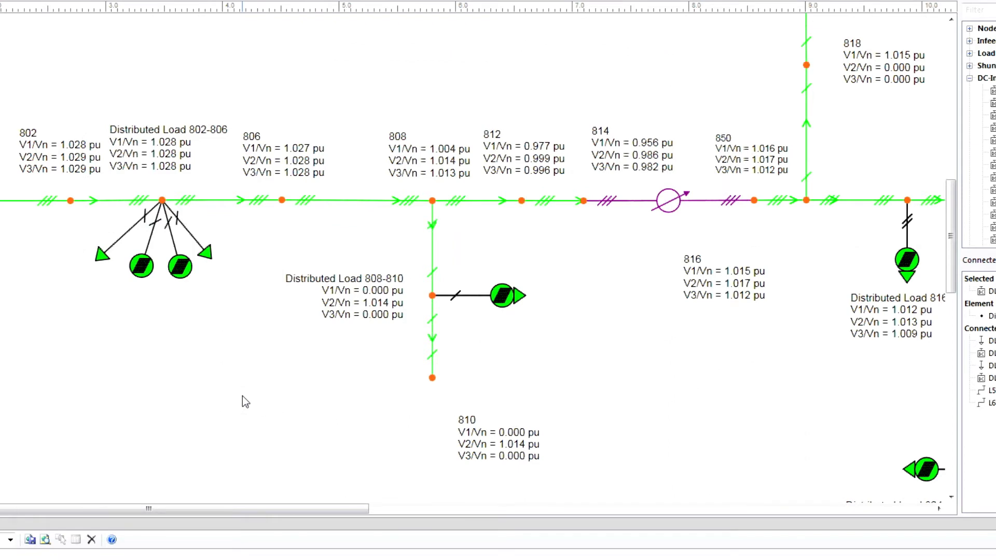
pyautogui.moveTo(210, 263)
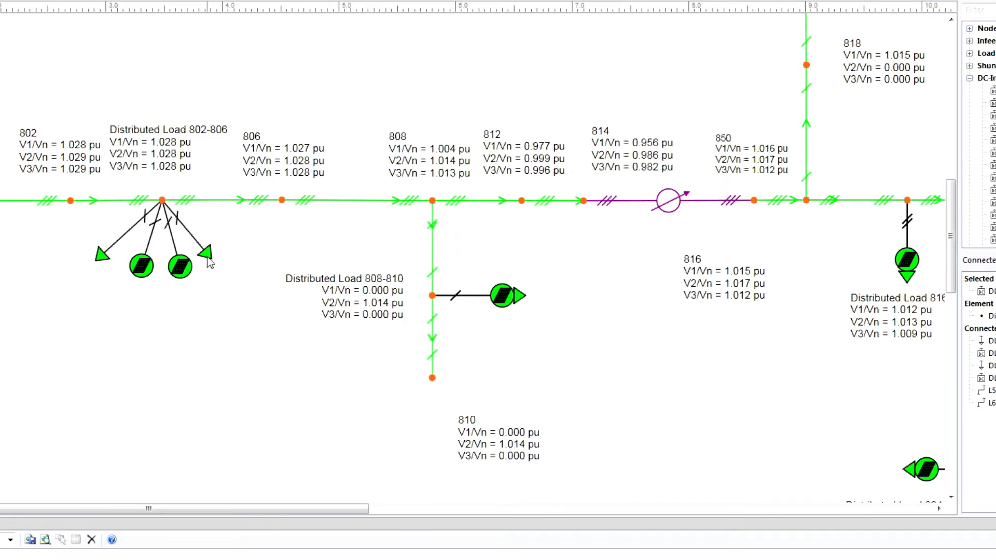
pyautogui.doubleClick(202, 251)
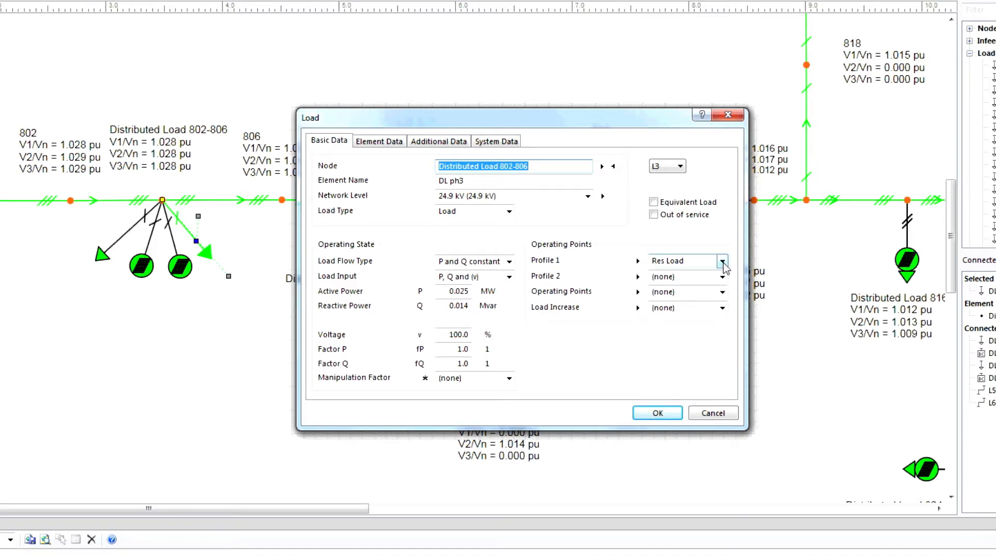
pyautogui.click(722, 260)
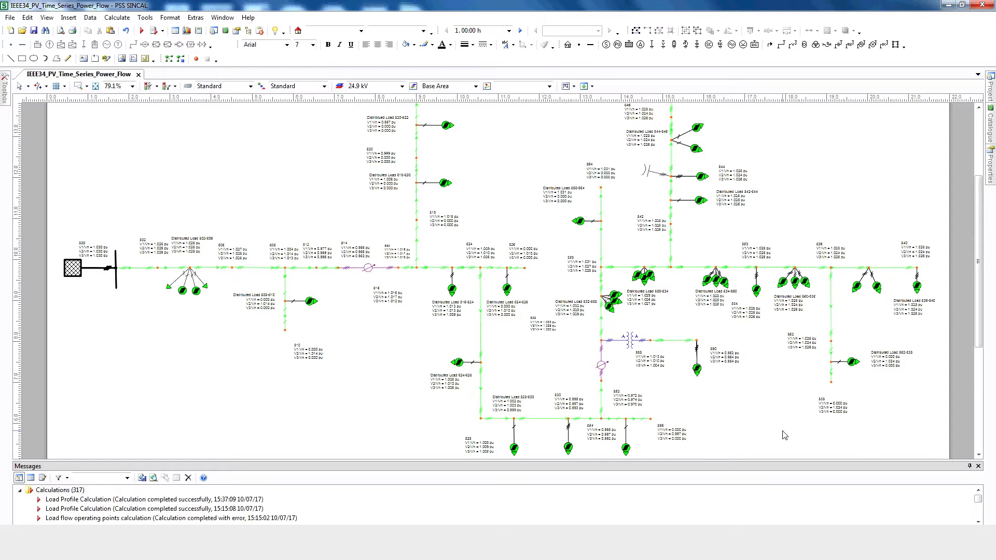
pyautogui.moveTo(468, 187)
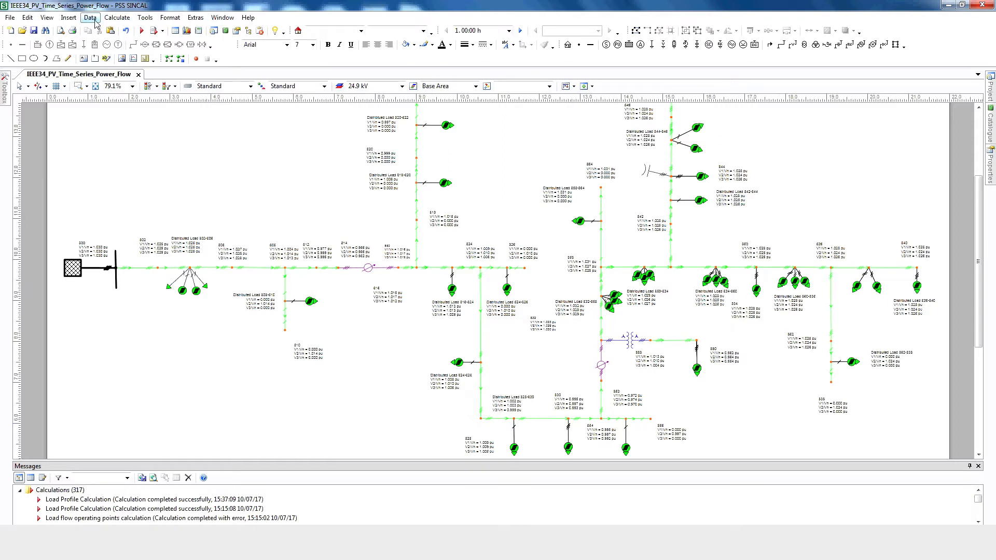
pyautogui.click(89, 18)
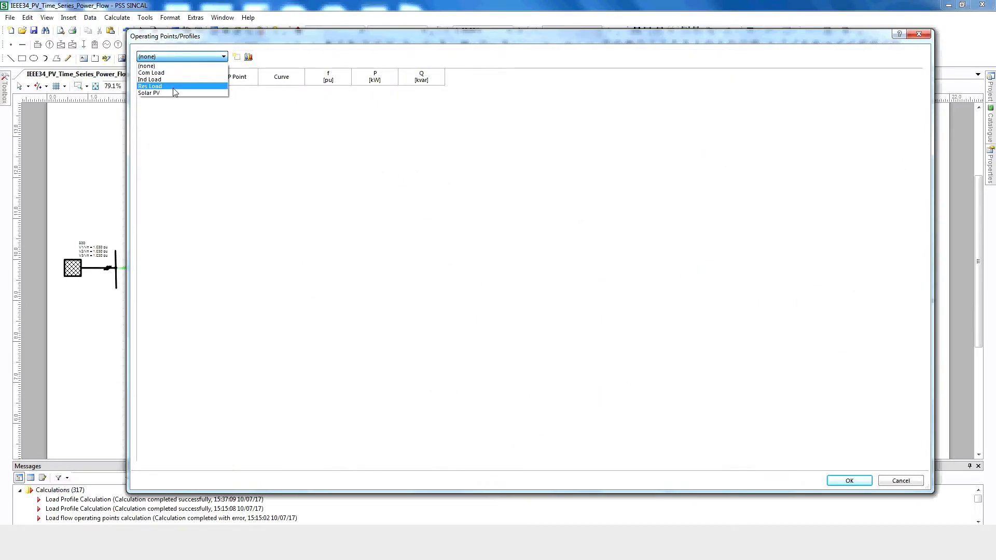
pyautogui.click(148, 93)
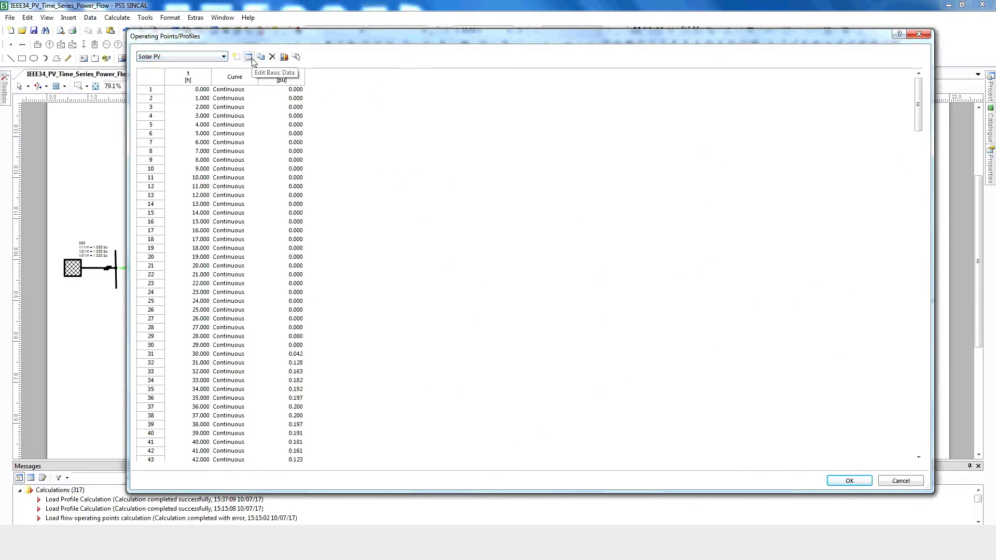
pyautogui.click(248, 56)
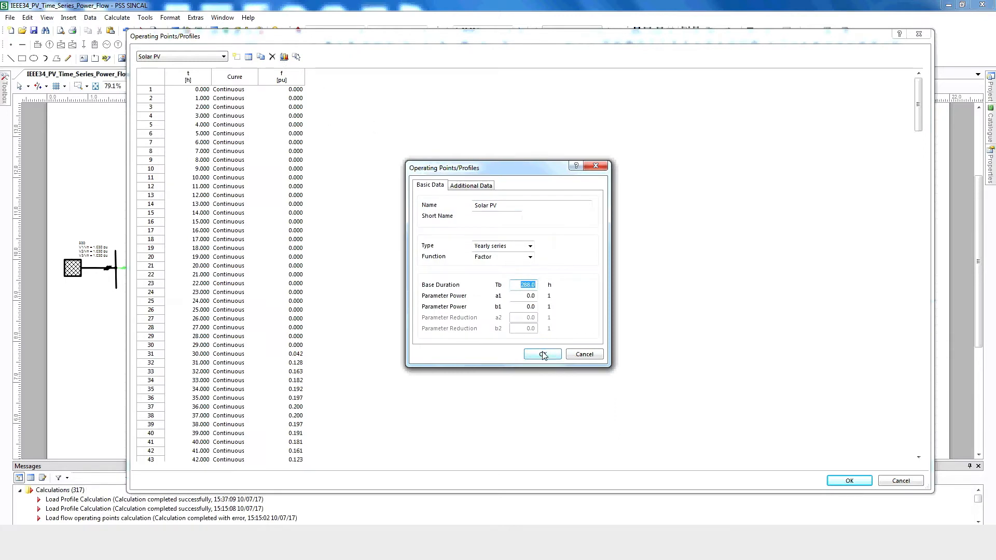
pyautogui.click(542, 354)
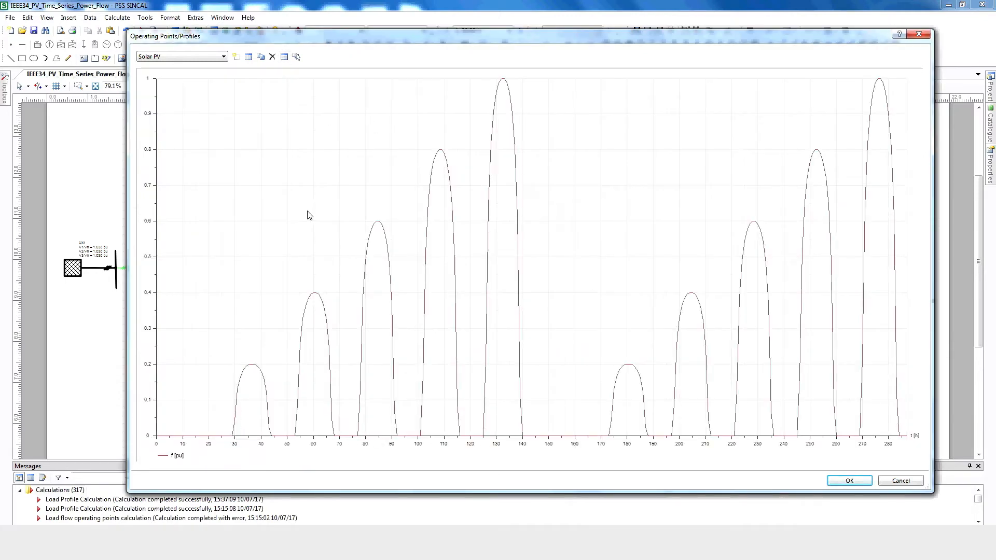
pyautogui.moveTo(171, 438)
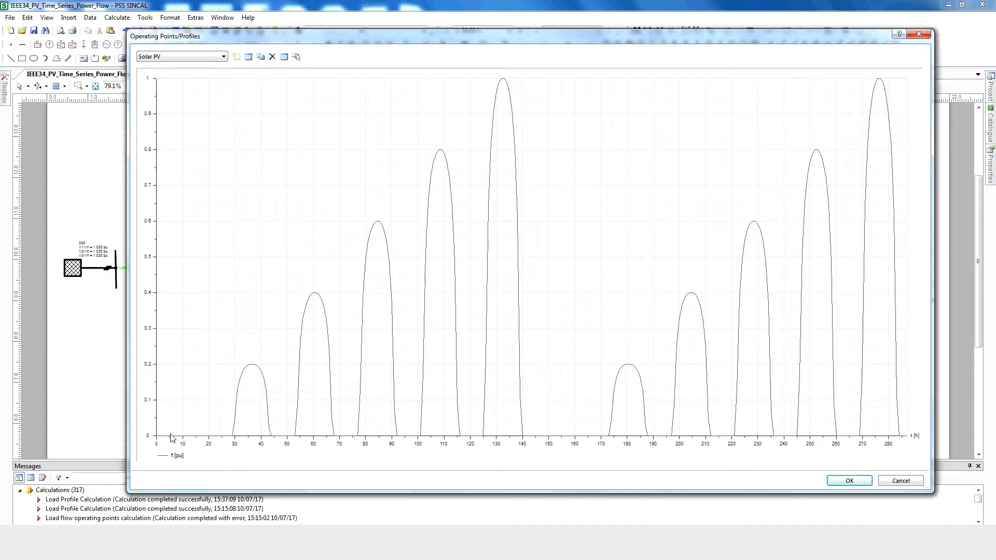
pyautogui.moveTo(240, 446)
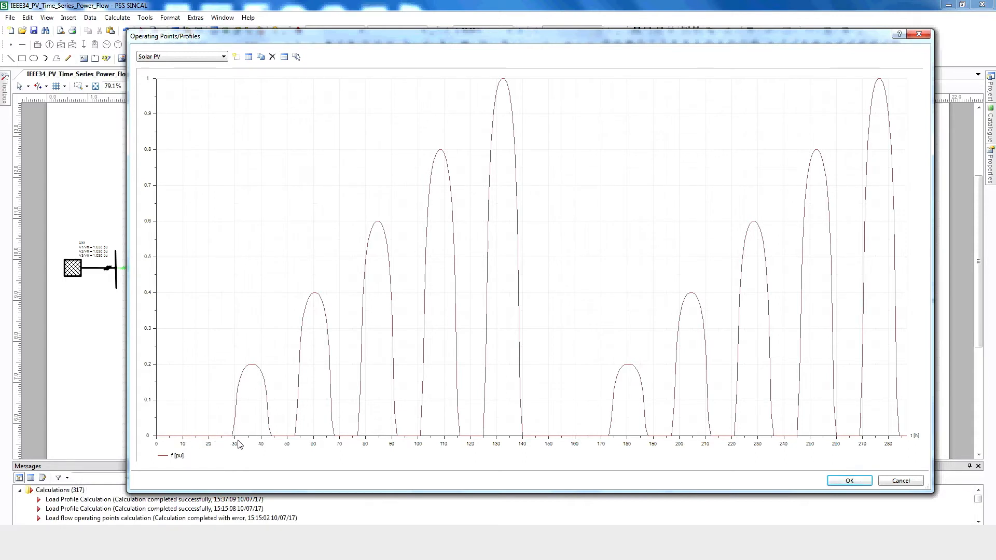
pyautogui.moveTo(201, 439)
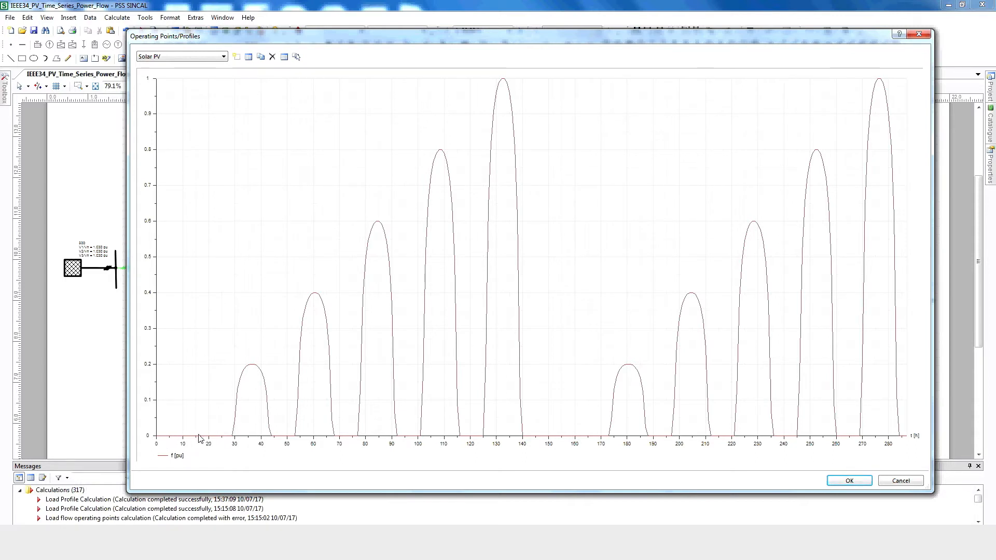
pyautogui.click(849, 480)
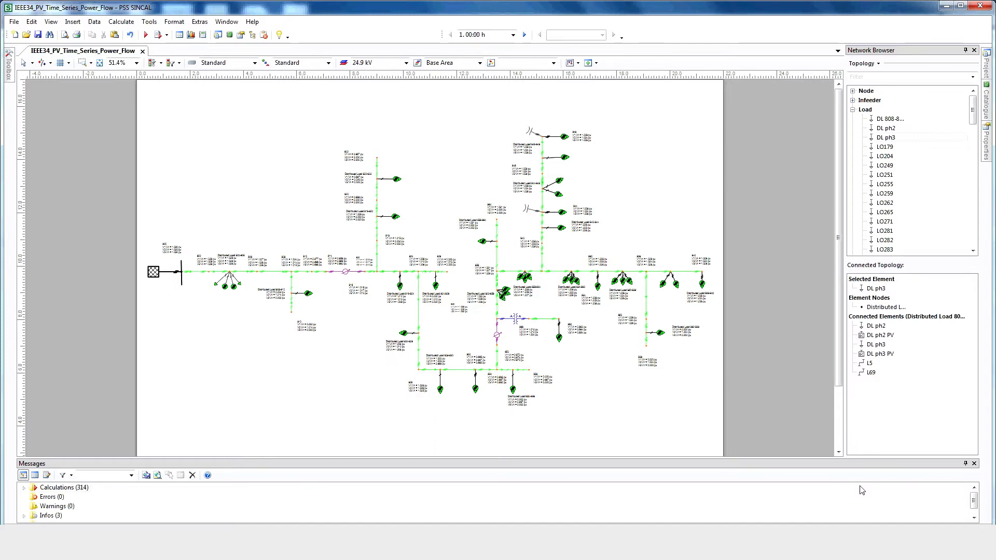
# Step: Run the load profile load flow and check its completion in the calculation messages
pyautogui.click(120, 21)
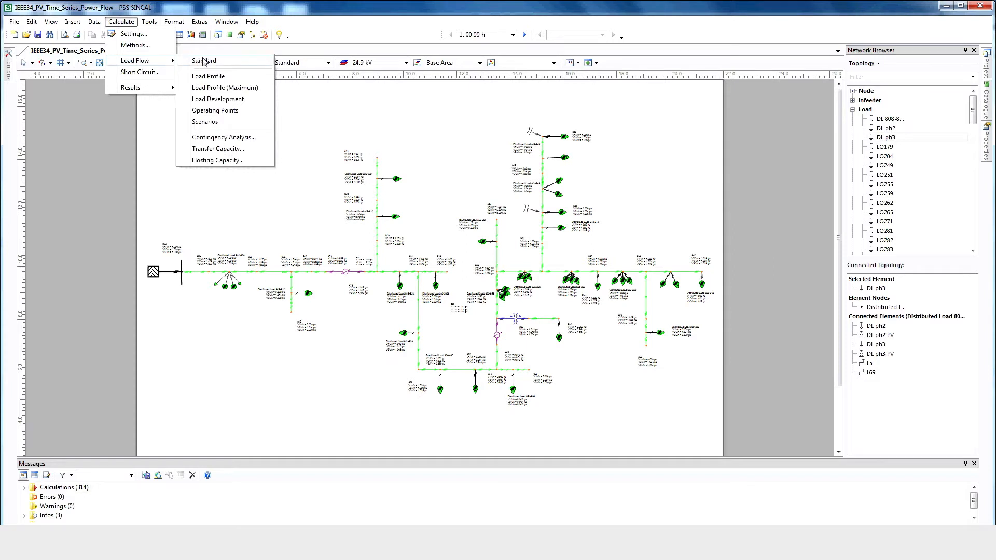
pyautogui.click(204, 60)
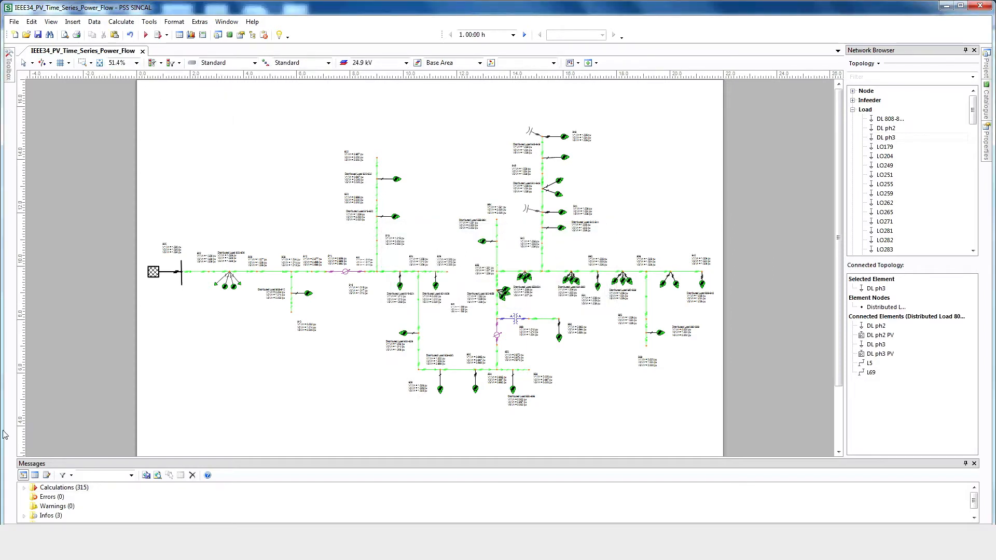
pyautogui.click(23, 488)
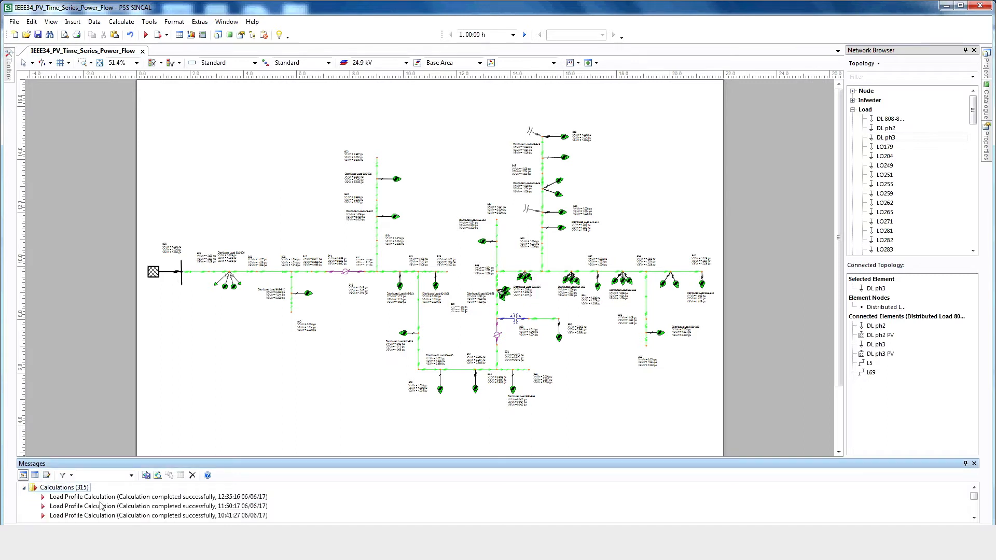
pyautogui.click(152, 505)
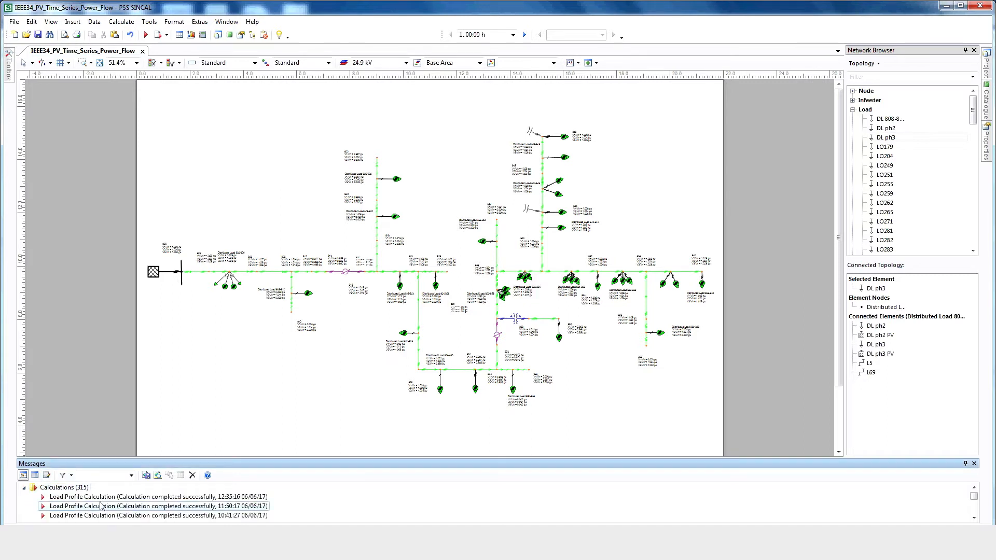
# Step: Look through the View menu options without changing anything
pyautogui.click(50, 21)
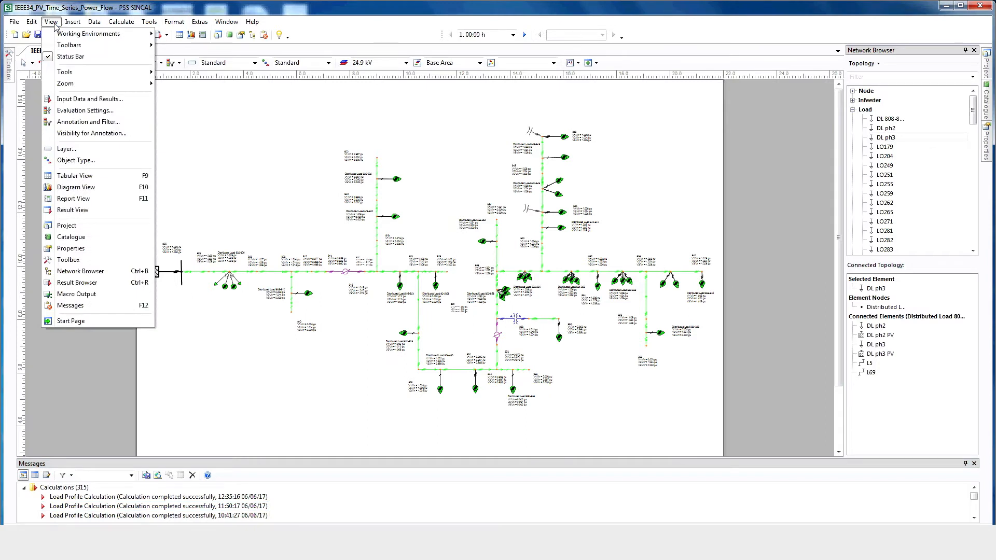
pyautogui.click(69, 45)
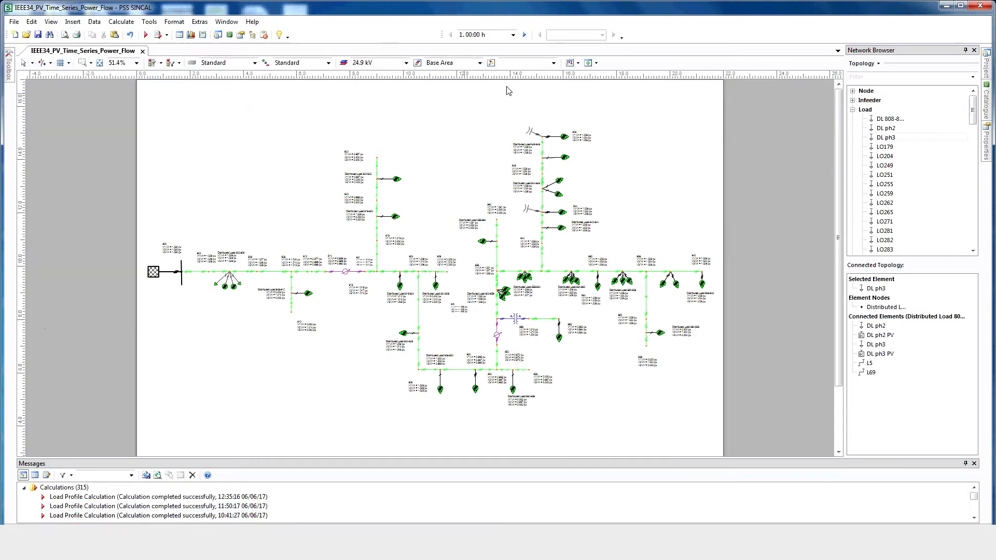
# Step: Review the unbalanced node and branch result tables, then return to the time-step selection
pyautogui.click(513, 35)
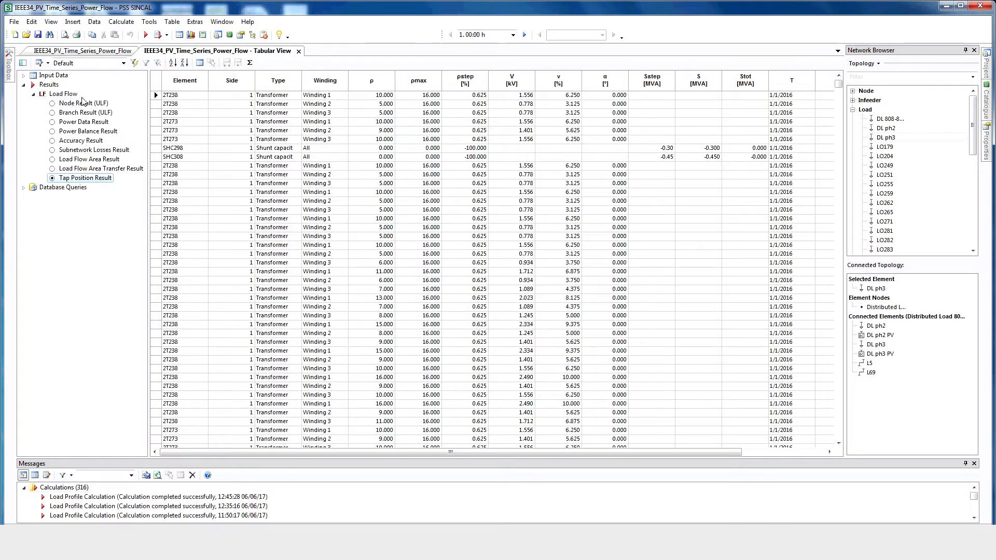
pyautogui.click(83, 103)
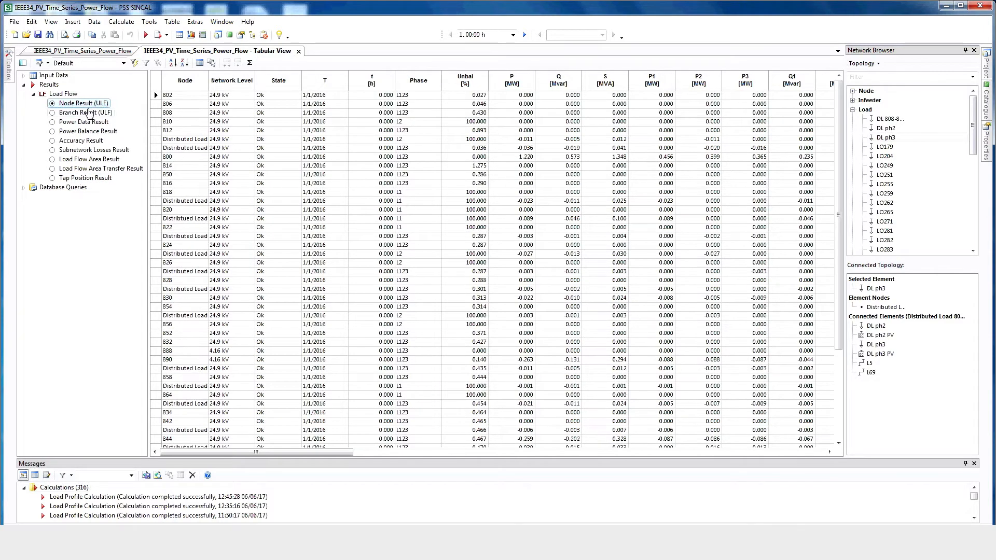
pyautogui.click(84, 112)
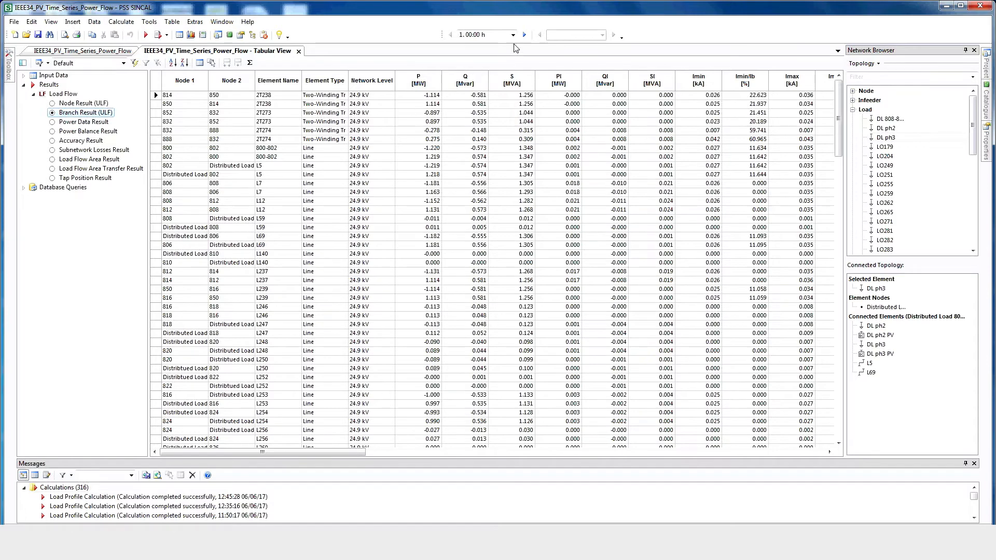
pyautogui.click(512, 35)
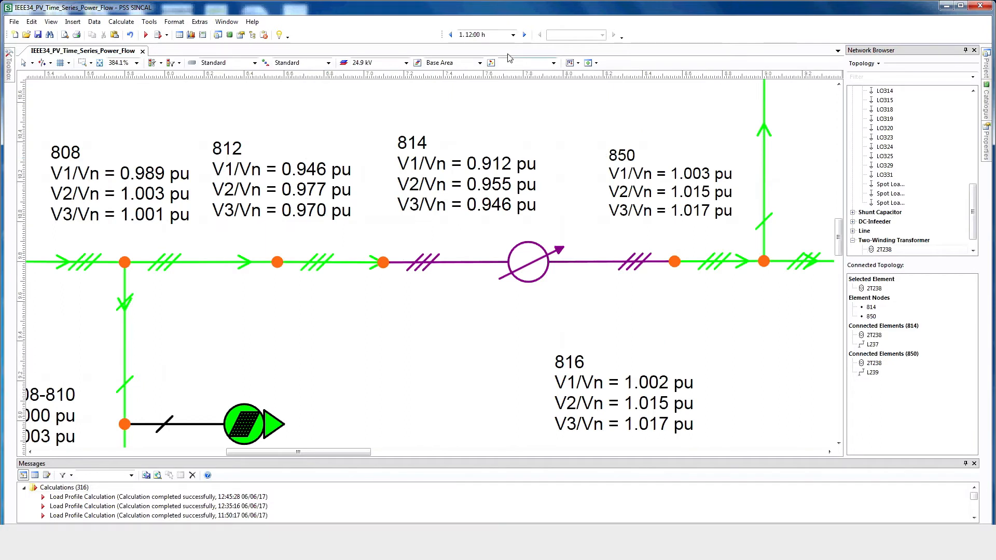
pyautogui.moveTo(508, 48)
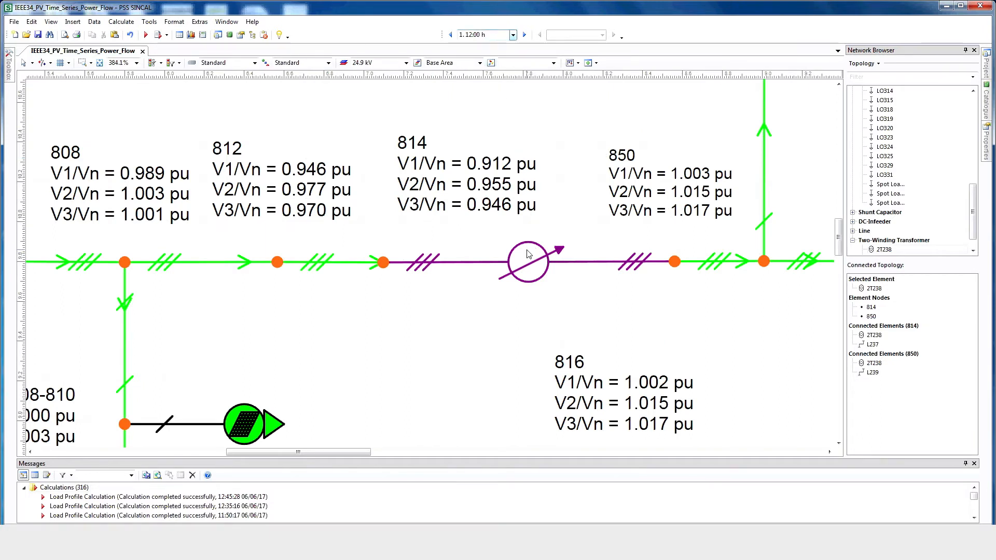
# Step: Check regulator 2T238's tap position results at 12:00 on day 1
pyautogui.rightClick(527, 260)
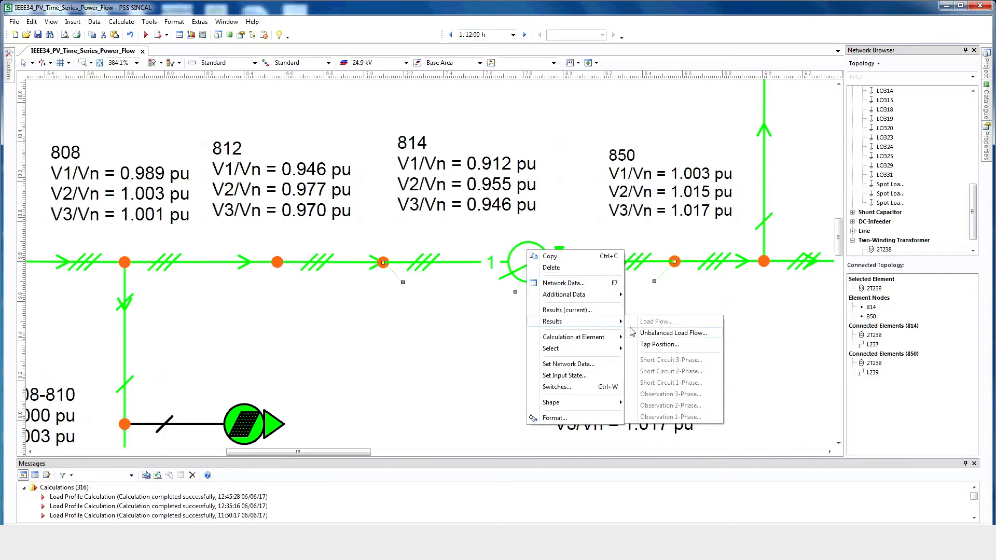
pyautogui.click(660, 344)
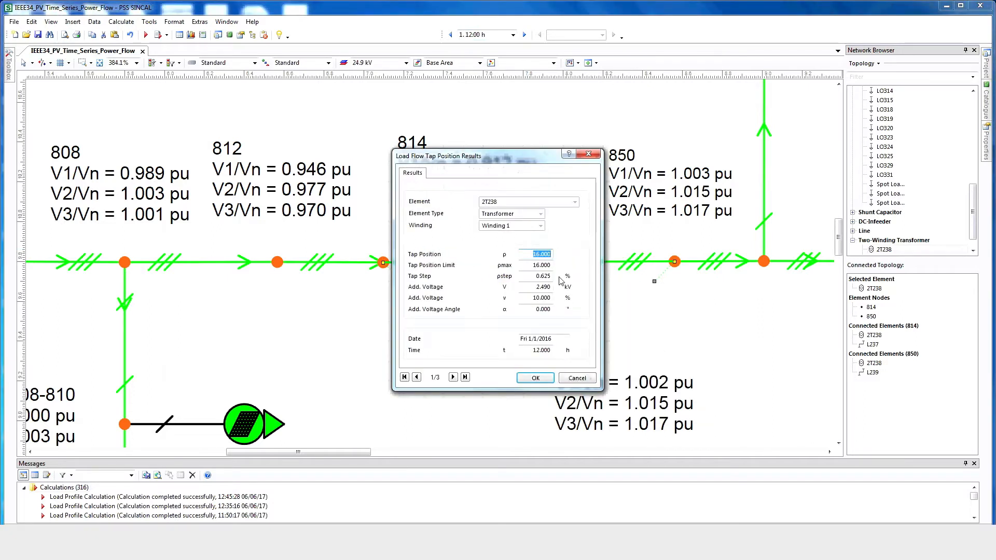
pyautogui.moveTo(562, 272)
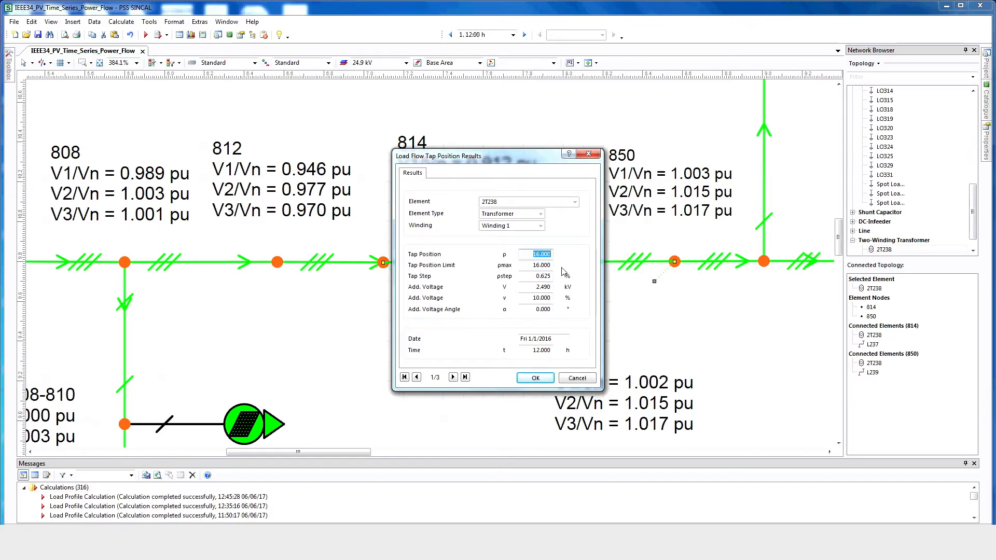
pyautogui.click(534, 378)
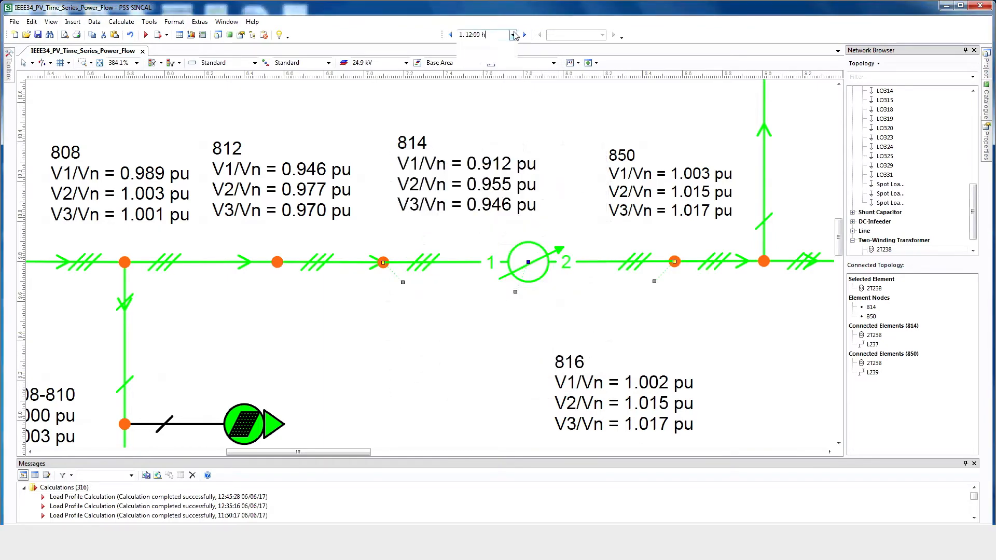
# Step: Switch the results to 15:00 on day 2 and check the regulator's current results again
pyautogui.click(512, 34)
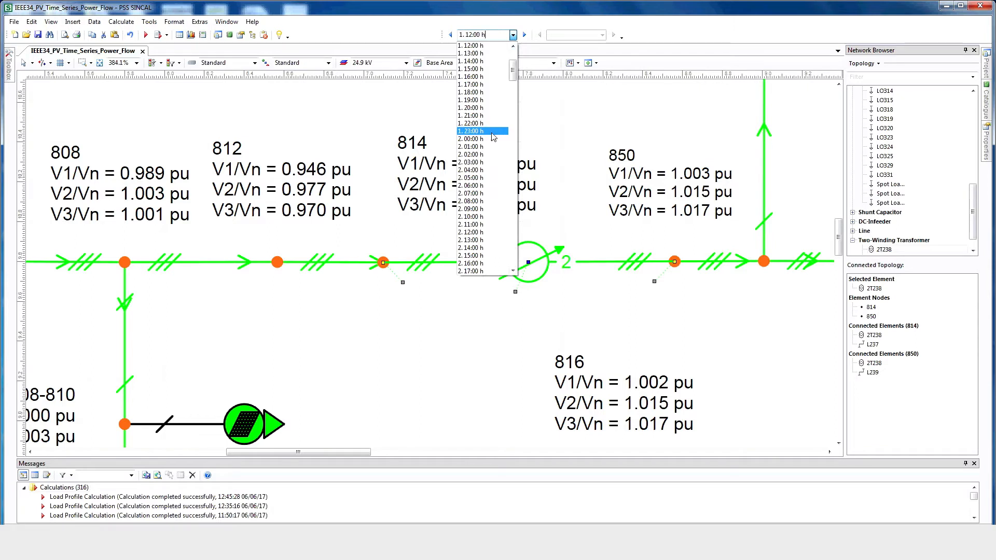
pyautogui.click(474, 256)
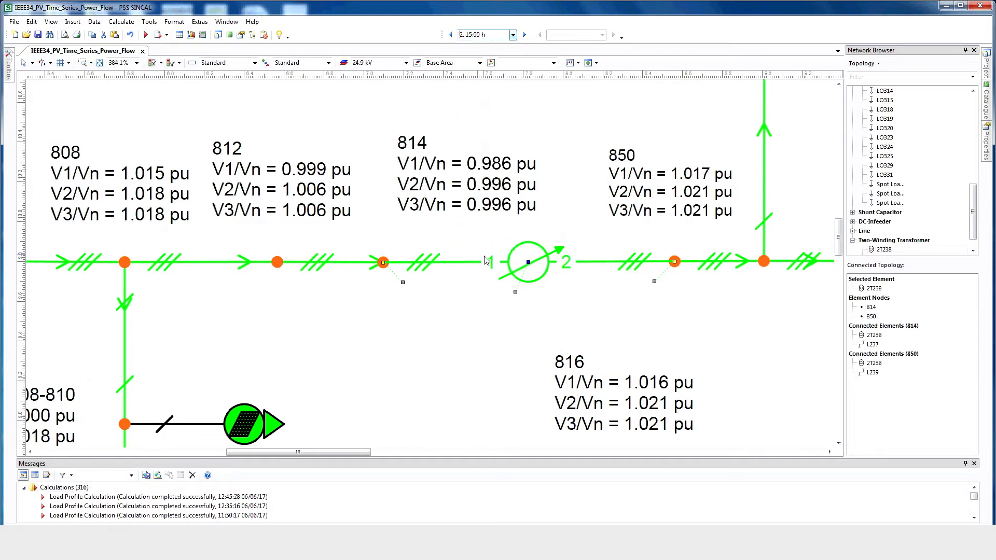
pyautogui.rightClick(527, 263)
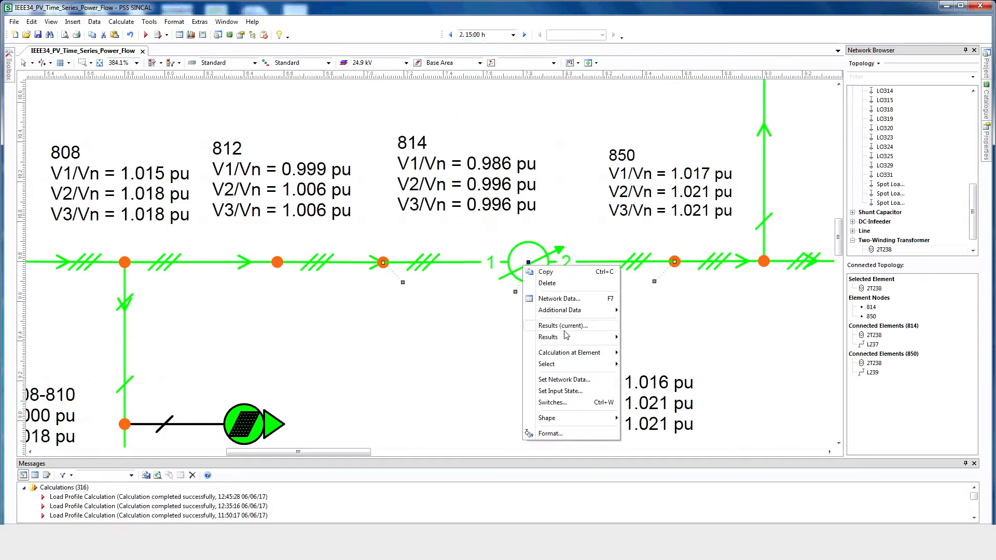
pyautogui.click(561, 324)
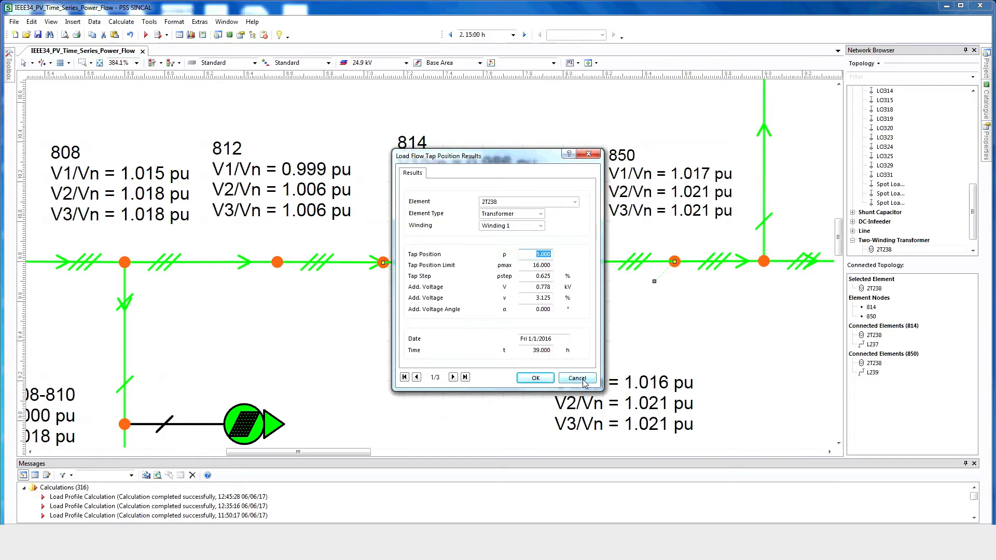
pyautogui.click(576, 378)
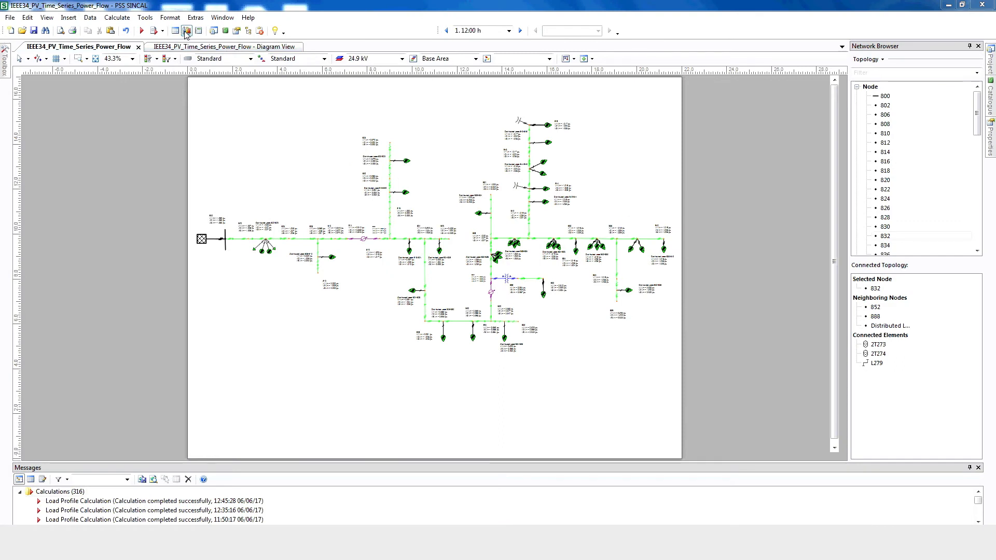
pyautogui.moveTo(187, 31)
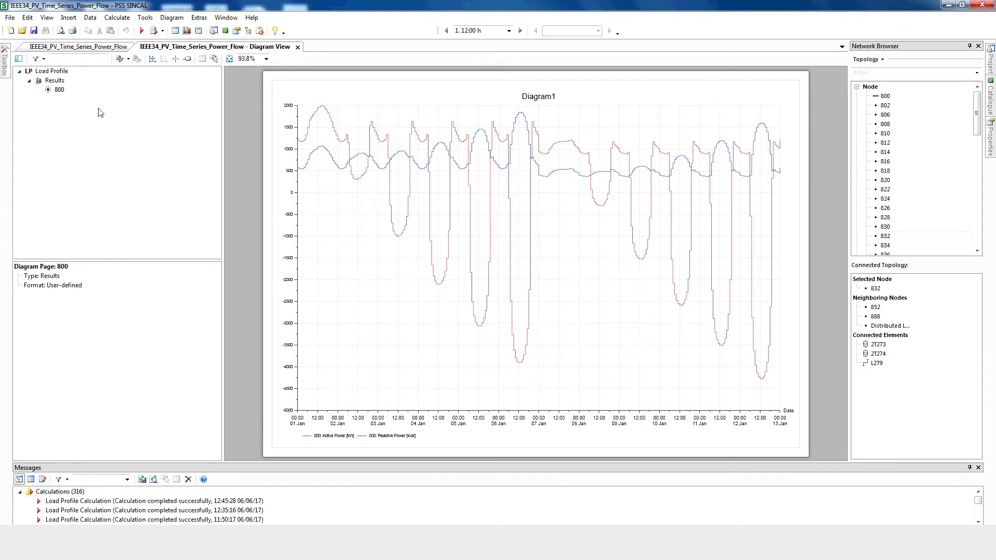
pyautogui.moveTo(349, 225)
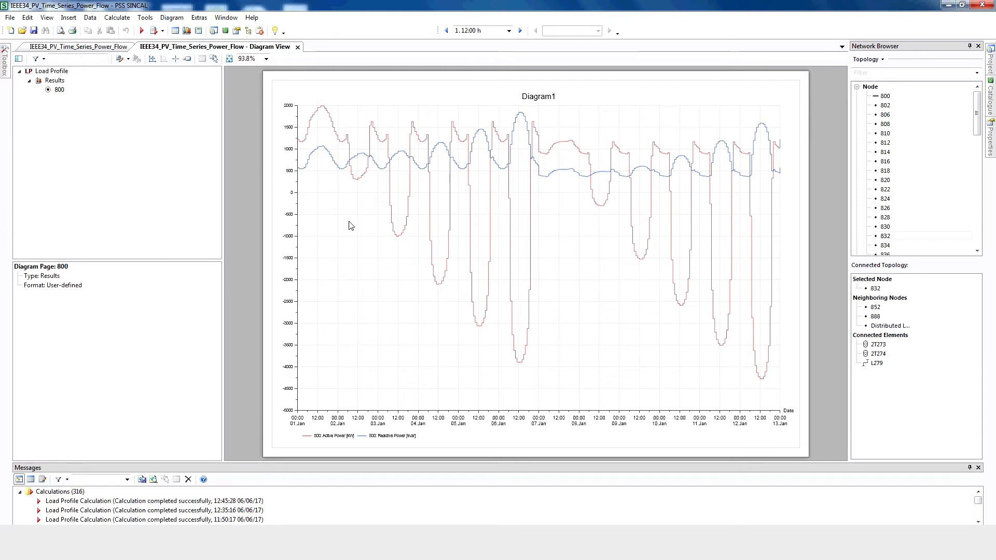
pyautogui.moveTo(335, 156)
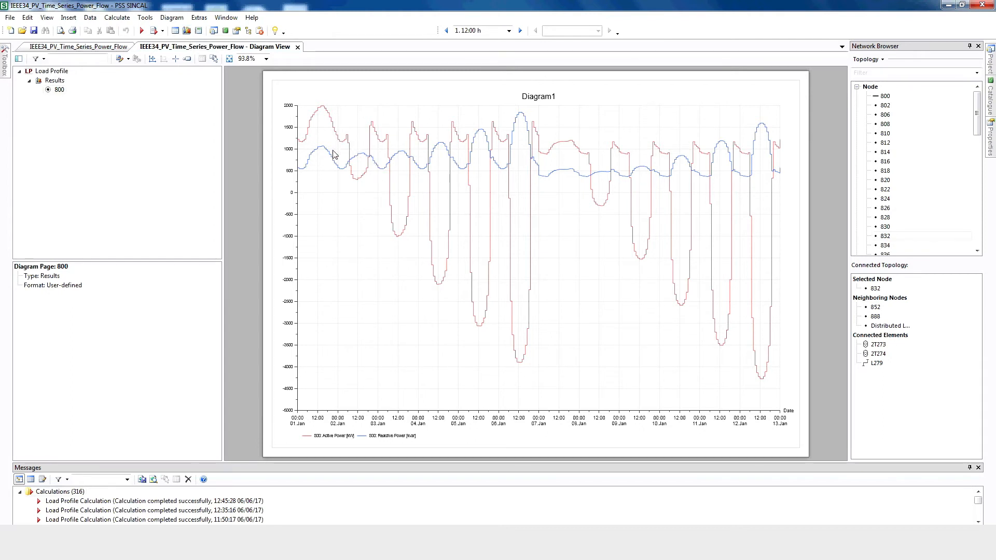
pyautogui.moveTo(304, 423)
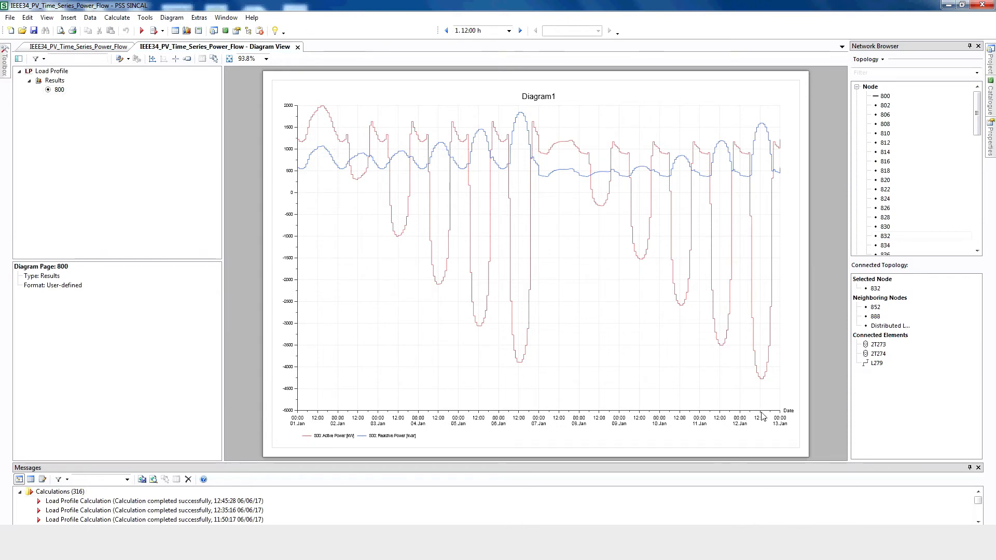
pyautogui.click(80, 47)
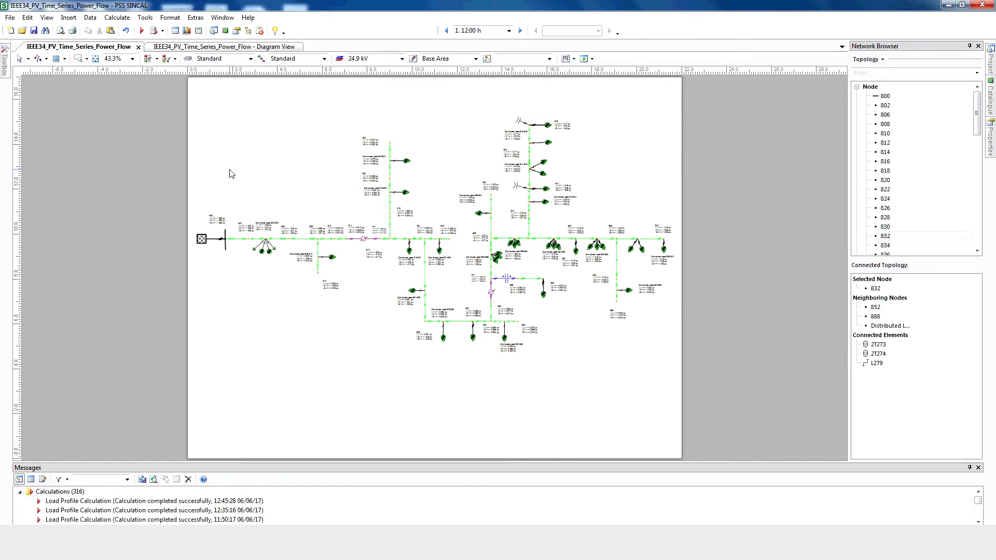
pyautogui.moveTo(236, 165)
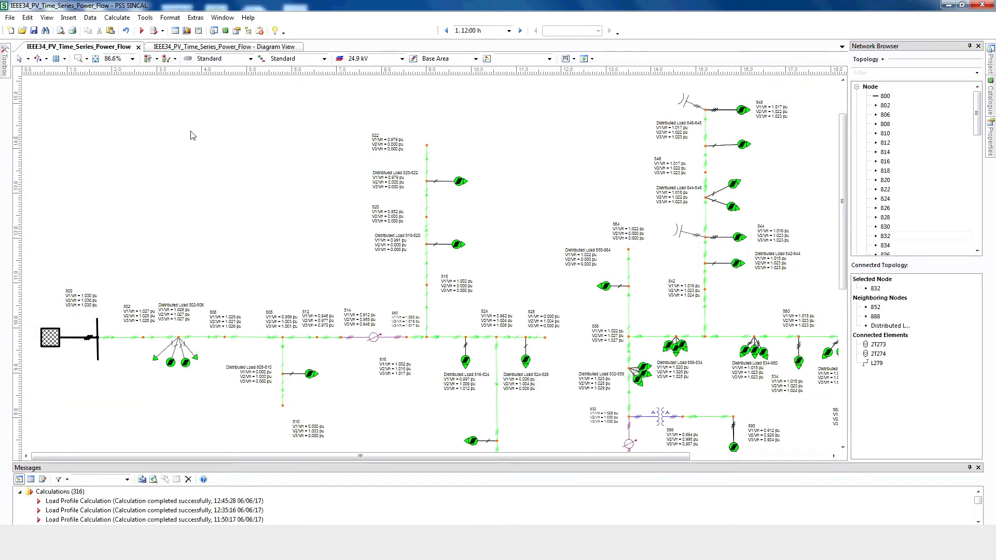
# Step: Insert Diagram1 of node 800's load profile results into the network graphic
pyautogui.click(69, 17)
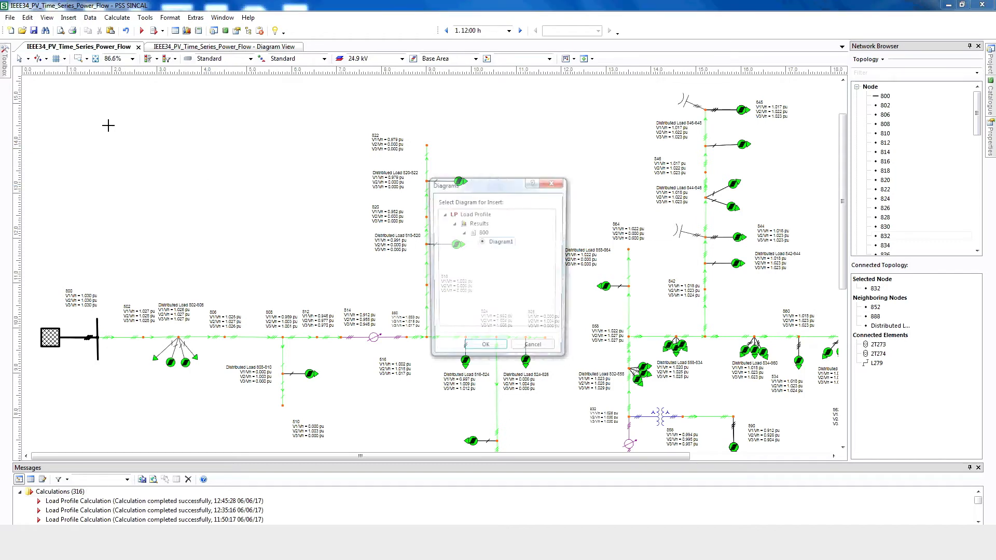
pyautogui.click(485, 344)
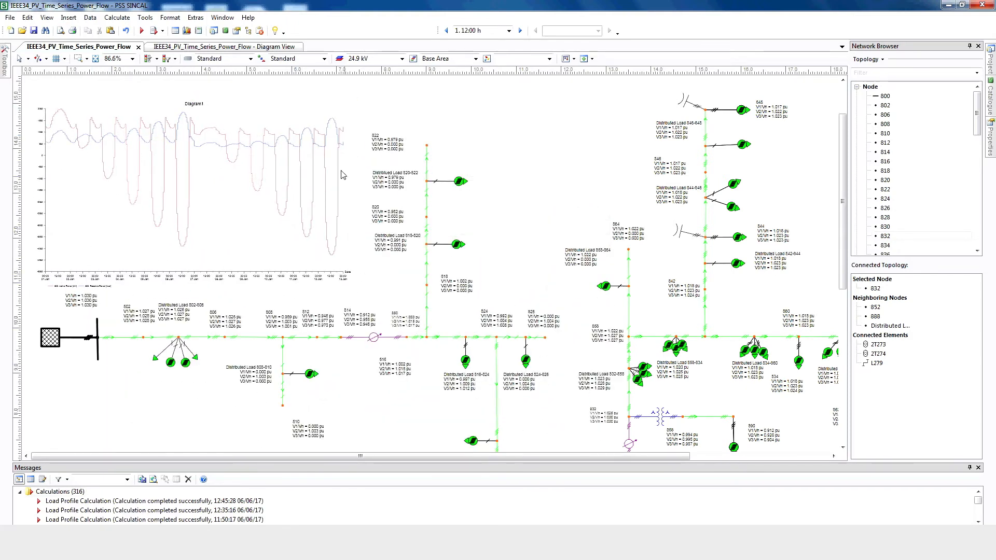
pyautogui.moveTo(118, 18)
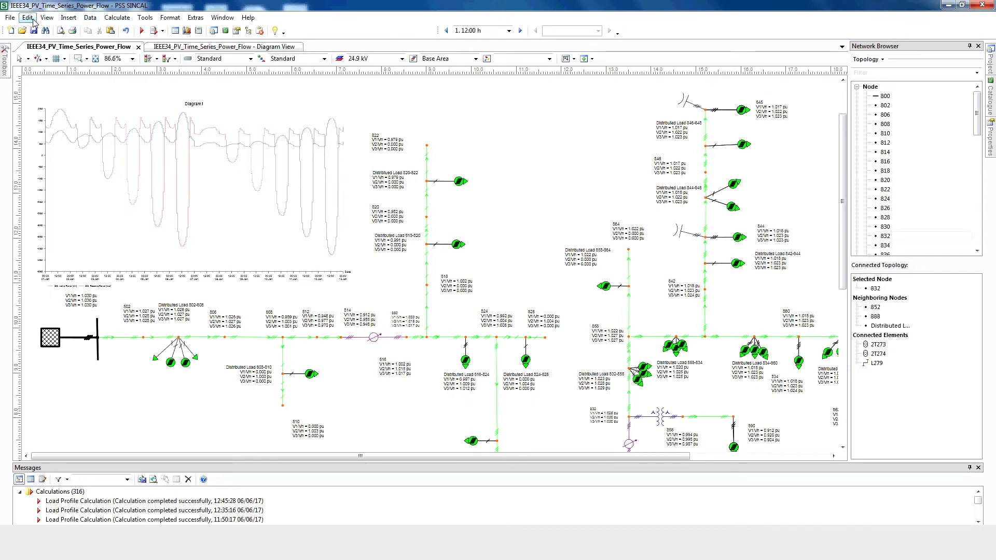
# Step: Select all DC-Infeeder elements through Select by Type
pyautogui.click(27, 18)
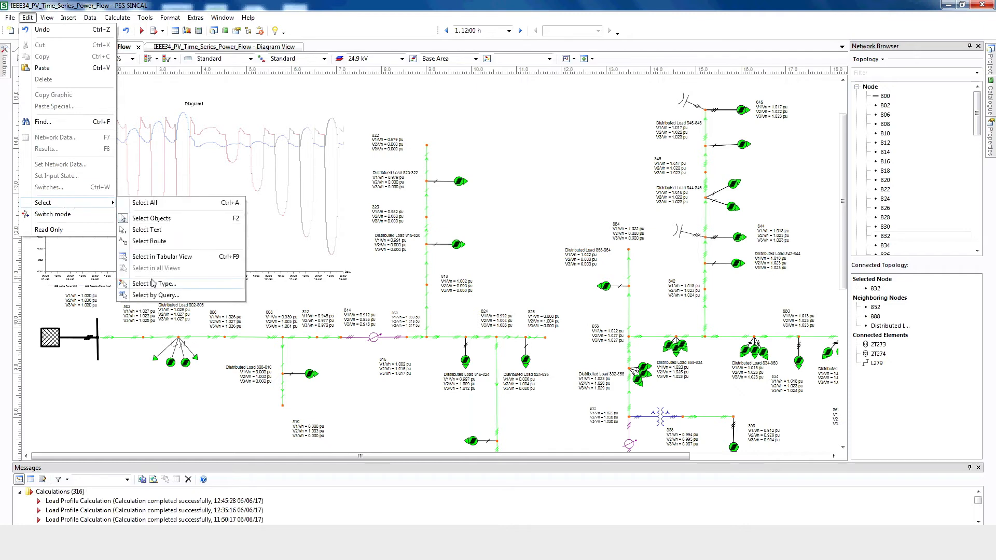
pyautogui.click(151, 284)
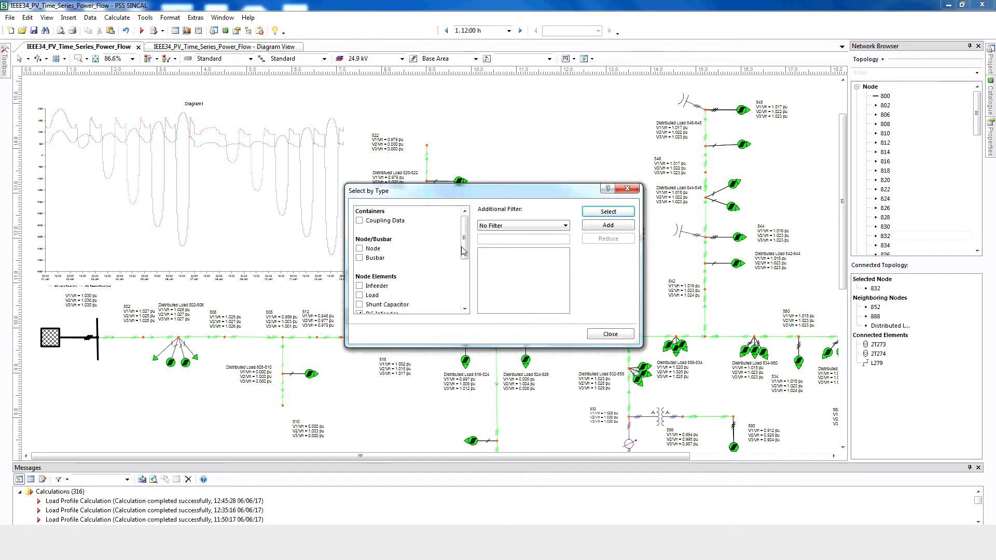
pyautogui.scroll(-3)
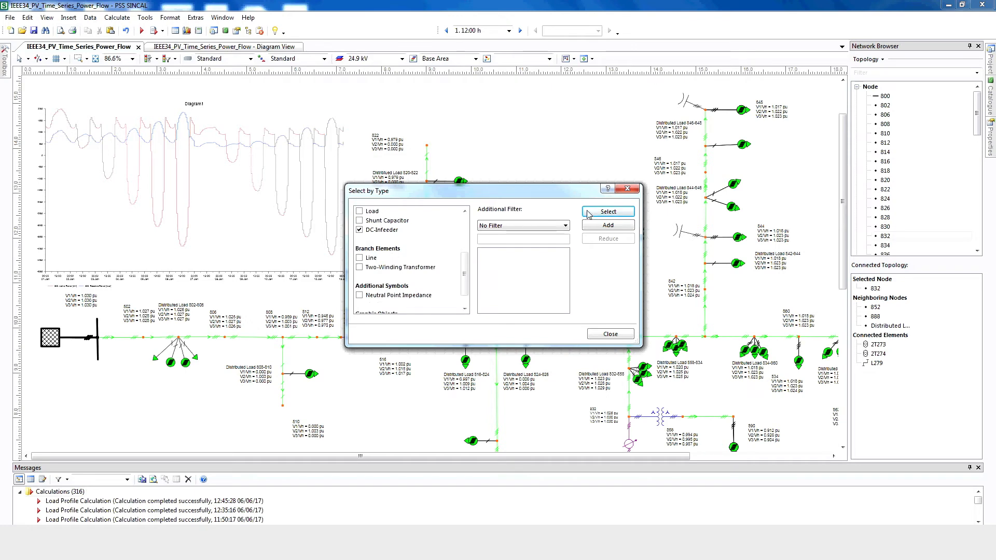
pyautogui.click(606, 211)
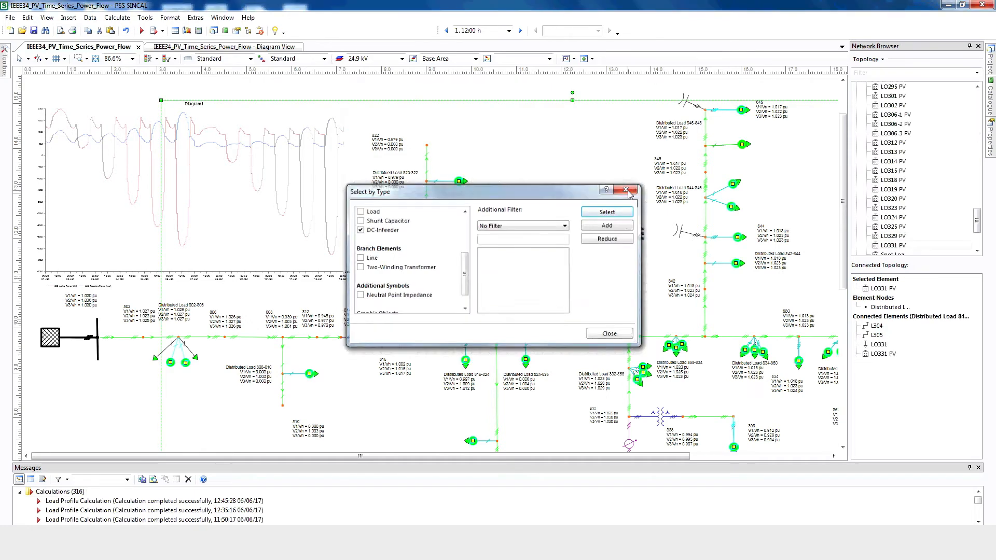
pyautogui.click(628, 191)
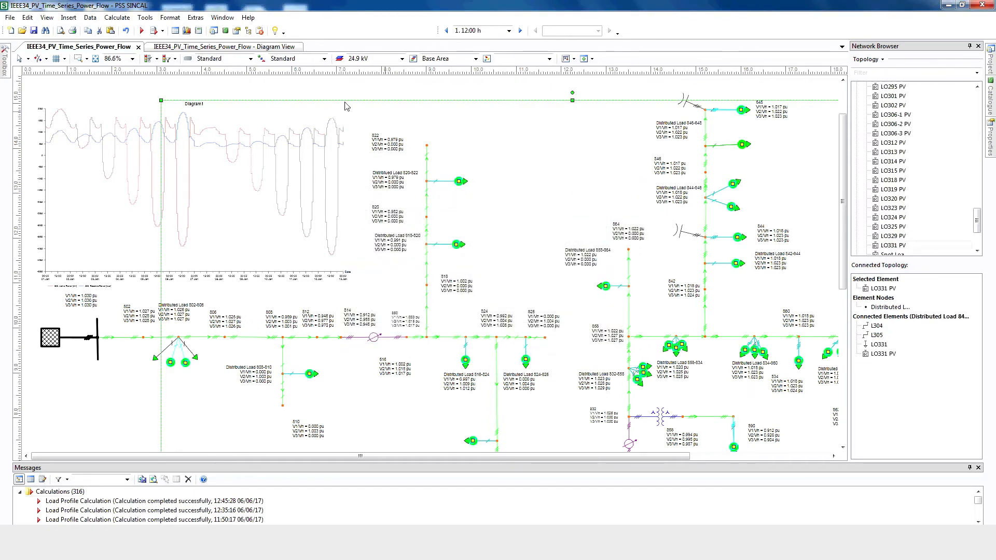
# Step: Replace attribute P [MW] of all DC-Infeeder elements with 0 via Set Network Data and confirm
pyautogui.click(27, 18)
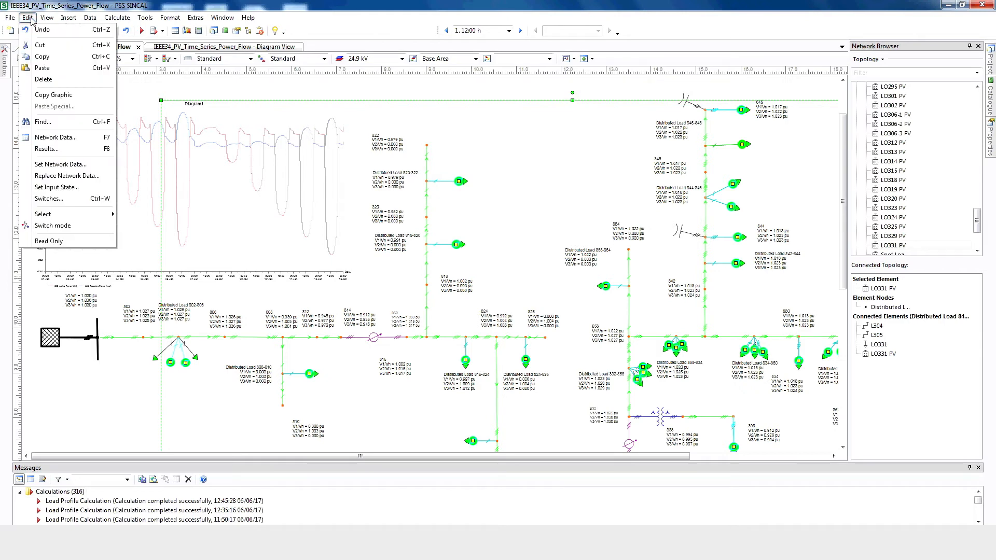
pyautogui.moveTo(60, 164)
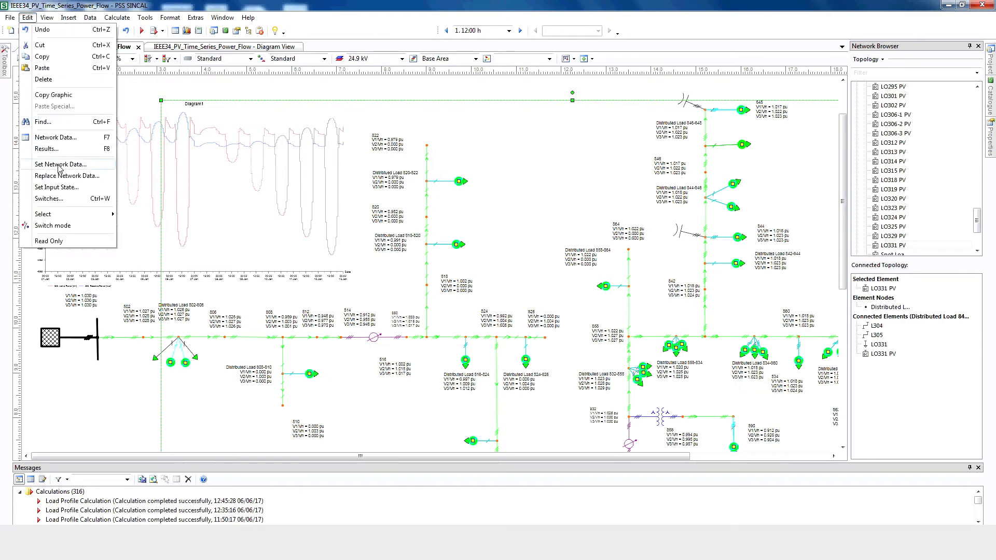
pyautogui.click(60, 164)
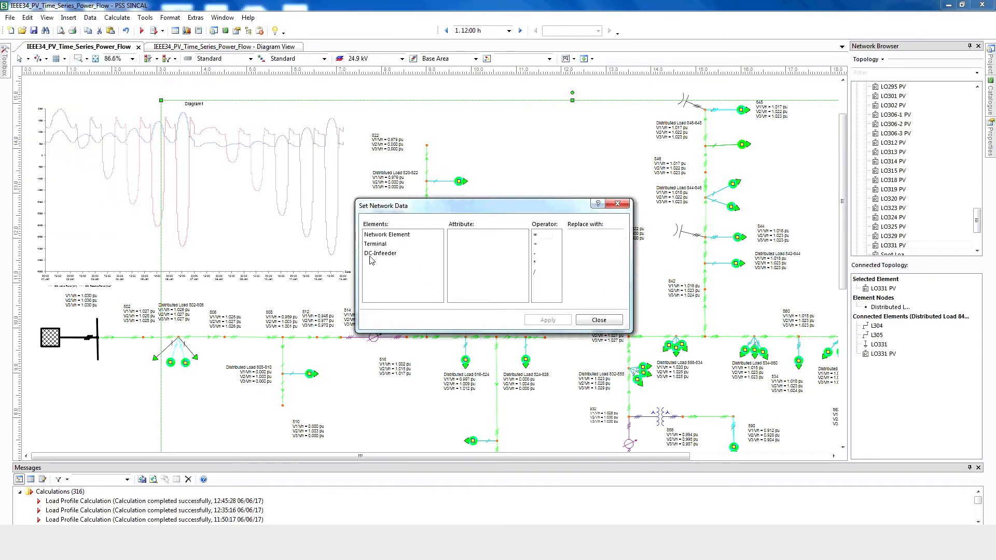
pyautogui.click(380, 253)
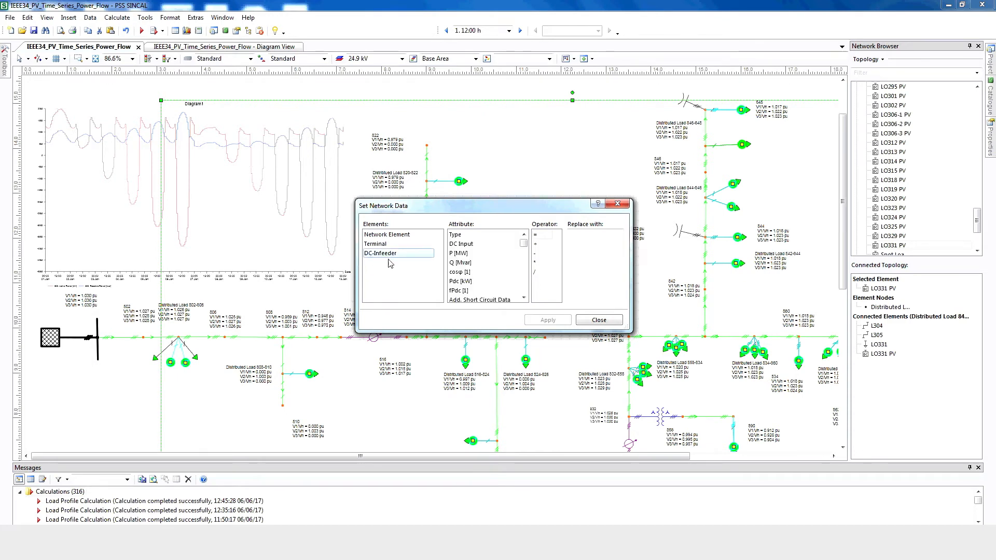
pyautogui.click(470, 253)
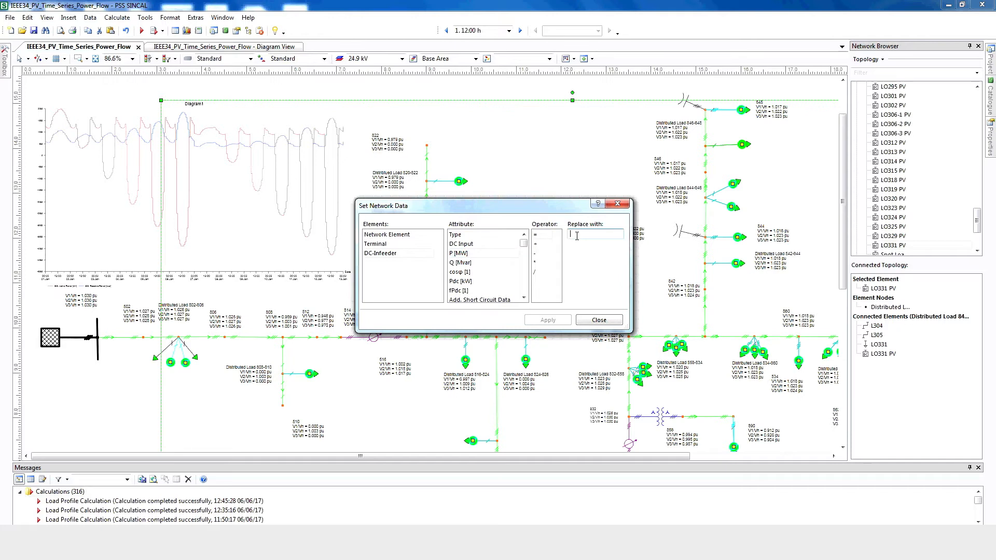
pyautogui.write('0')
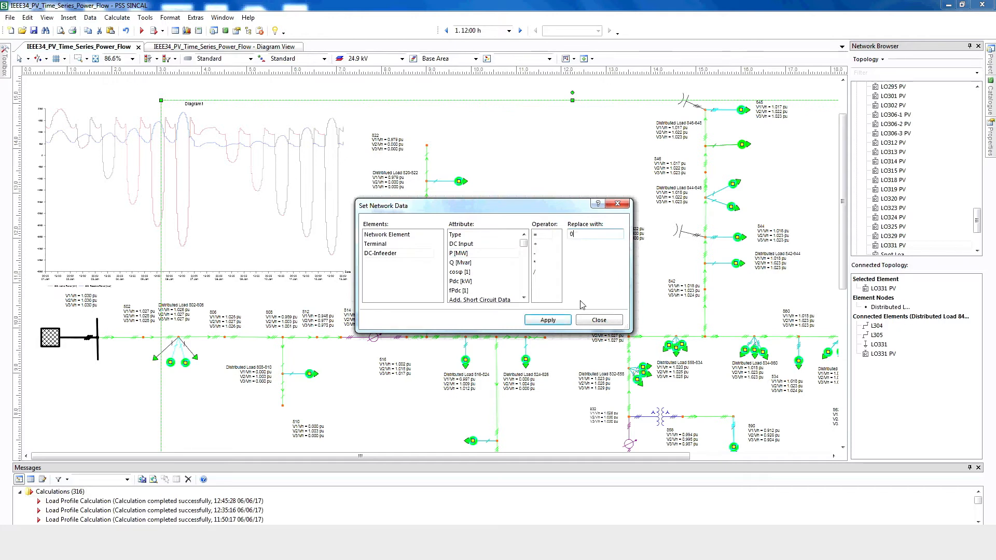
pyautogui.click(547, 319)
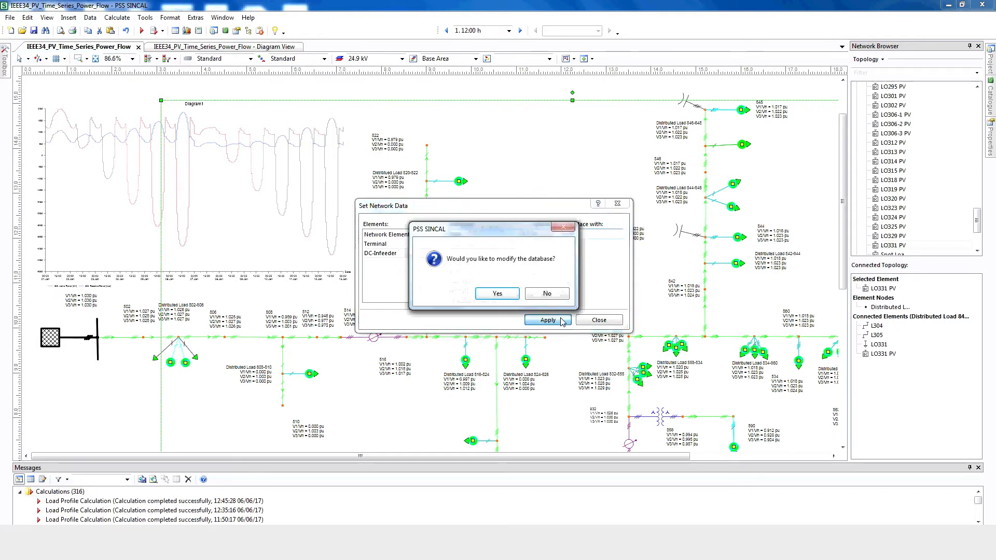
pyautogui.click(497, 293)
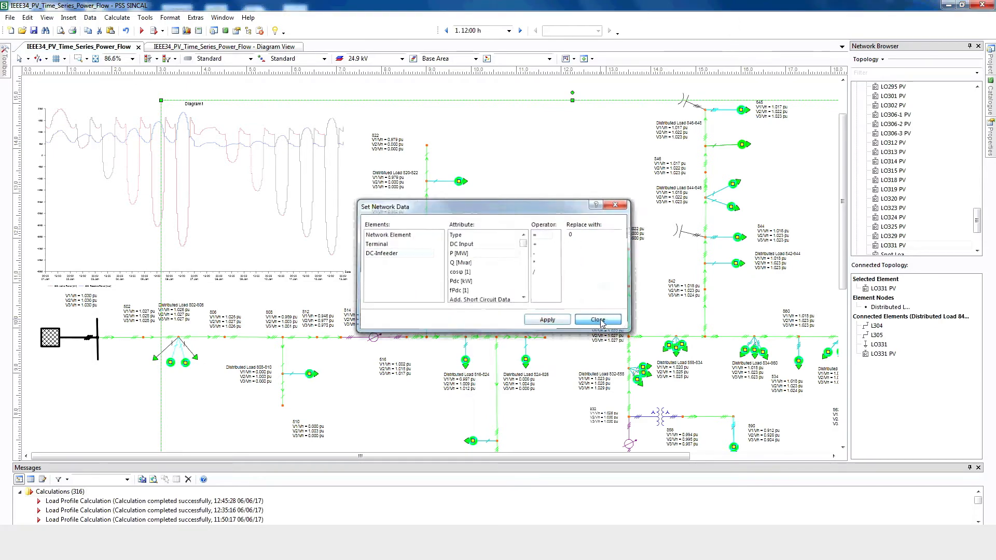
pyautogui.click(598, 319)
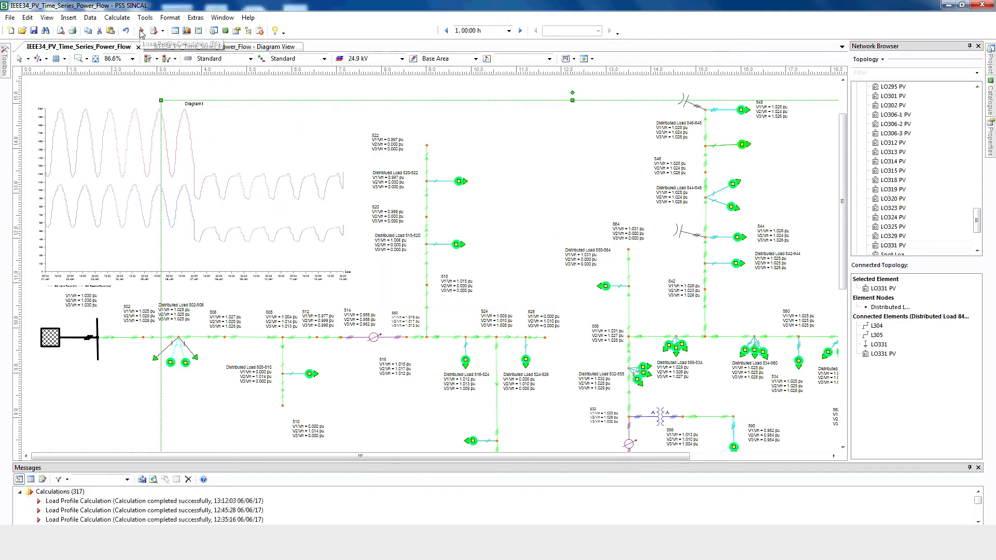
pyautogui.moveTo(368, 257)
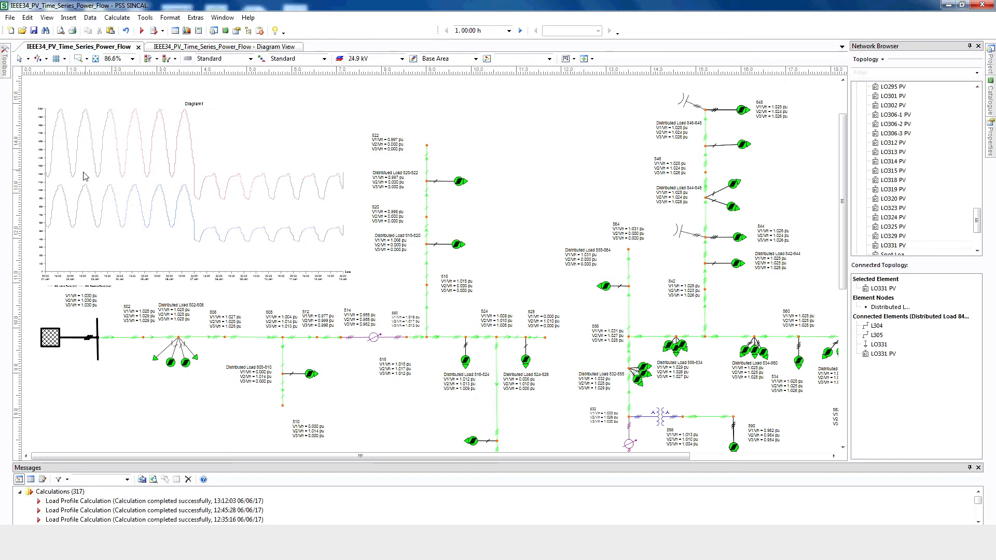
pyautogui.moveTo(210, 257)
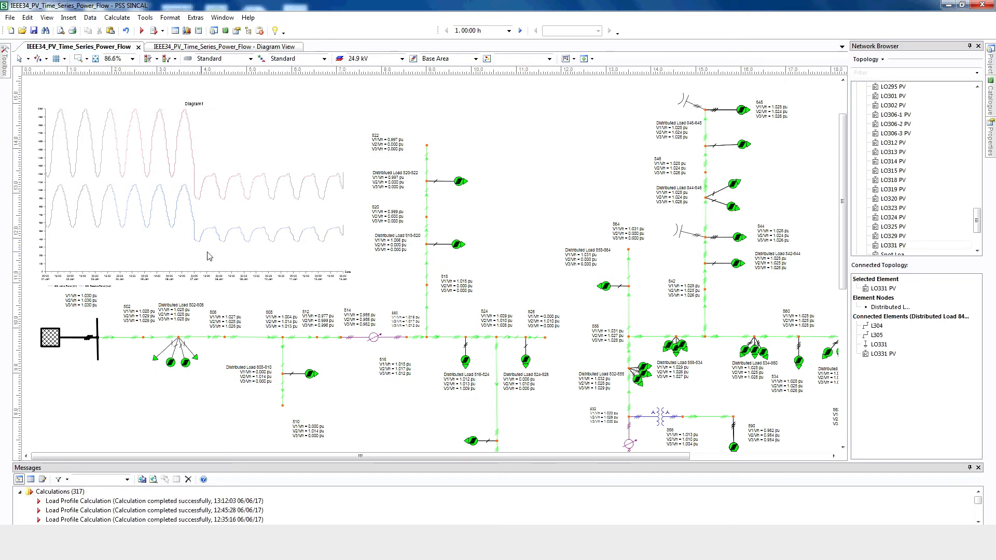
pyautogui.moveTo(156, 165)
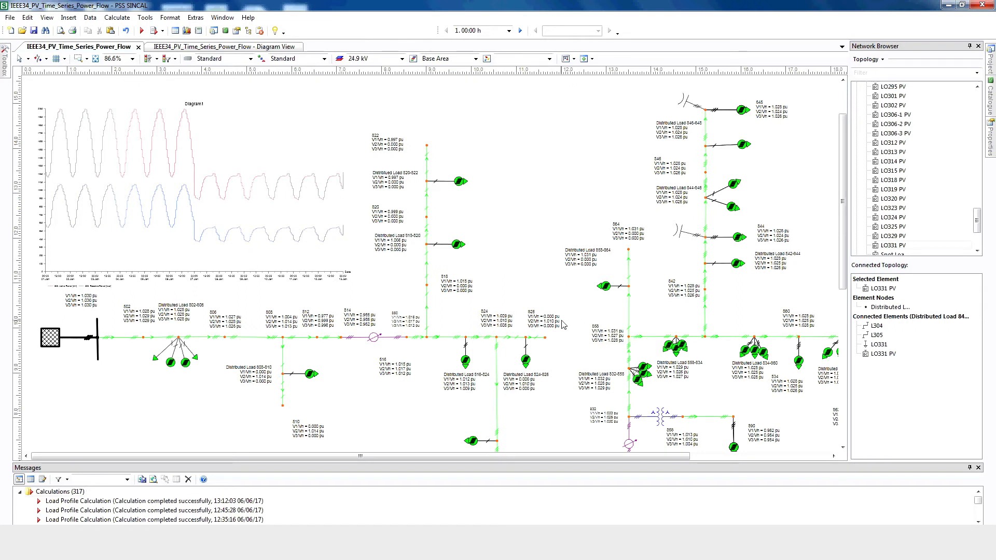
pyautogui.moveTo(276, 267)
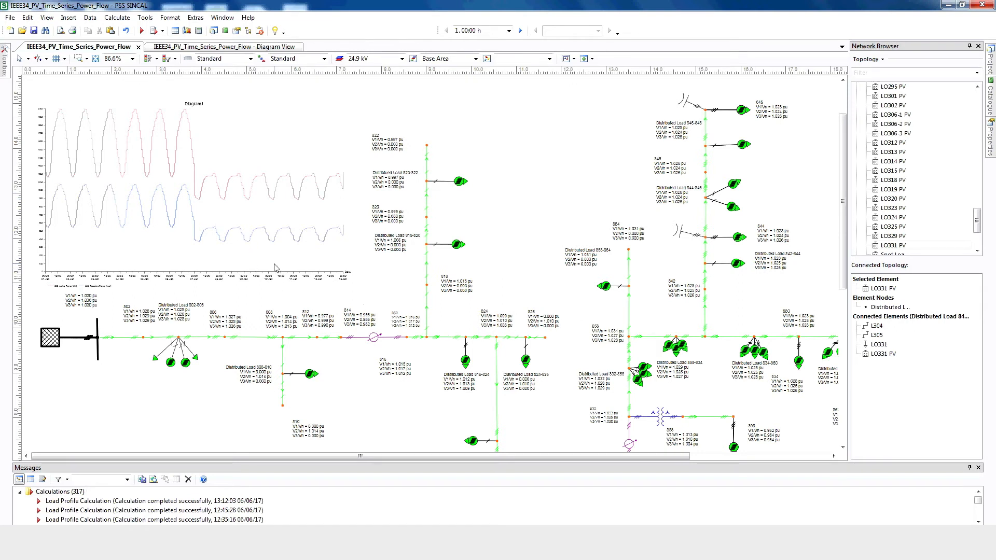
pyautogui.moveTo(236, 363)
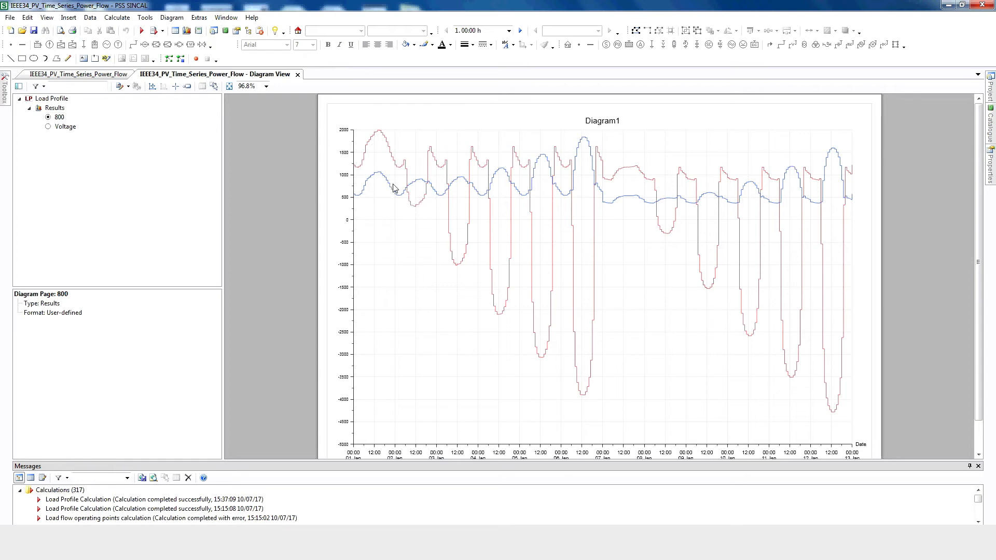
pyautogui.moveTo(520, 204)
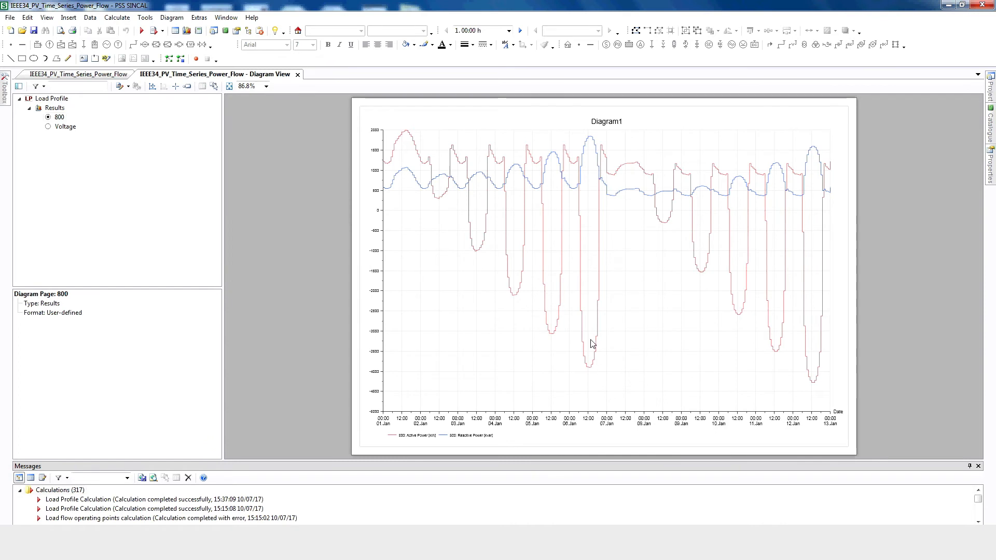
pyautogui.moveTo(398, 306)
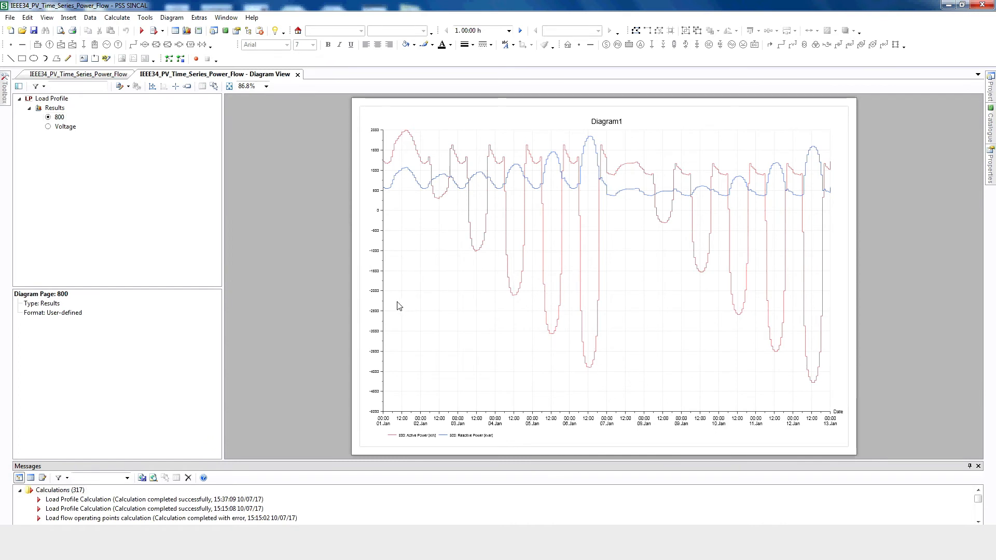
pyautogui.moveTo(490, 301)
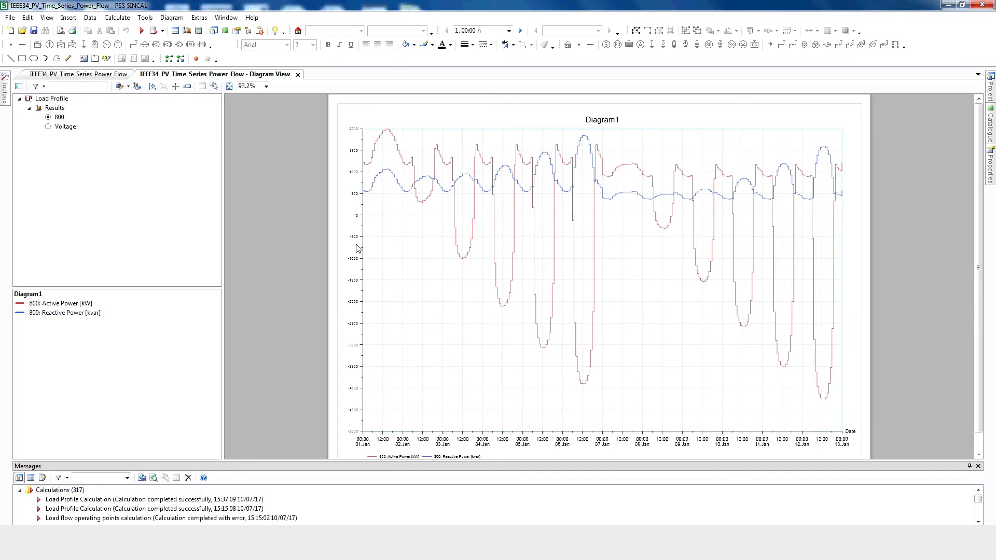
pyautogui.moveTo(375, 151)
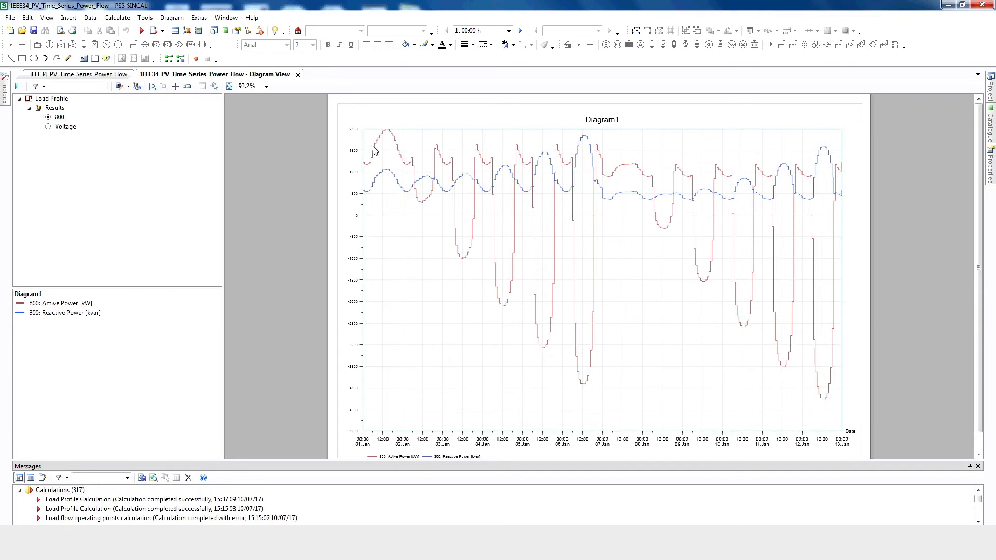
pyautogui.moveTo(374, 143)
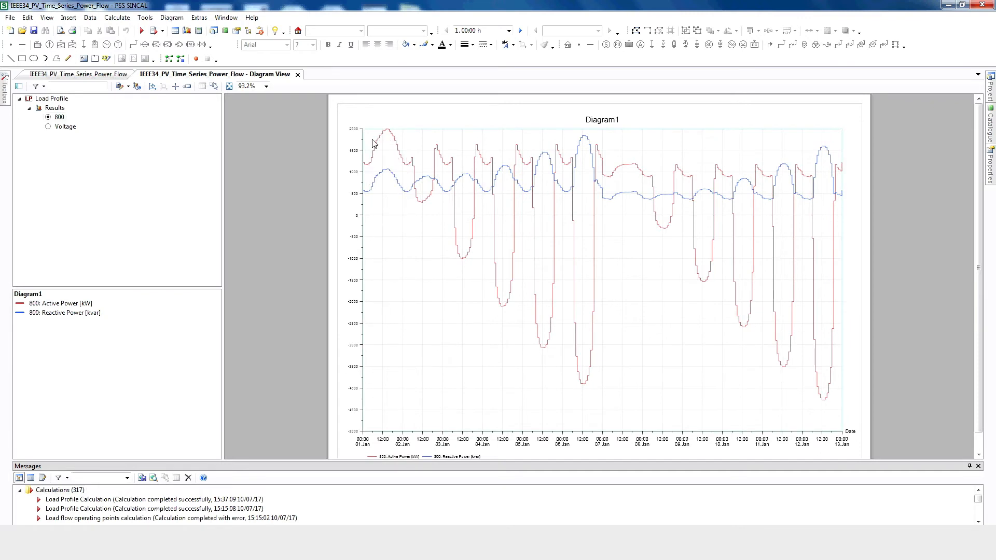
pyautogui.moveTo(443, 398)
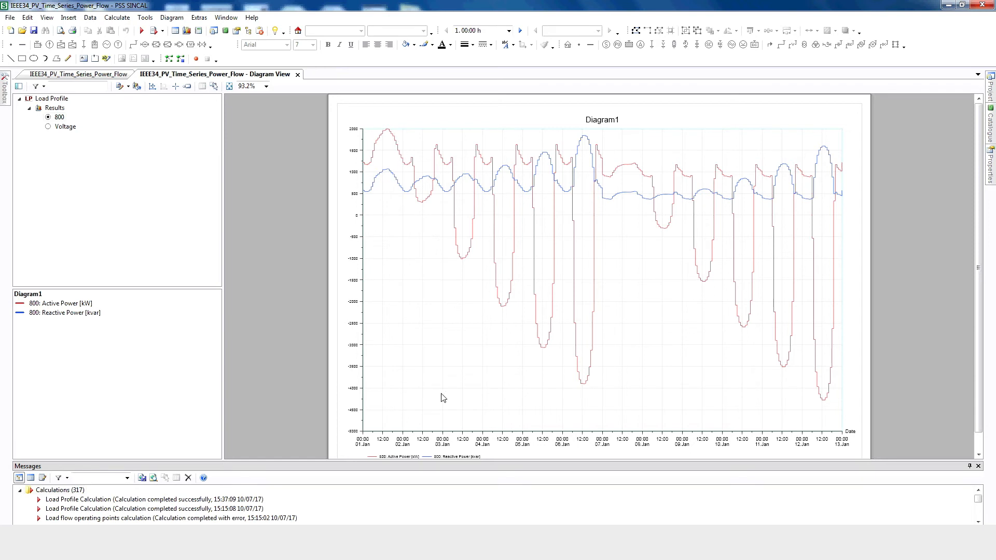
pyautogui.moveTo(427, 200)
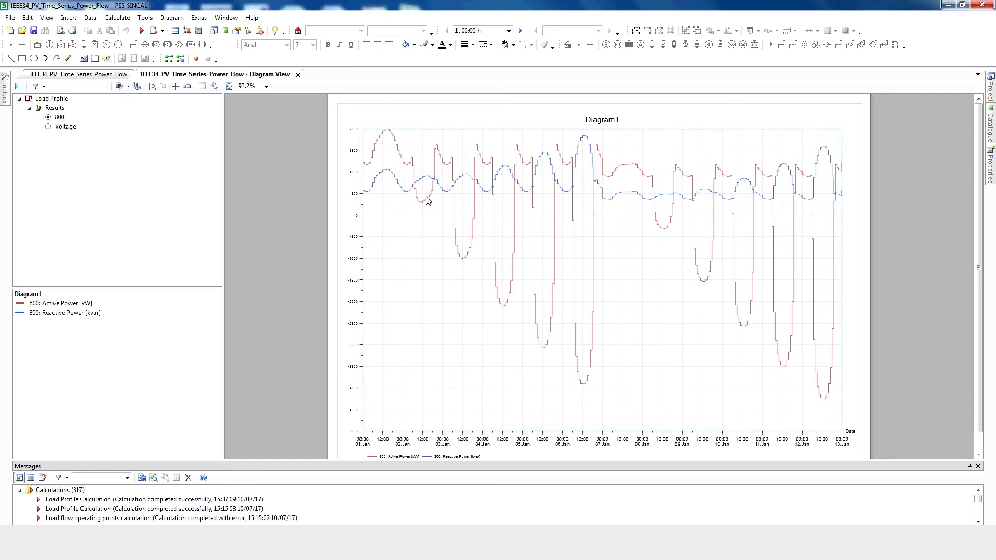
pyautogui.moveTo(505, 196)
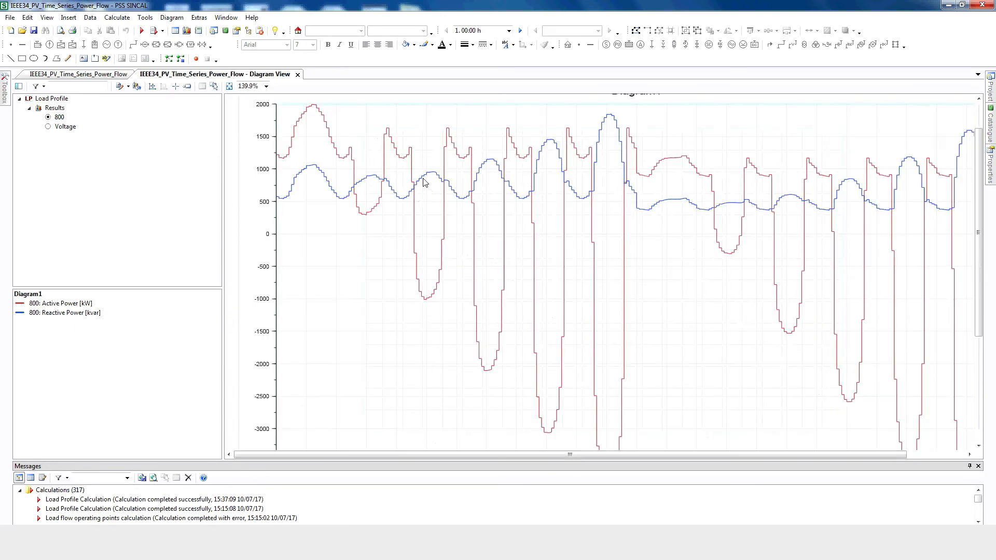
pyautogui.moveTo(365, 169)
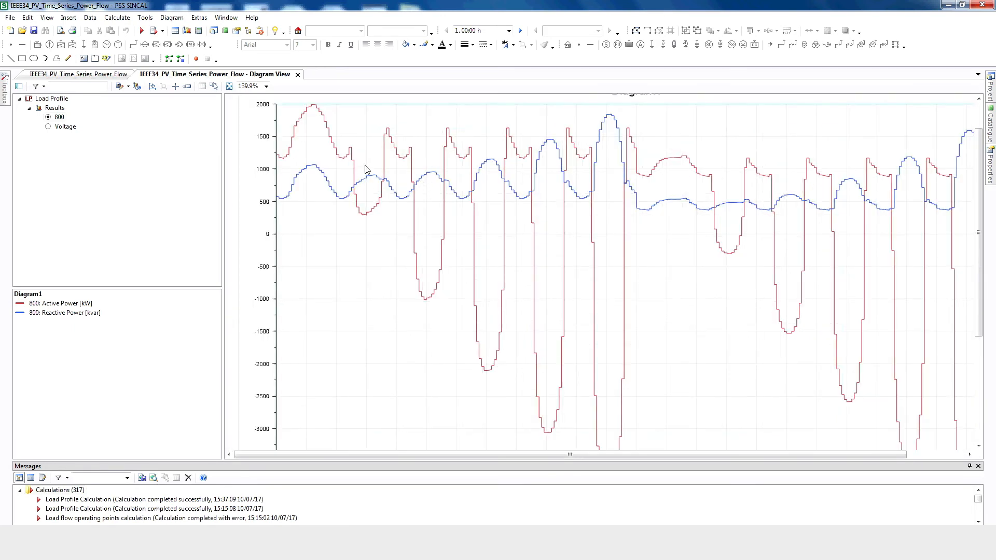
pyautogui.moveTo(362, 199)
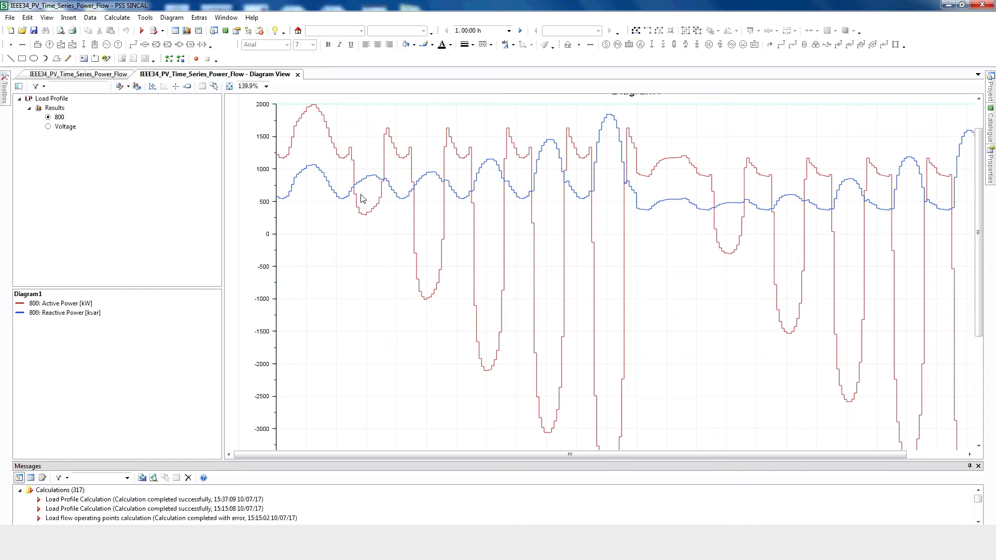
pyautogui.moveTo(360, 202)
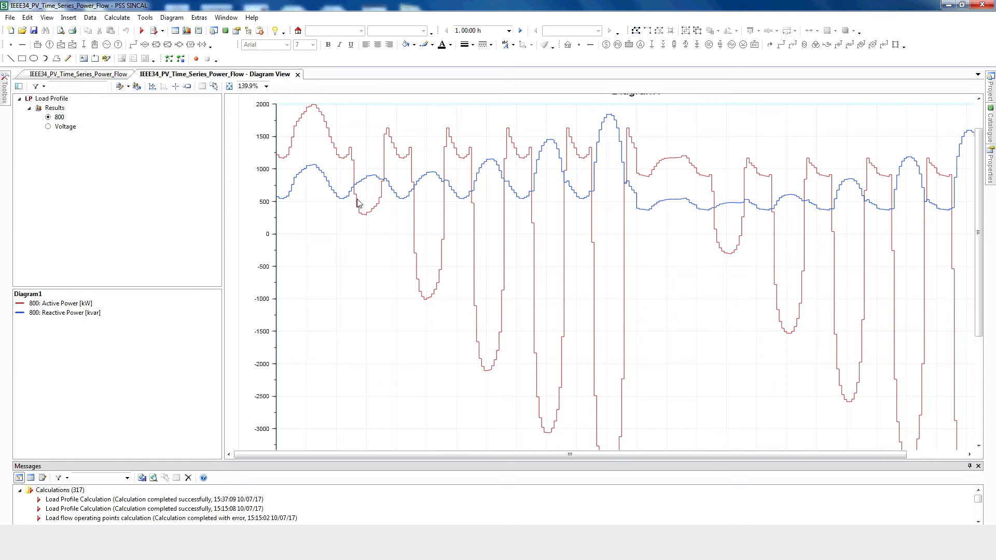
pyautogui.moveTo(382, 200)
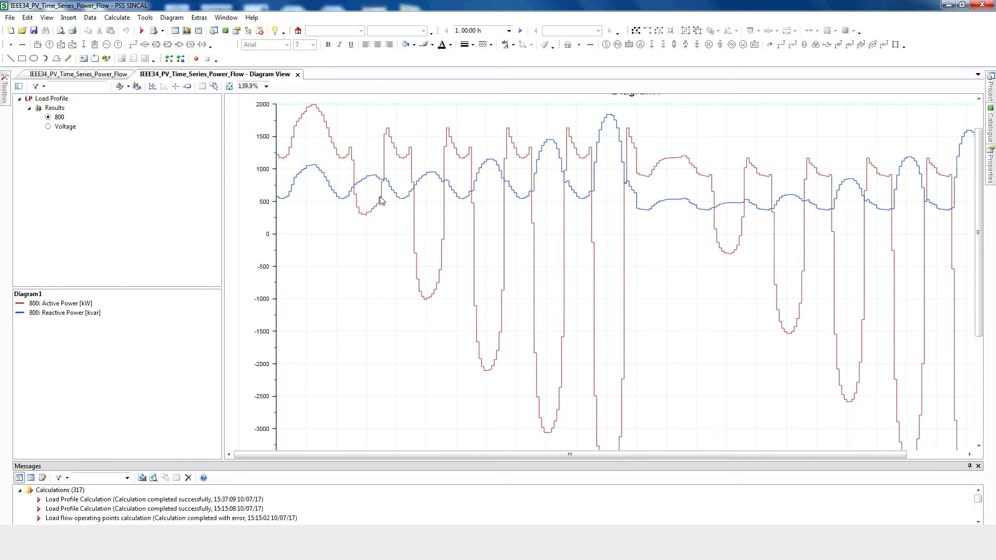
pyautogui.moveTo(382, 197)
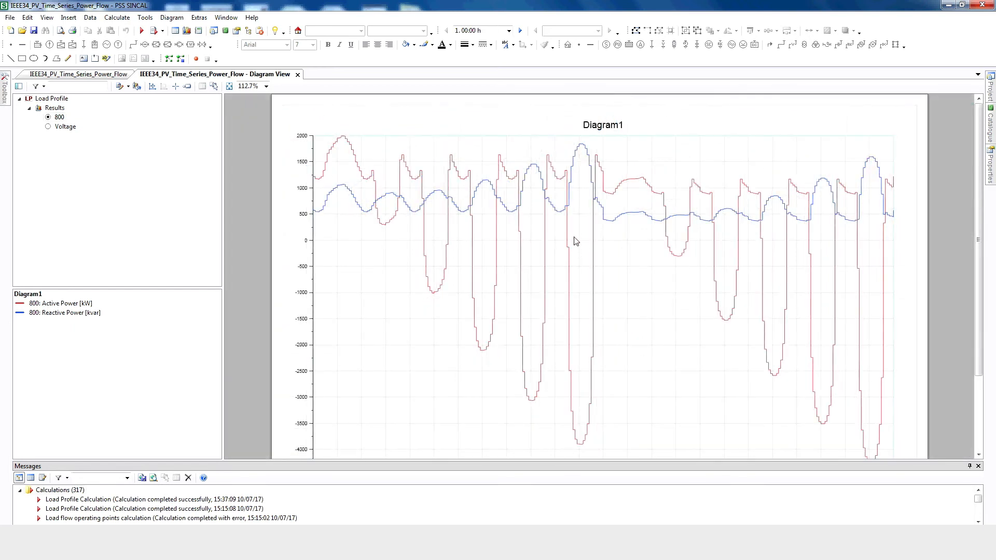
pyautogui.moveTo(398, 202)
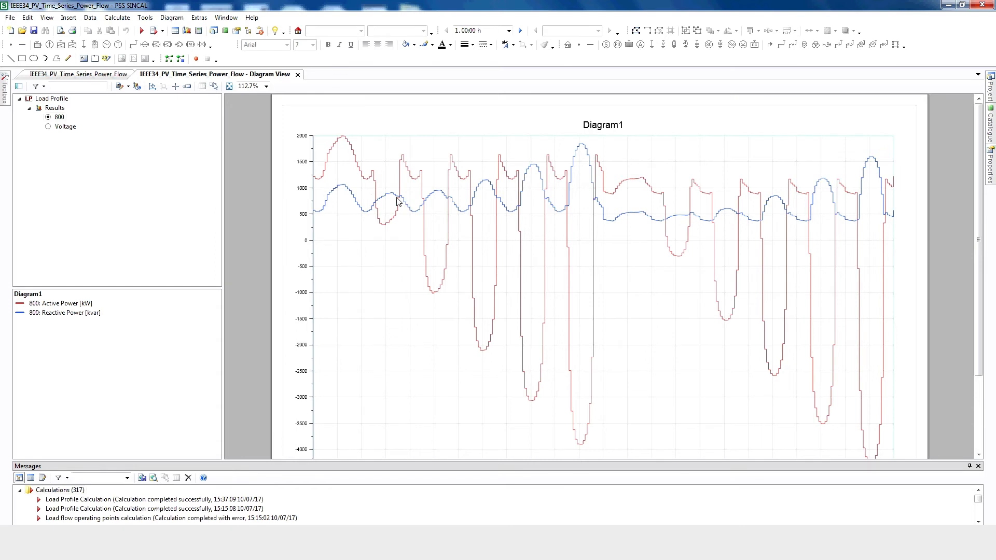
pyautogui.moveTo(488, 243)
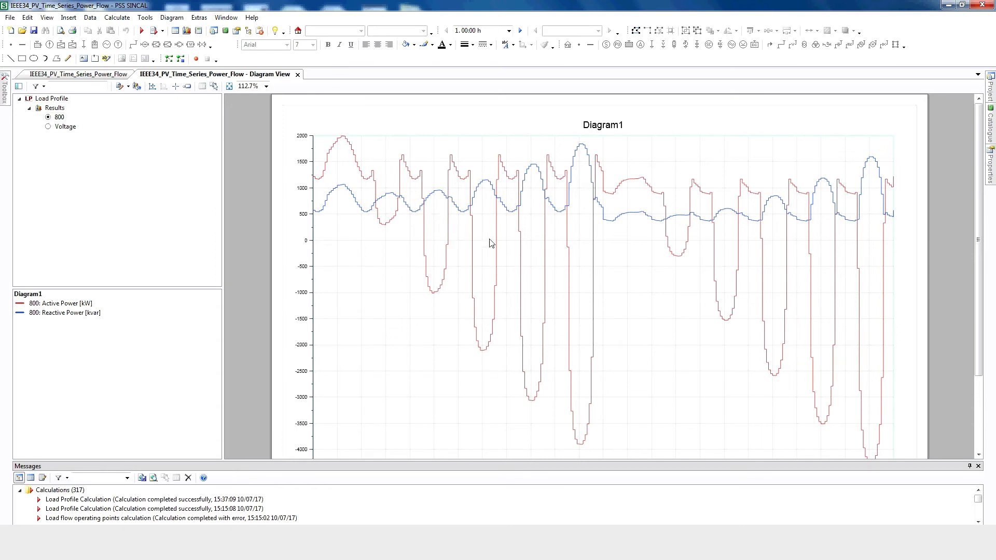
pyautogui.moveTo(504, 207)
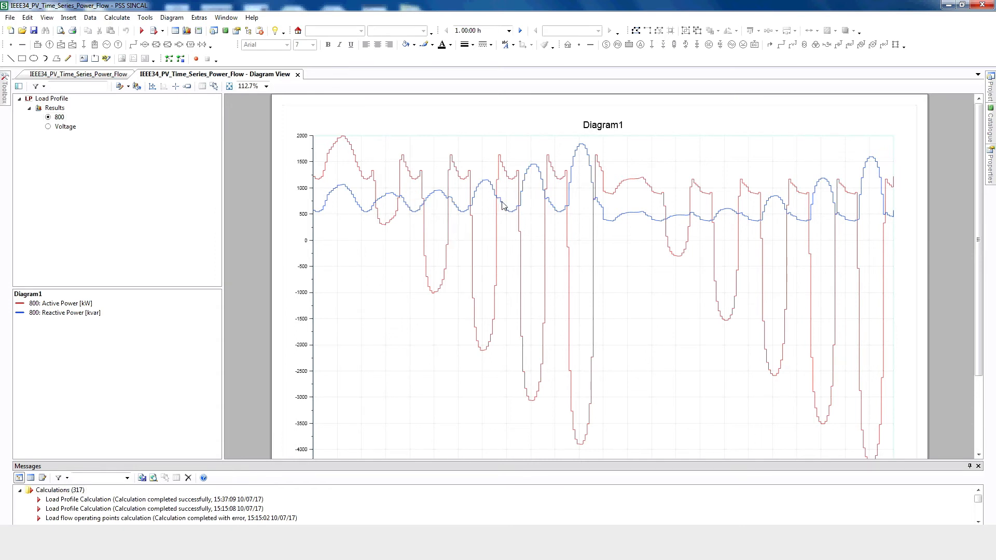
pyautogui.moveTo(508, 242)
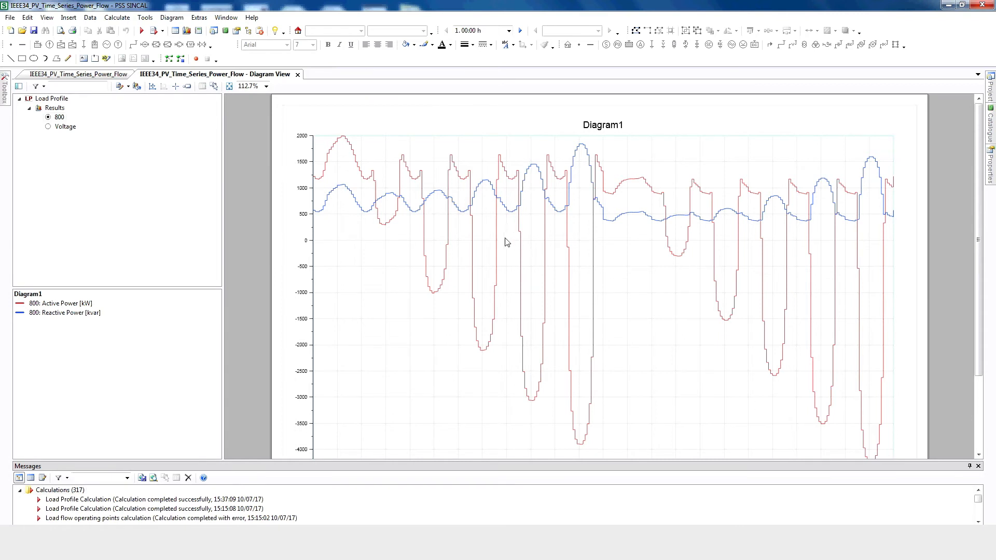
pyautogui.moveTo(608, 292)
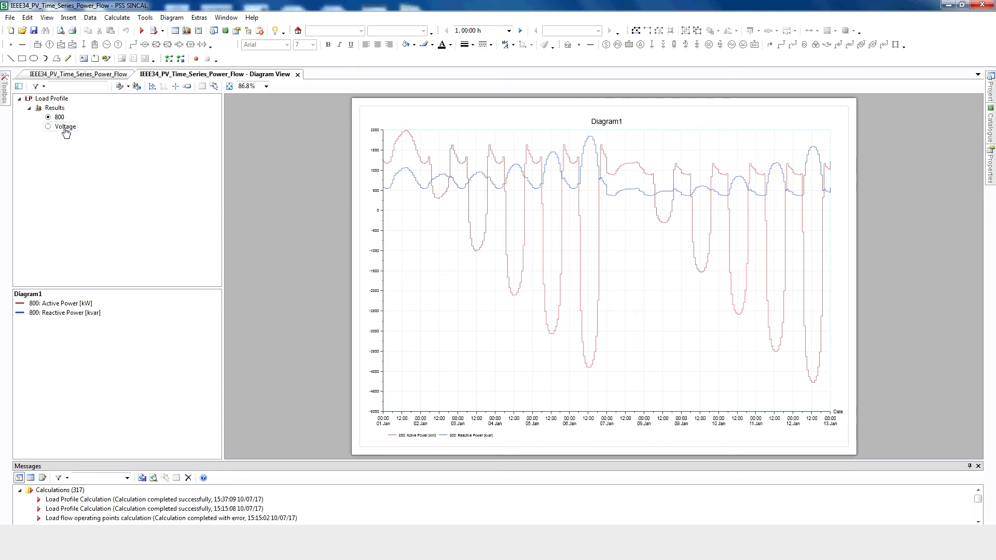
# Step: Show node 800's Voltage diagram page with its three voltage curves
pyautogui.click(49, 126)
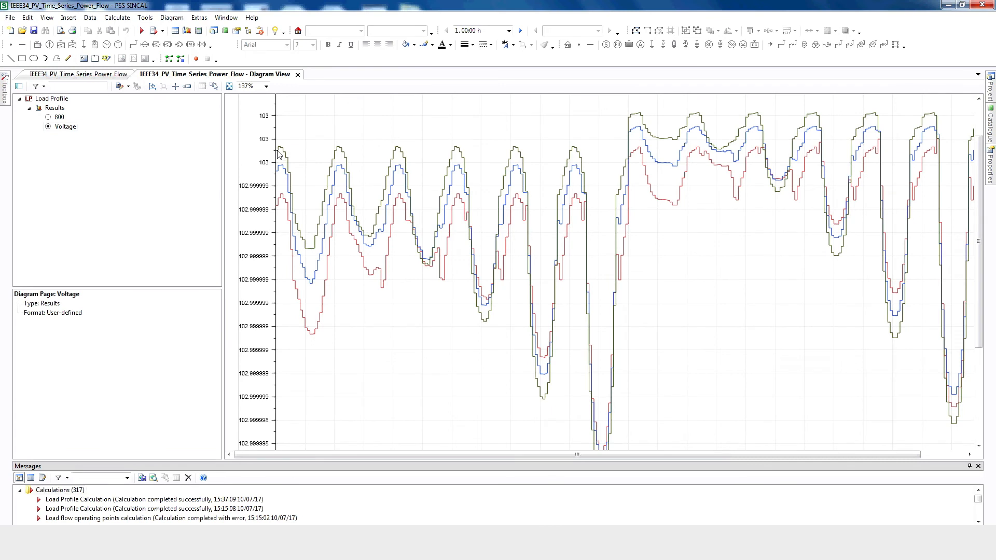
pyautogui.moveTo(349, 152)
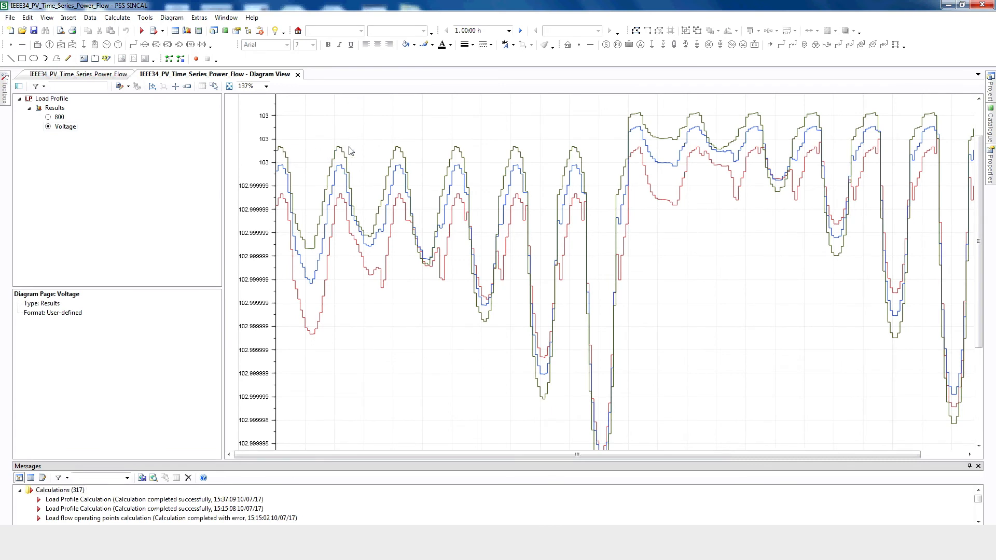
pyautogui.moveTo(416, 153)
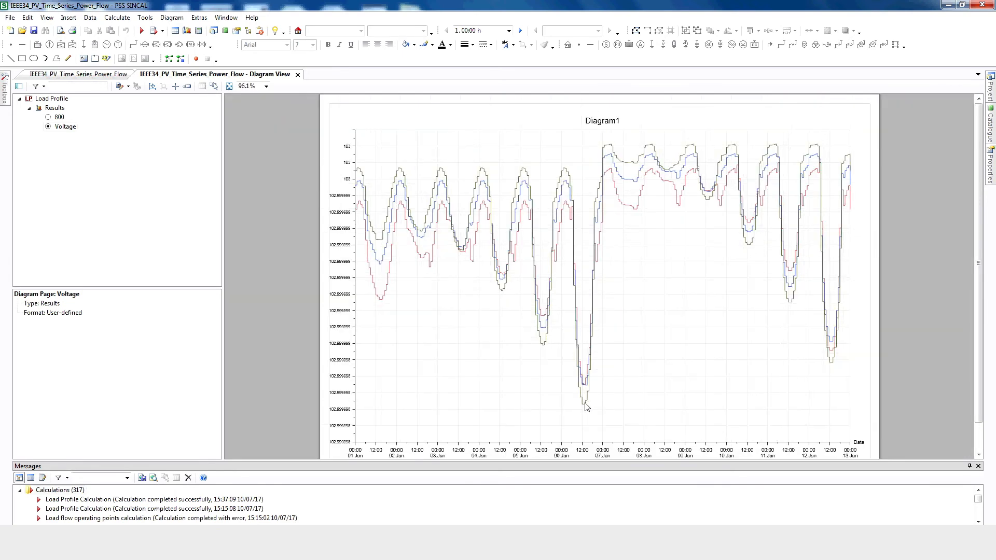
# Step: Review node 802's available voltages in Customize Diagram Page, cancel without changes, and return to the network graphic
pyautogui.click(120, 86)
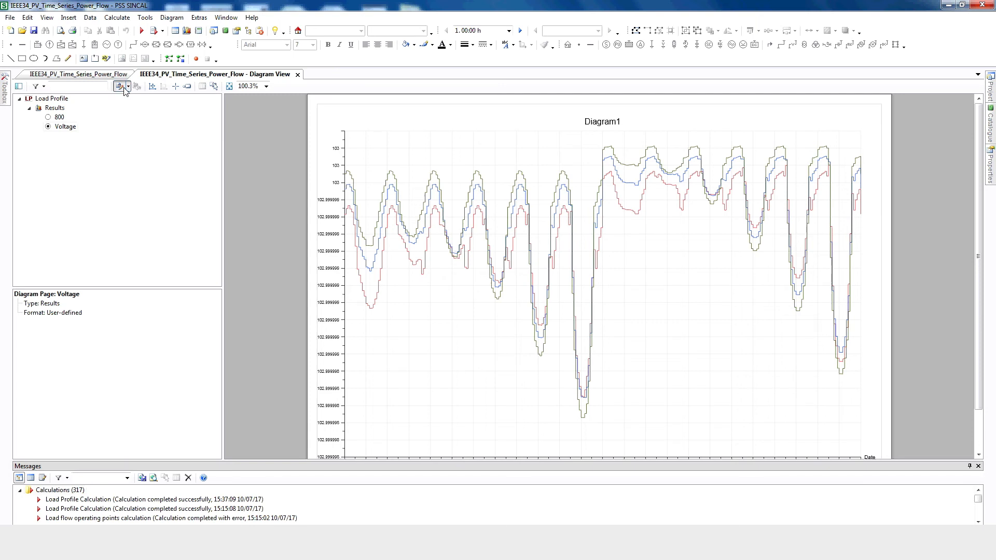
pyautogui.click(121, 86)
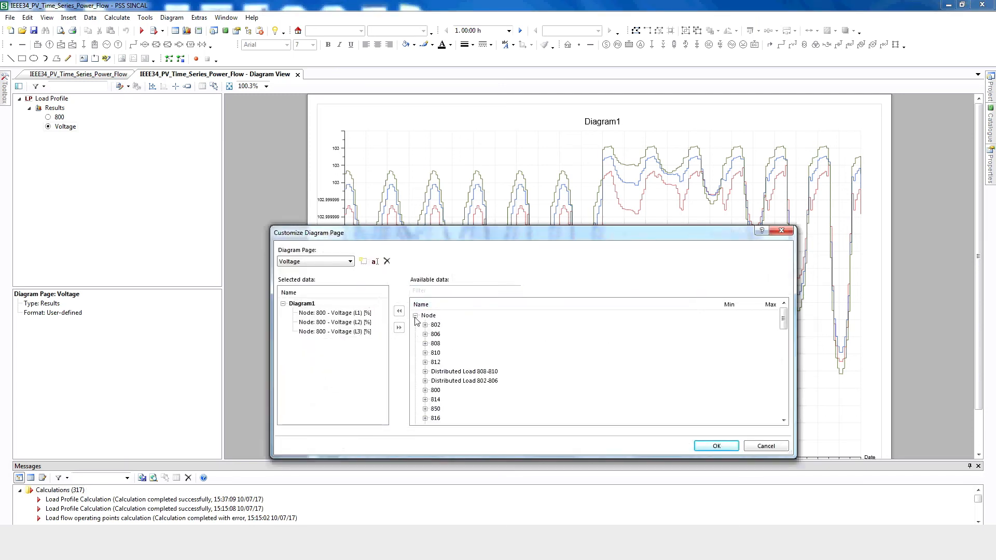
pyautogui.click(425, 325)
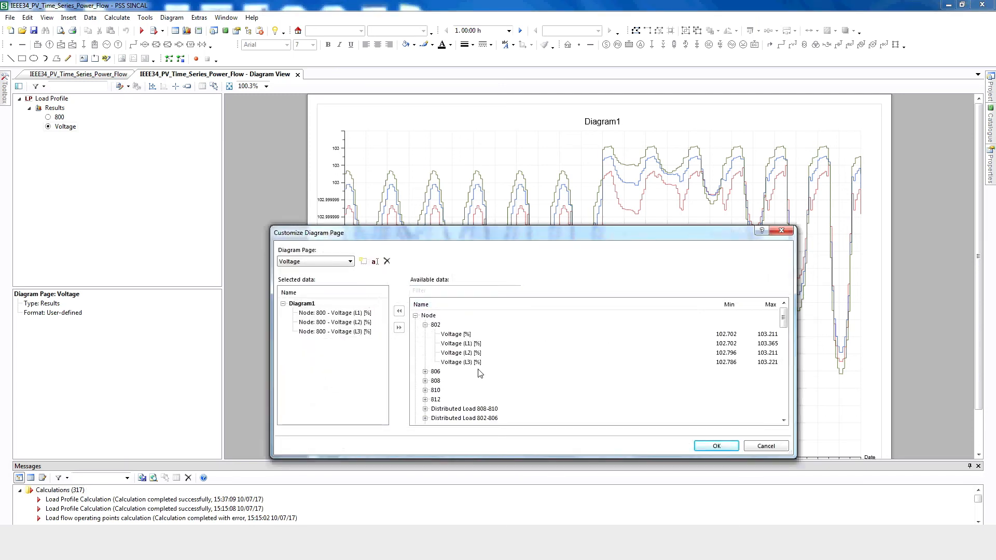
pyautogui.click(425, 325)
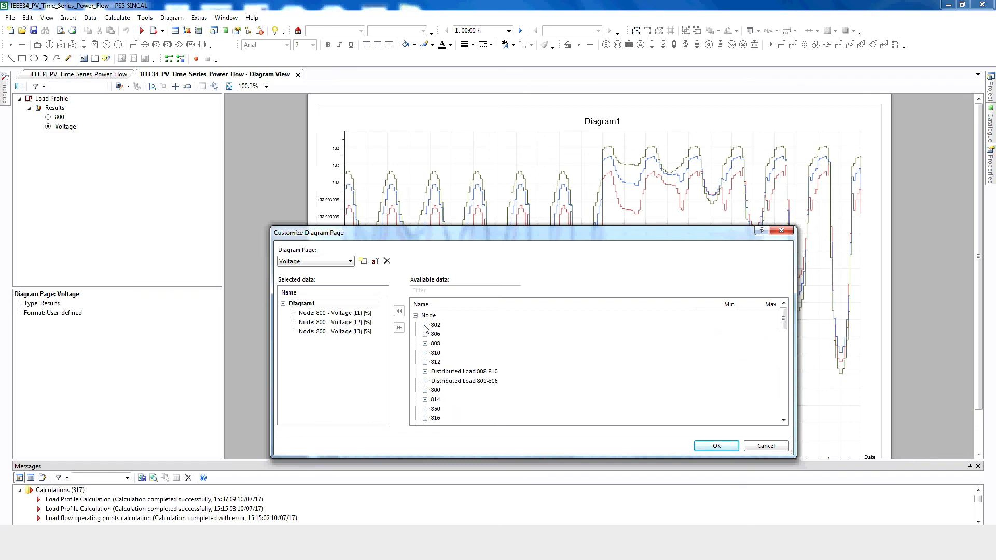
pyautogui.click(715, 445)
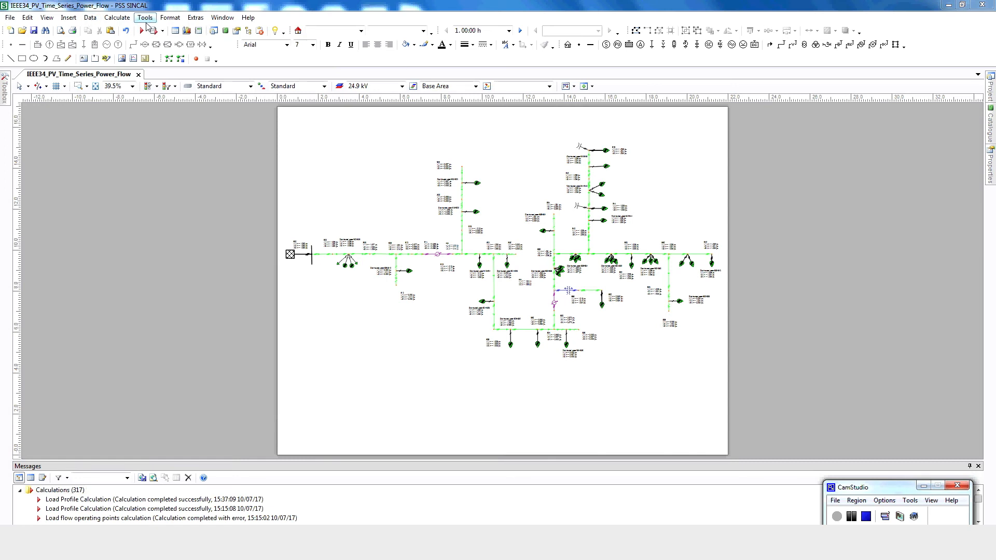
pyautogui.click(146, 17)
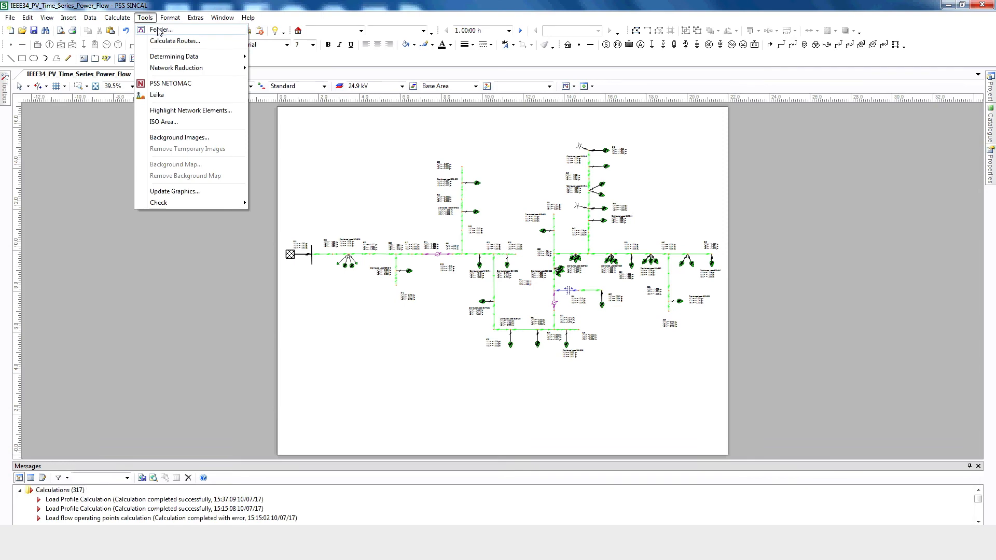
# Step: Start an ISO Area map for Vmax/Vn over 95–105 % and confirm gradient colouring in Visualization
pyautogui.click(164, 122)
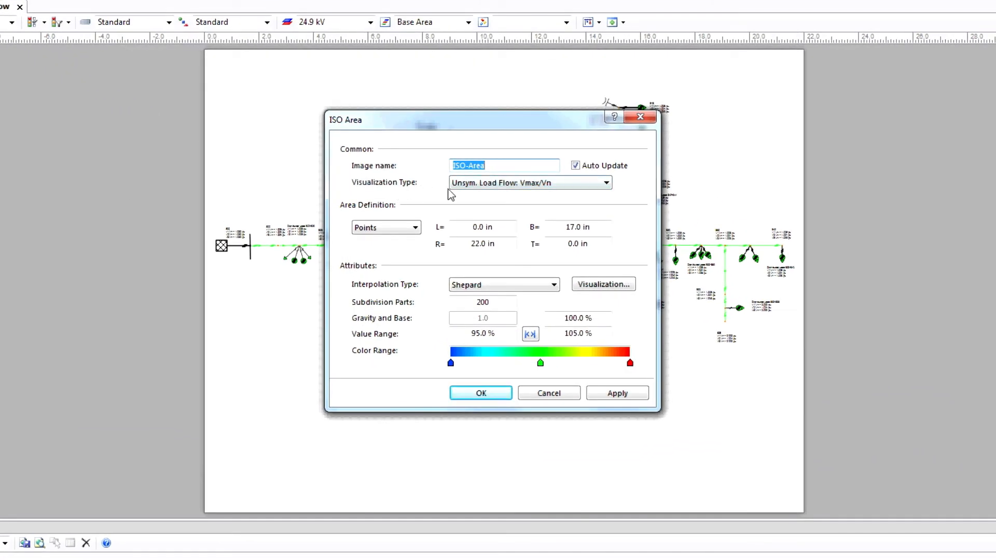
pyautogui.moveTo(578, 290)
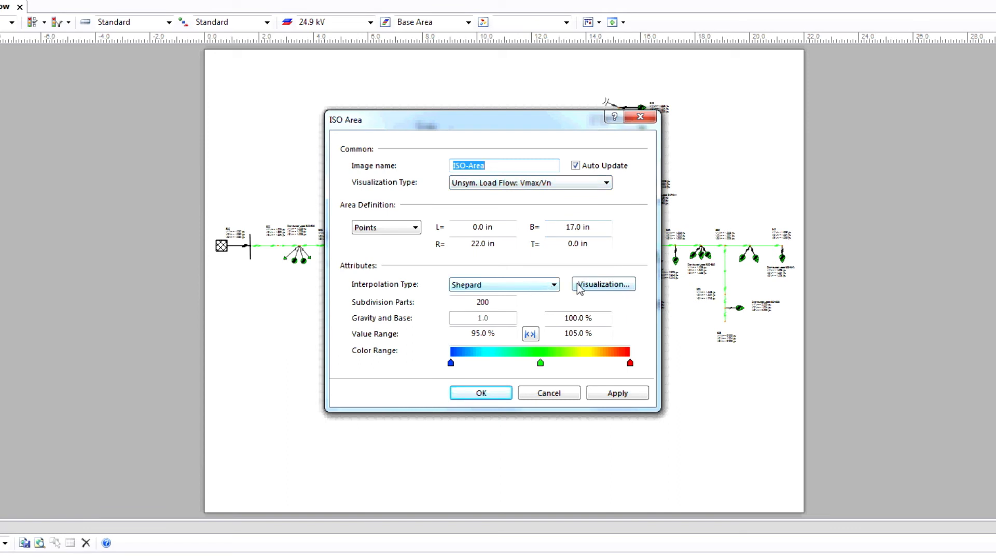
pyautogui.click(602, 284)
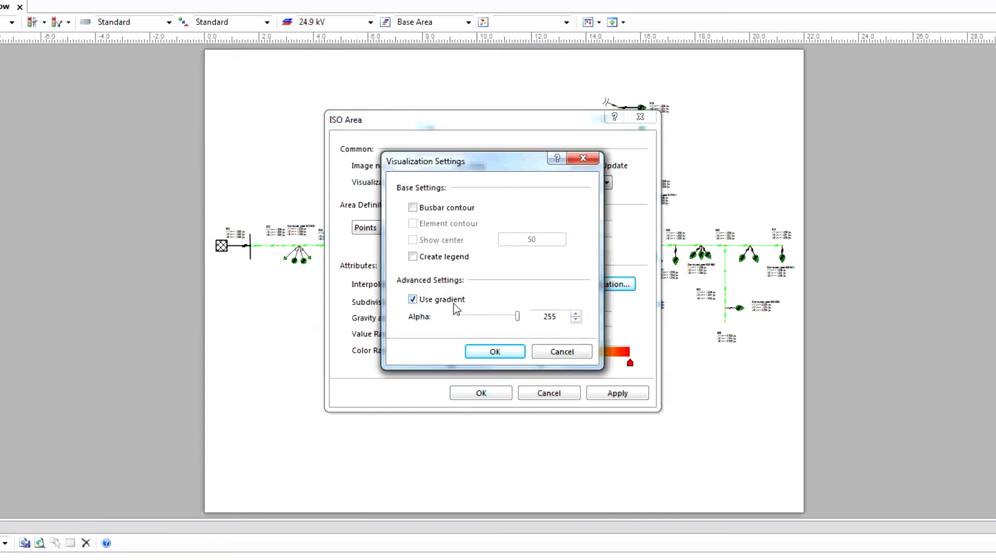
pyautogui.moveTo(511, 347)
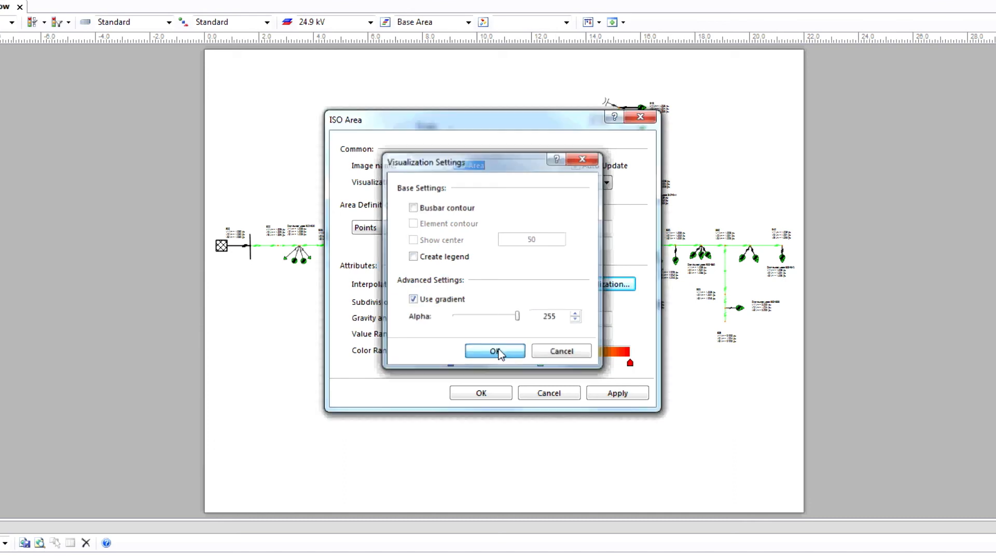
pyautogui.click(495, 351)
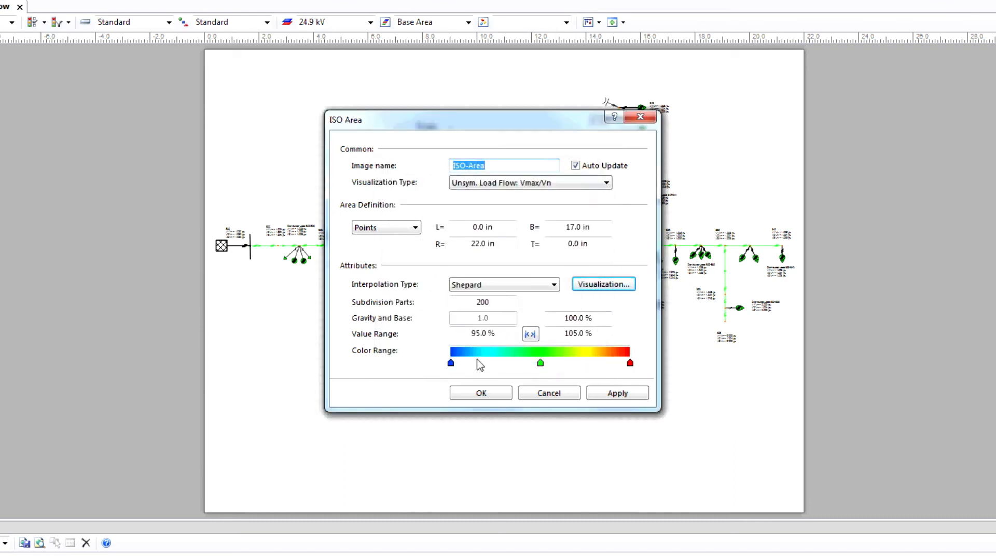
pyautogui.moveTo(475, 365)
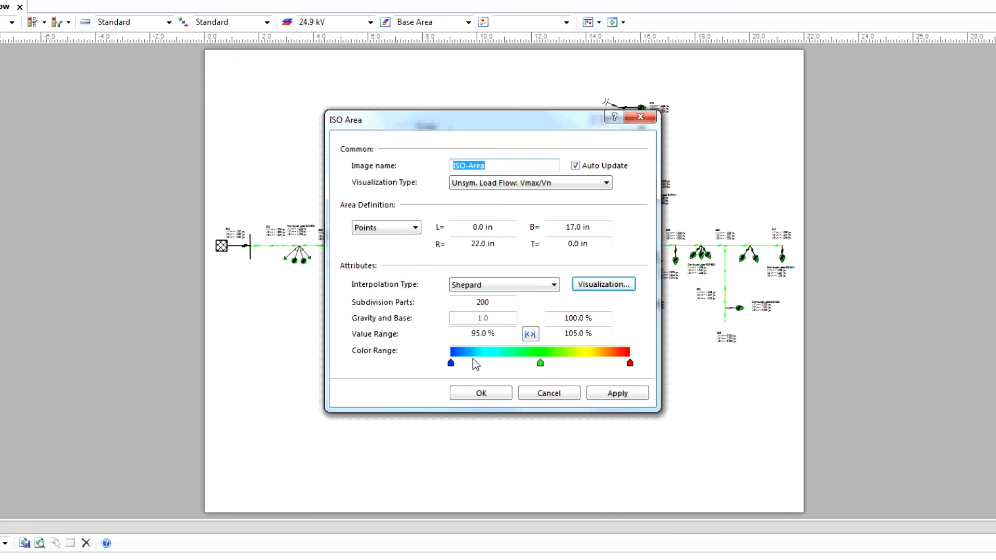
pyautogui.moveTo(487, 344)
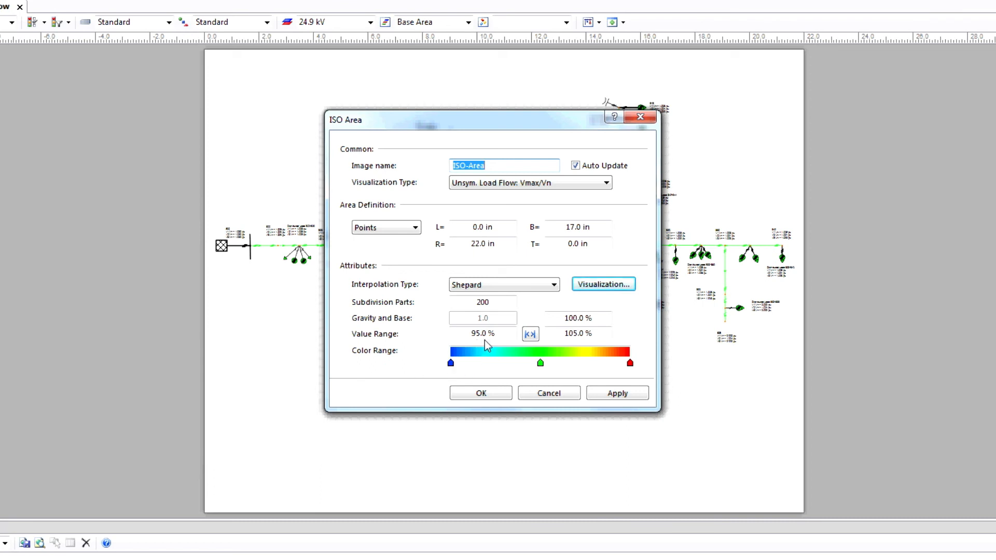
pyautogui.moveTo(473, 352)
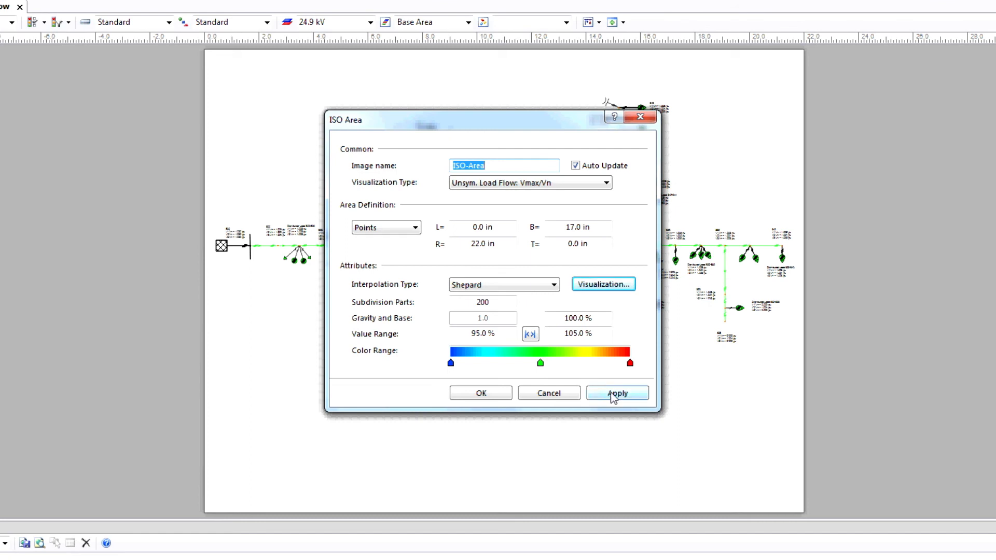
# Step: Apply the Vmax/Vn colour map to the feeder and show results at time point 1. 04:00 h near node 890
pyautogui.click(616, 393)
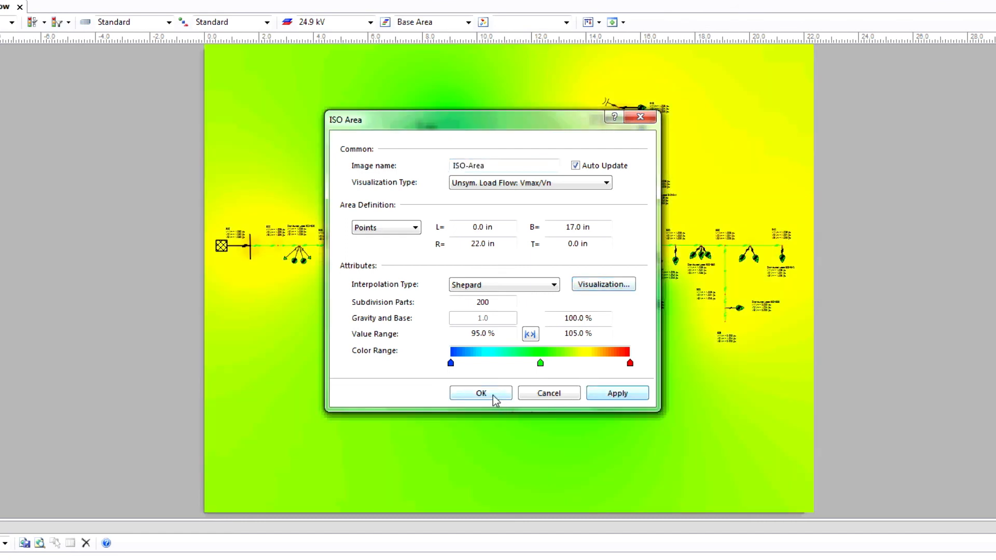
pyautogui.click(481, 392)
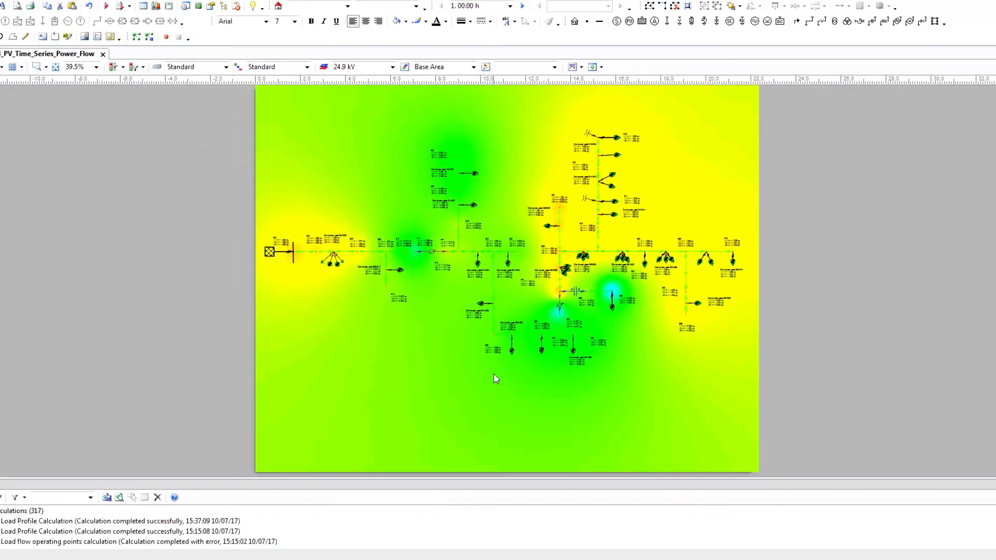
pyautogui.click(508, 30)
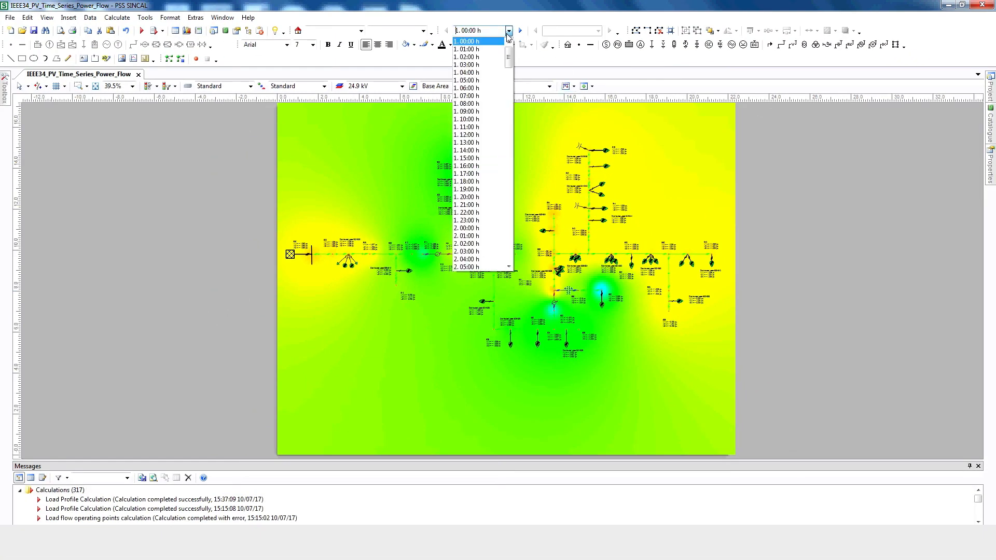
pyautogui.click(467, 73)
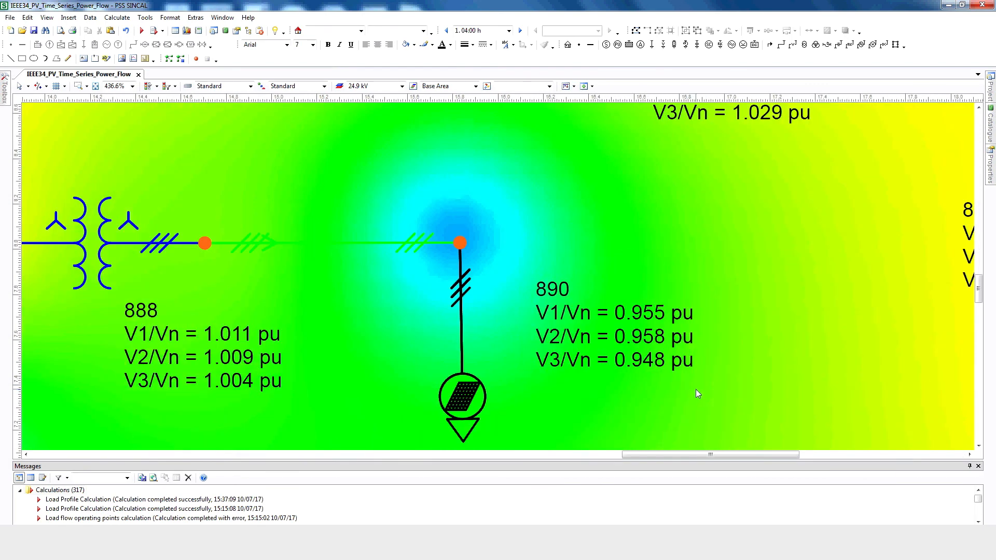
pyautogui.scroll(-3)
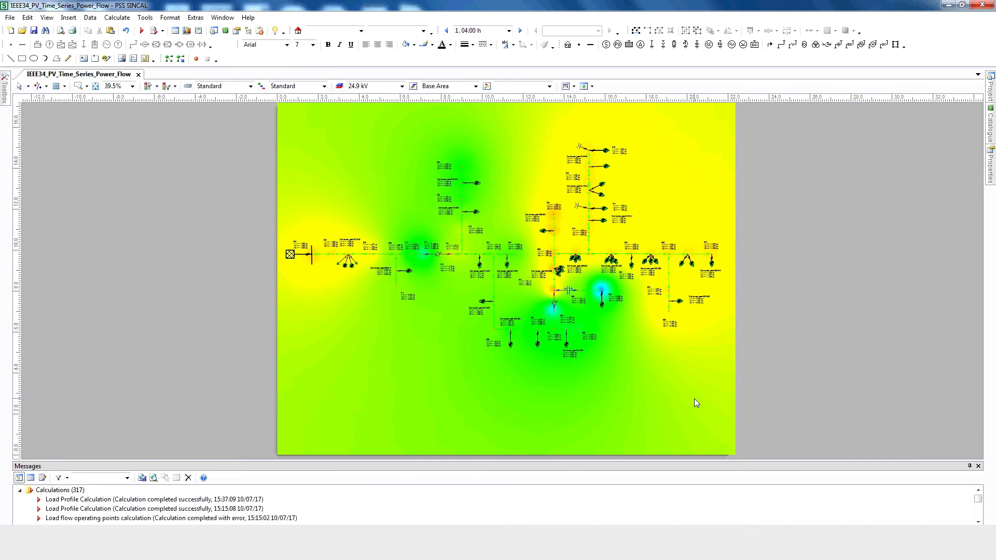
pyautogui.moveTo(568, 372)
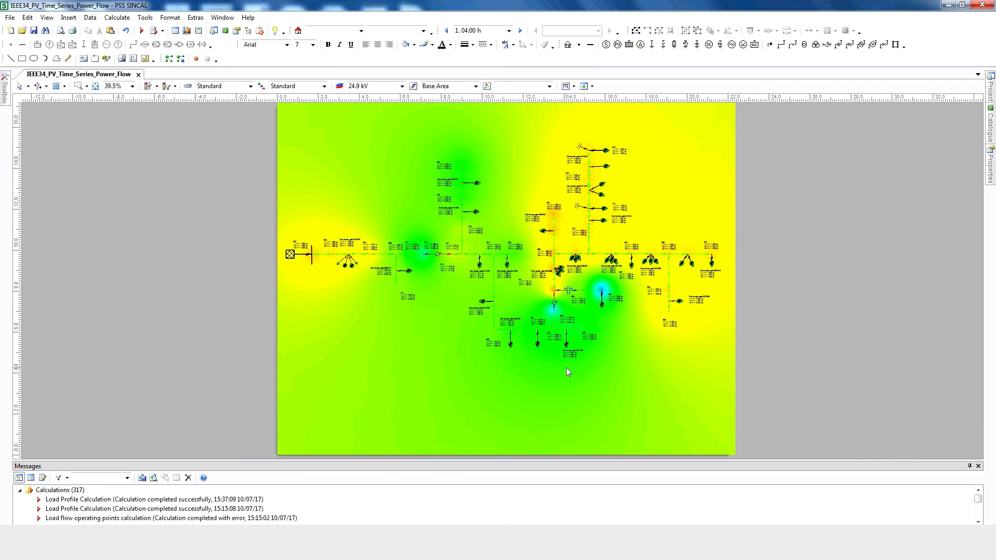